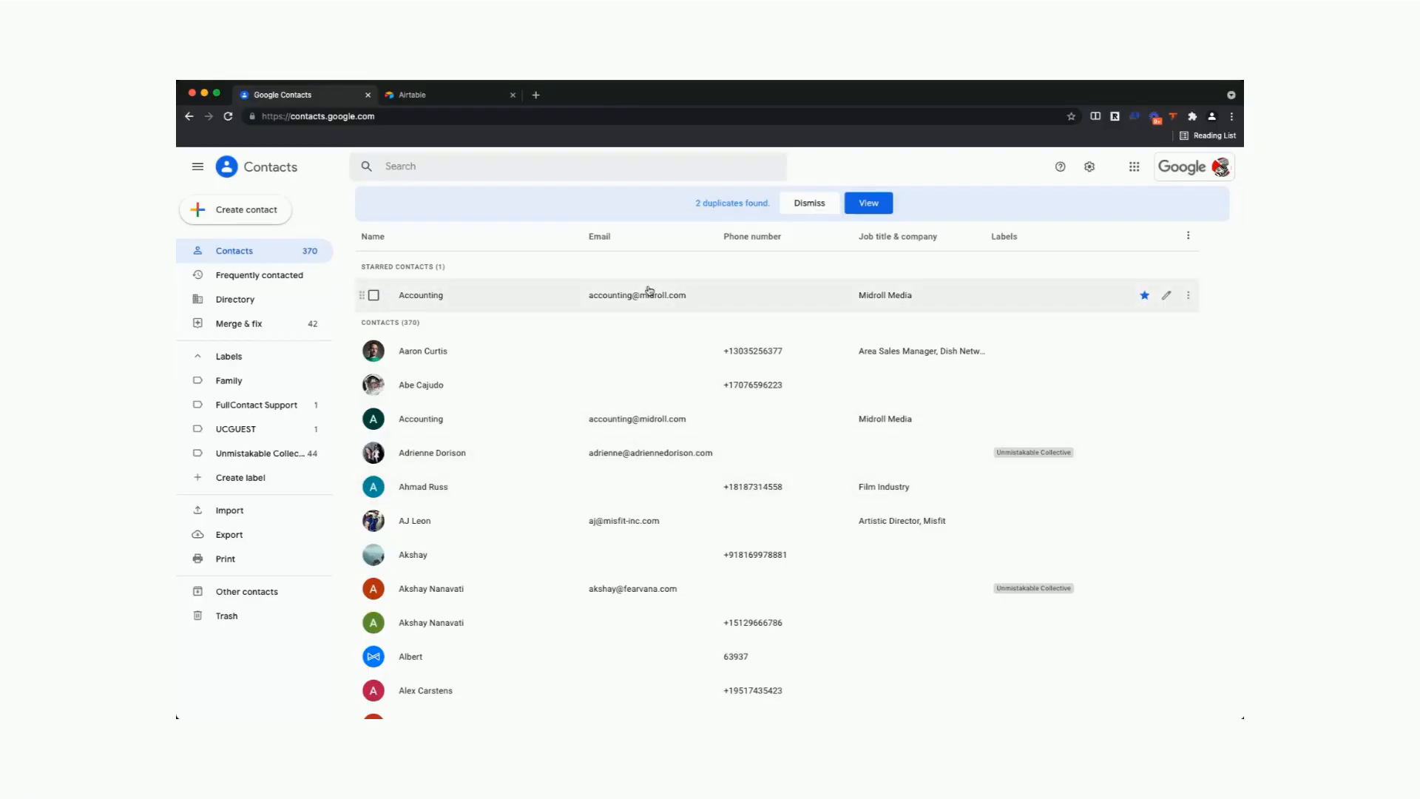
{"action": "mouse_move", "coordinate": [578, 327]}
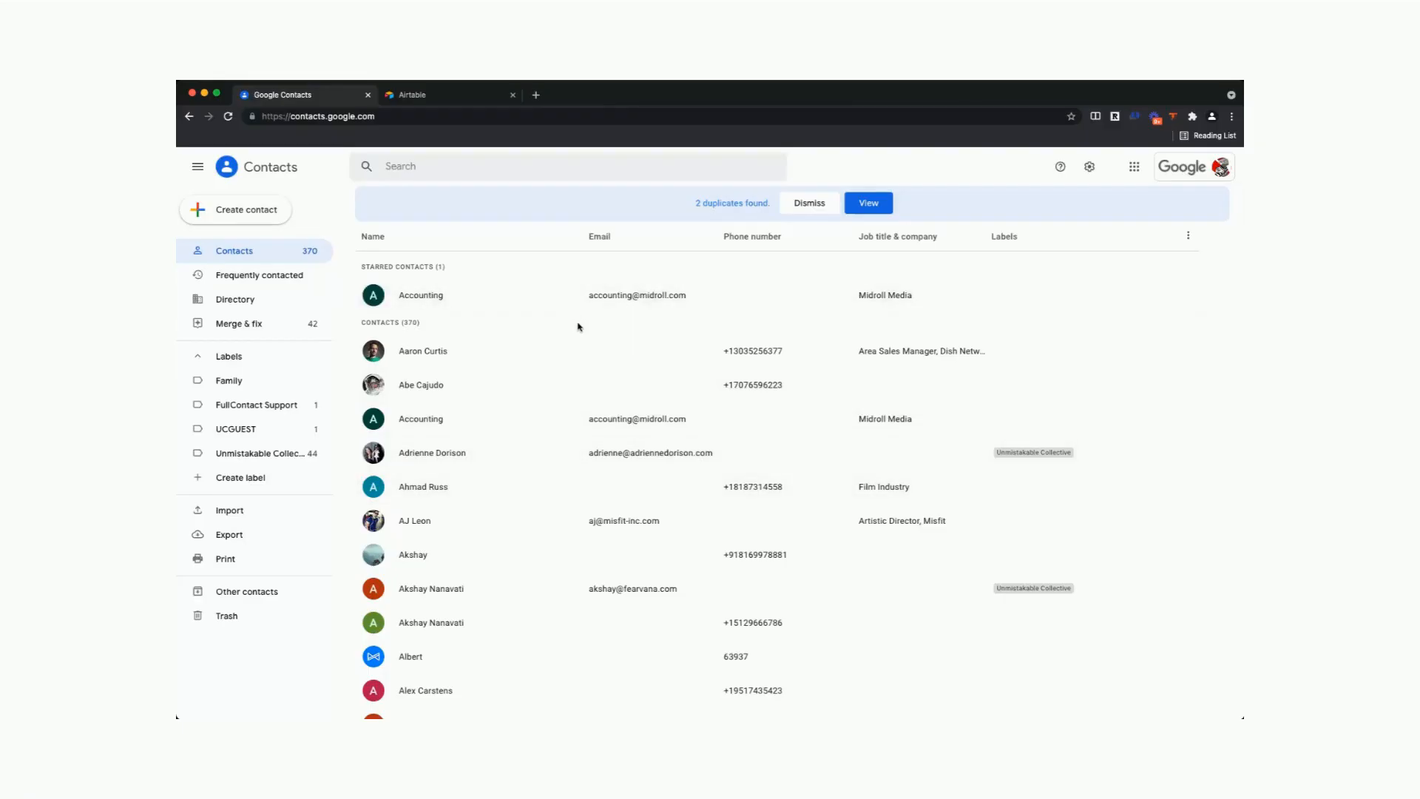
{"action": "mouse_move", "coordinate": [603, 294]}
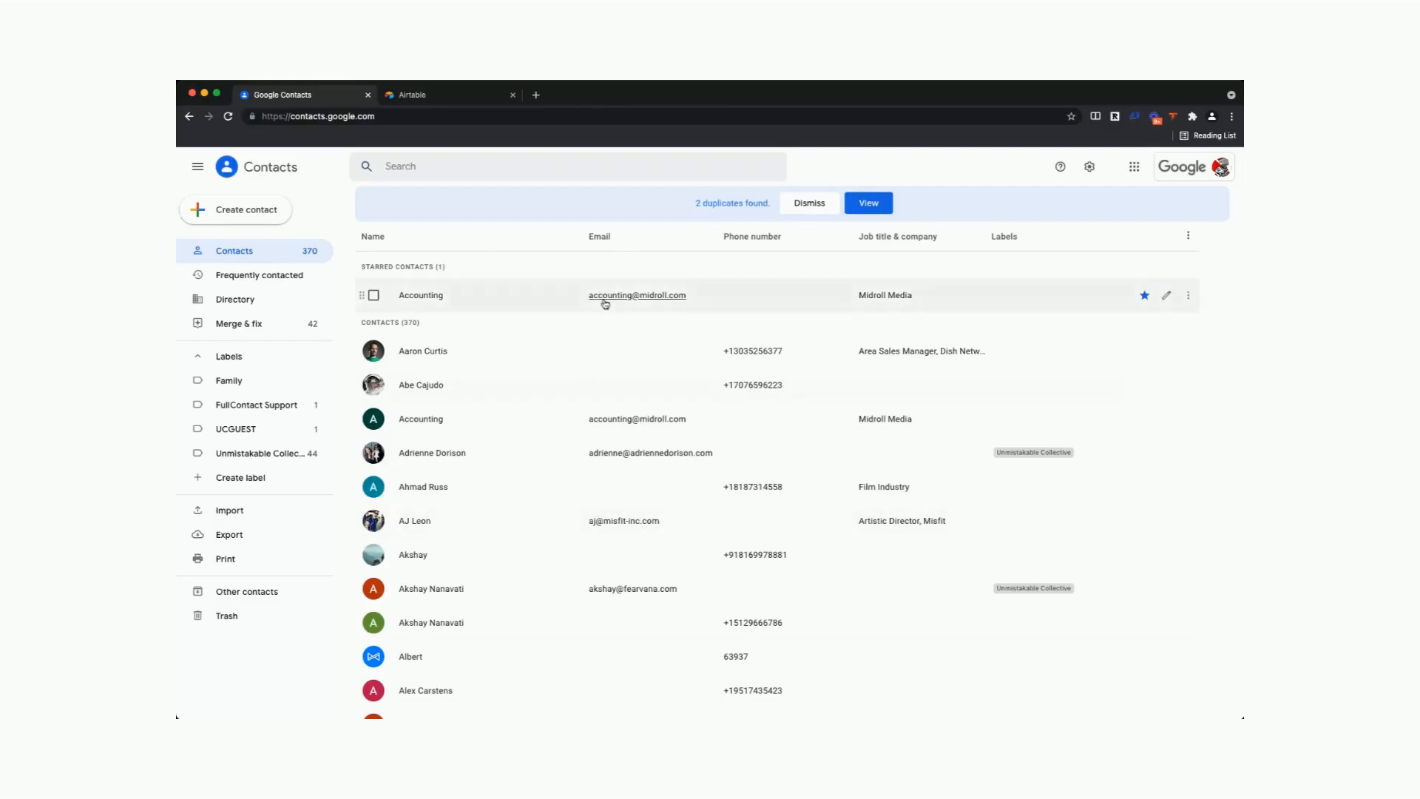
{"action": "mouse_move", "coordinate": [541, 312]}
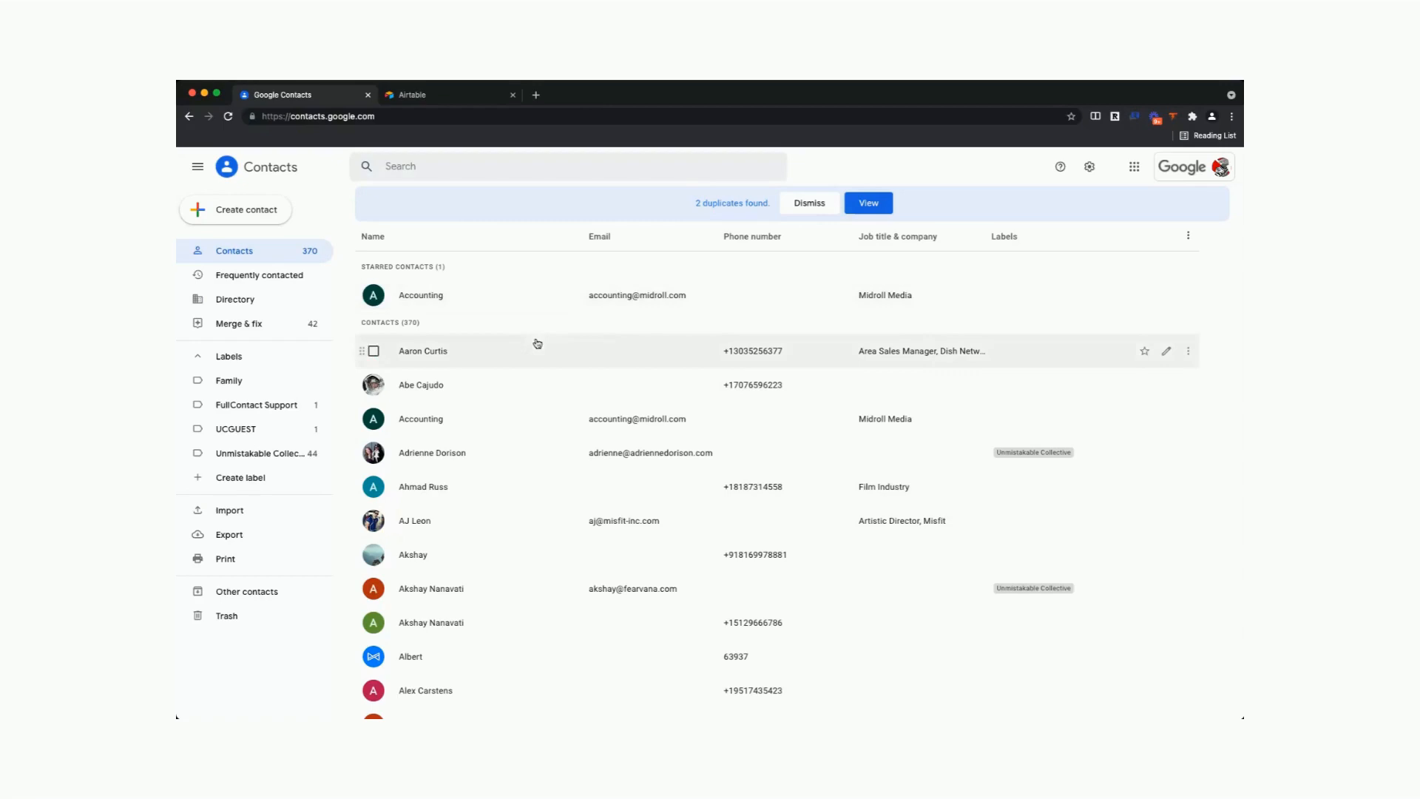
{"action": "mouse_move", "coordinate": [483, 86]}
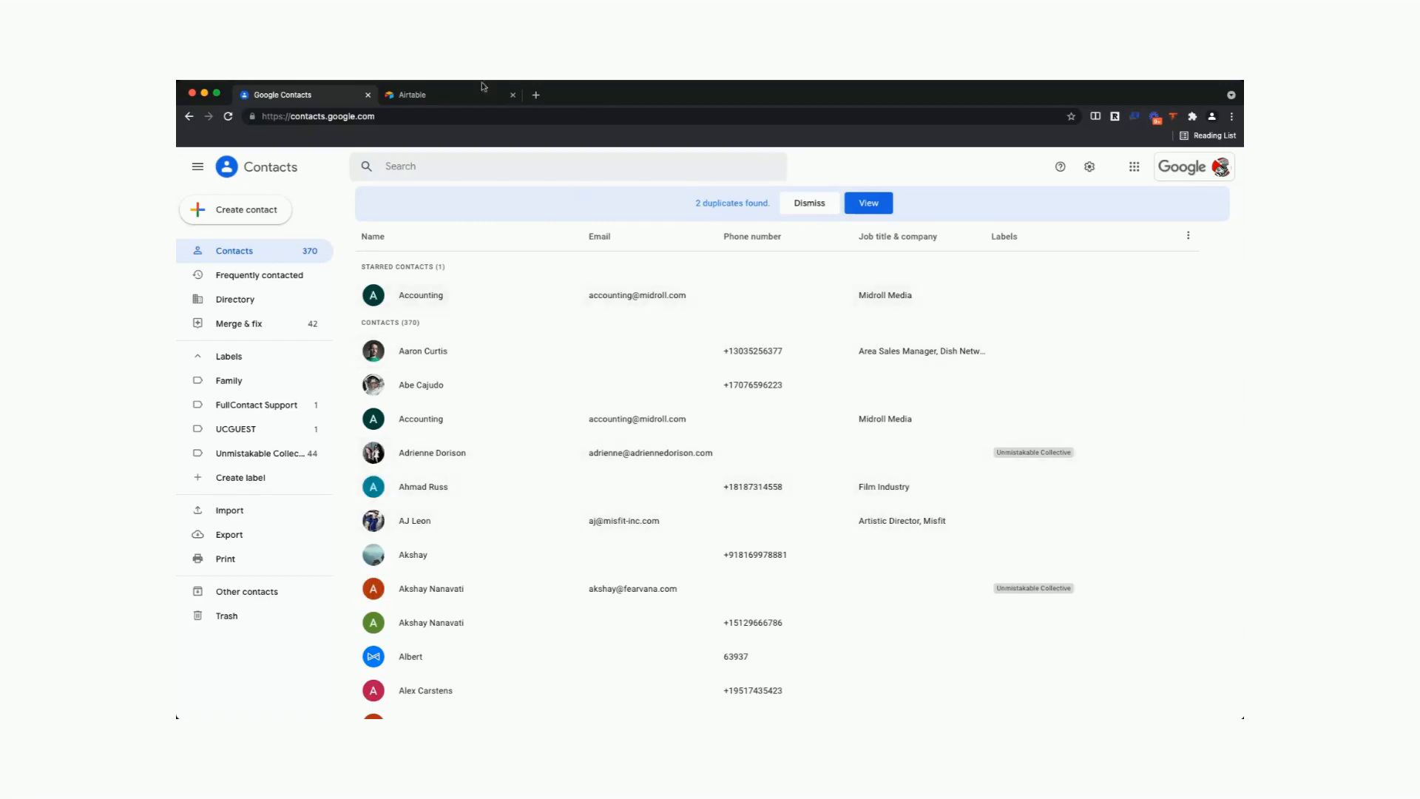
{"action": "mouse_move", "coordinate": [485, 453]}
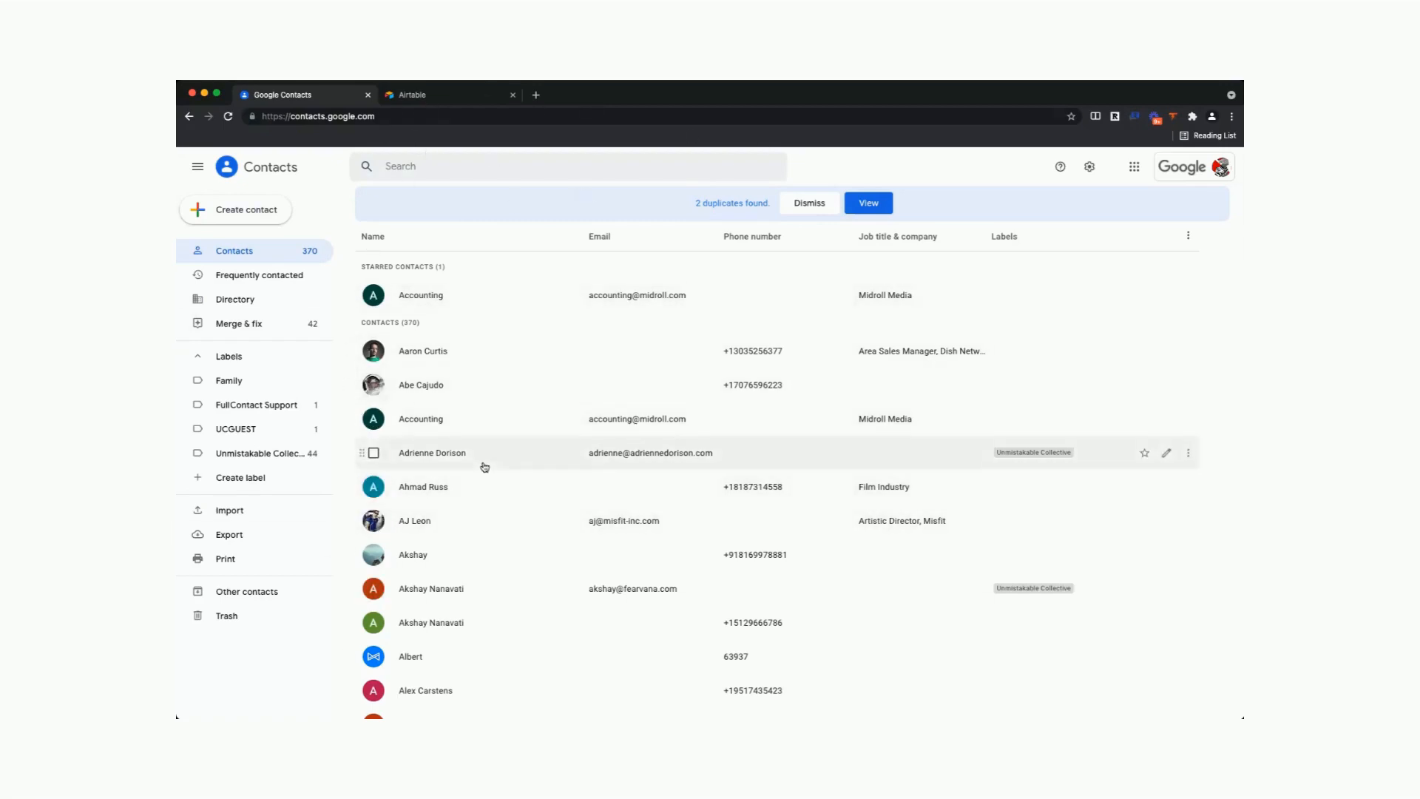
{"action": "mouse_move", "coordinate": [326, 139]}
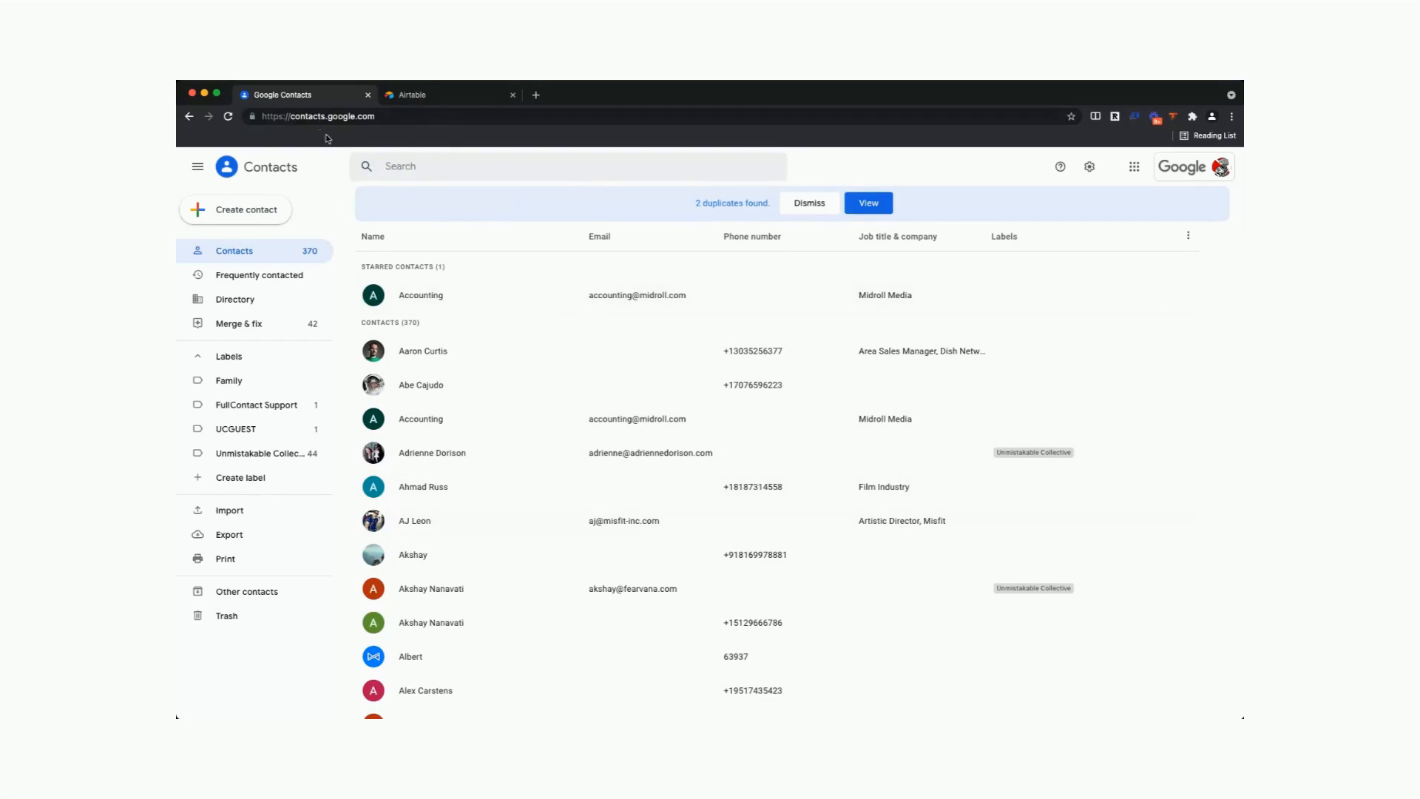
Switch to Airtable and open the Maximize Your Output base
{"action": "left_click", "coordinate": [809, 203]}
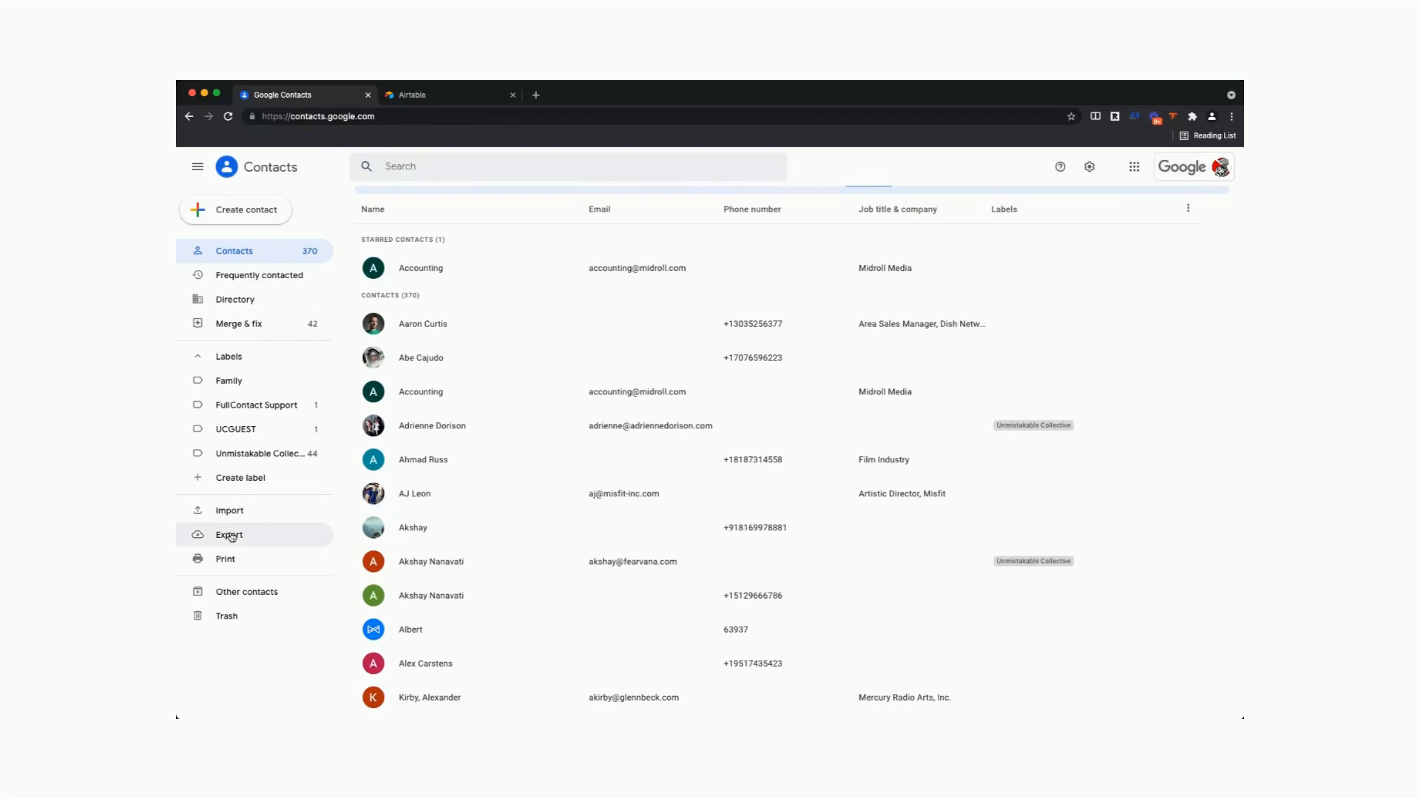
{"action": "mouse_move", "coordinate": [256, 555]}
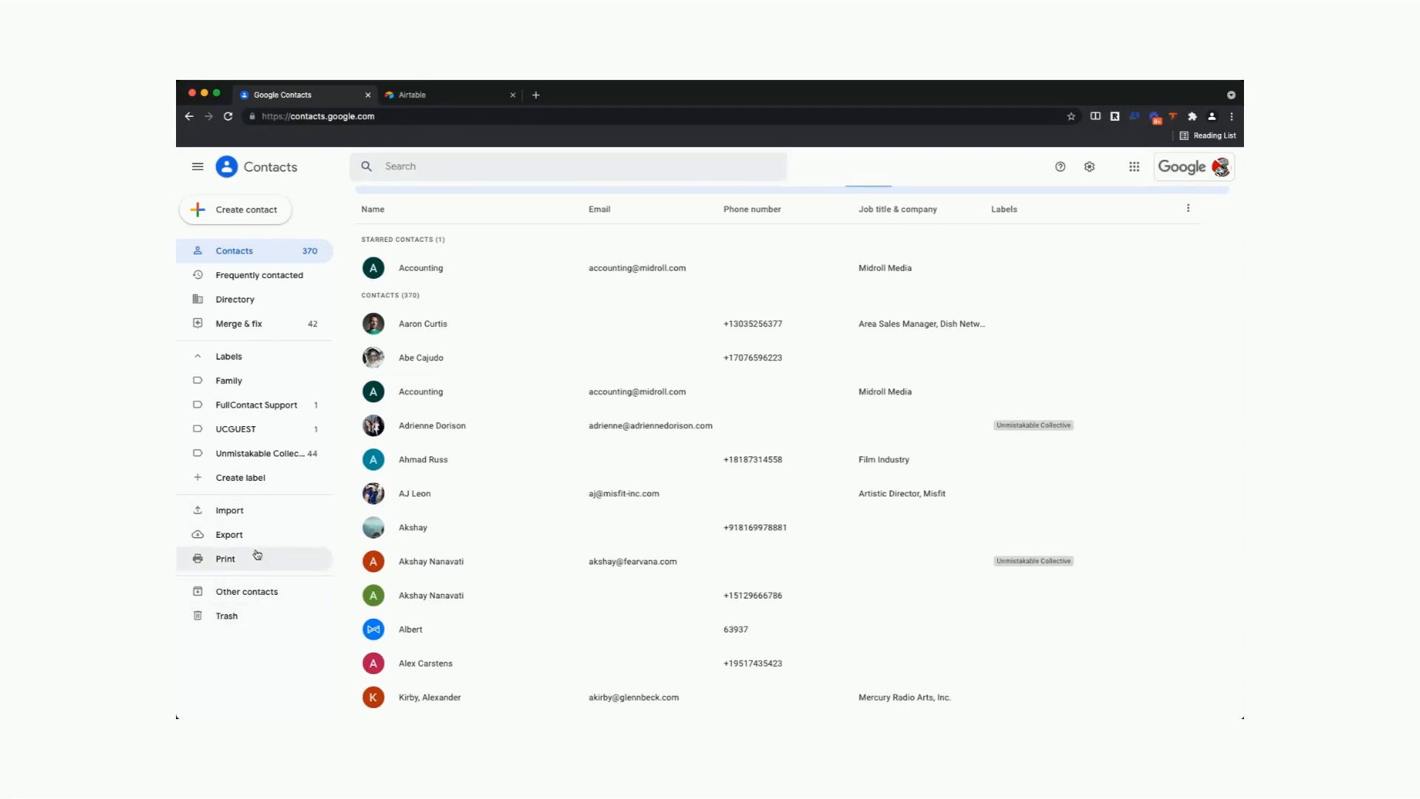
{"action": "mouse_move", "coordinate": [228, 534]}
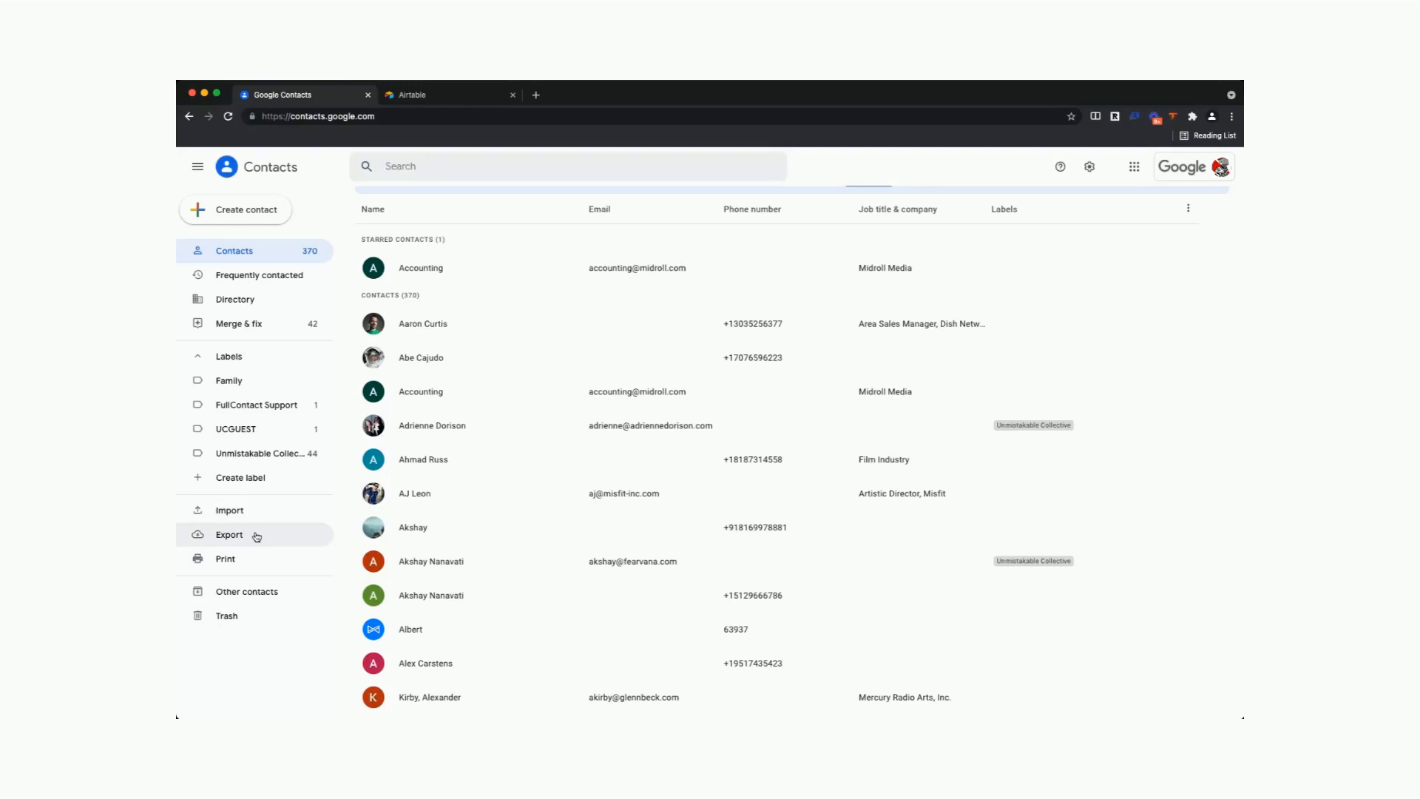
{"action": "mouse_move", "coordinate": [291, 571]}
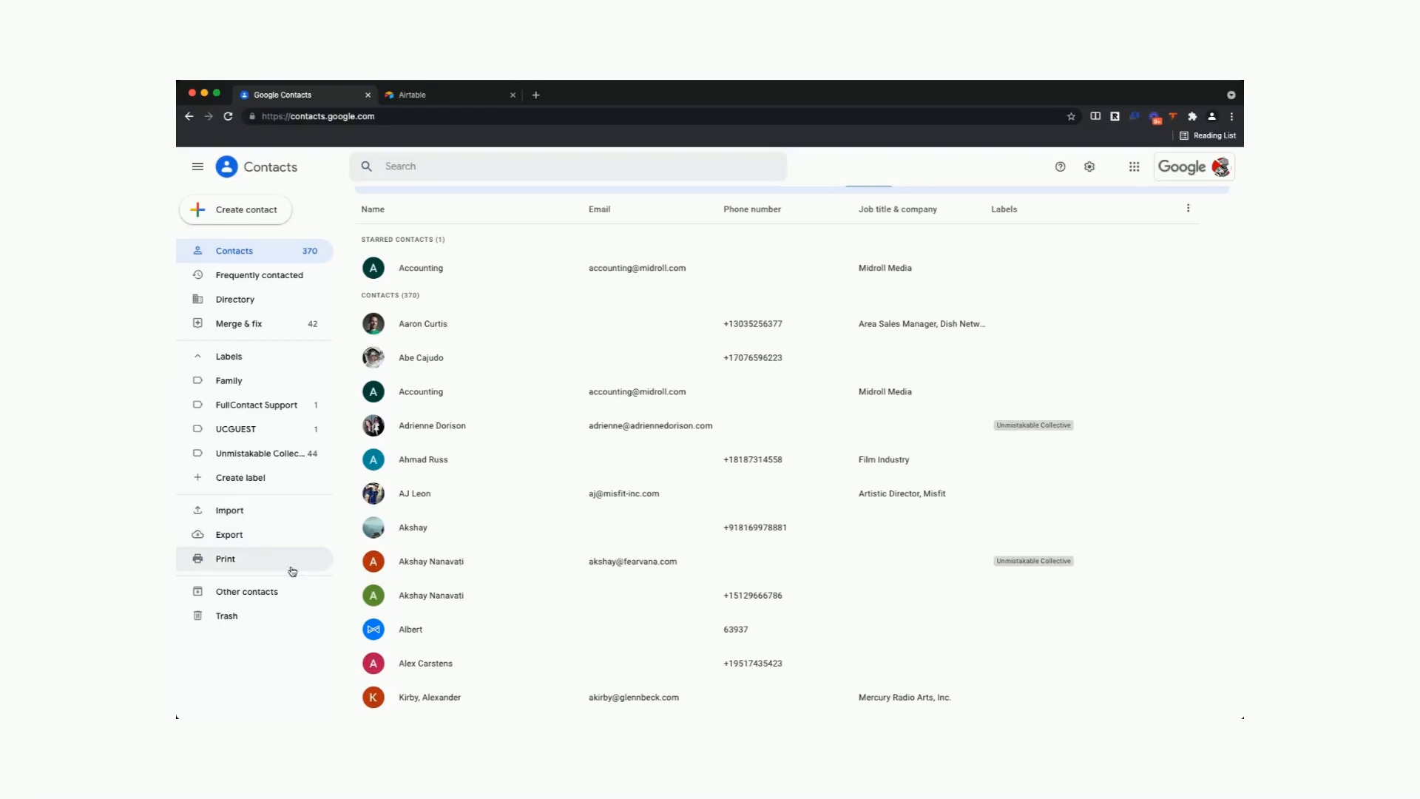
{"action": "mouse_move", "coordinate": [256, 536]}
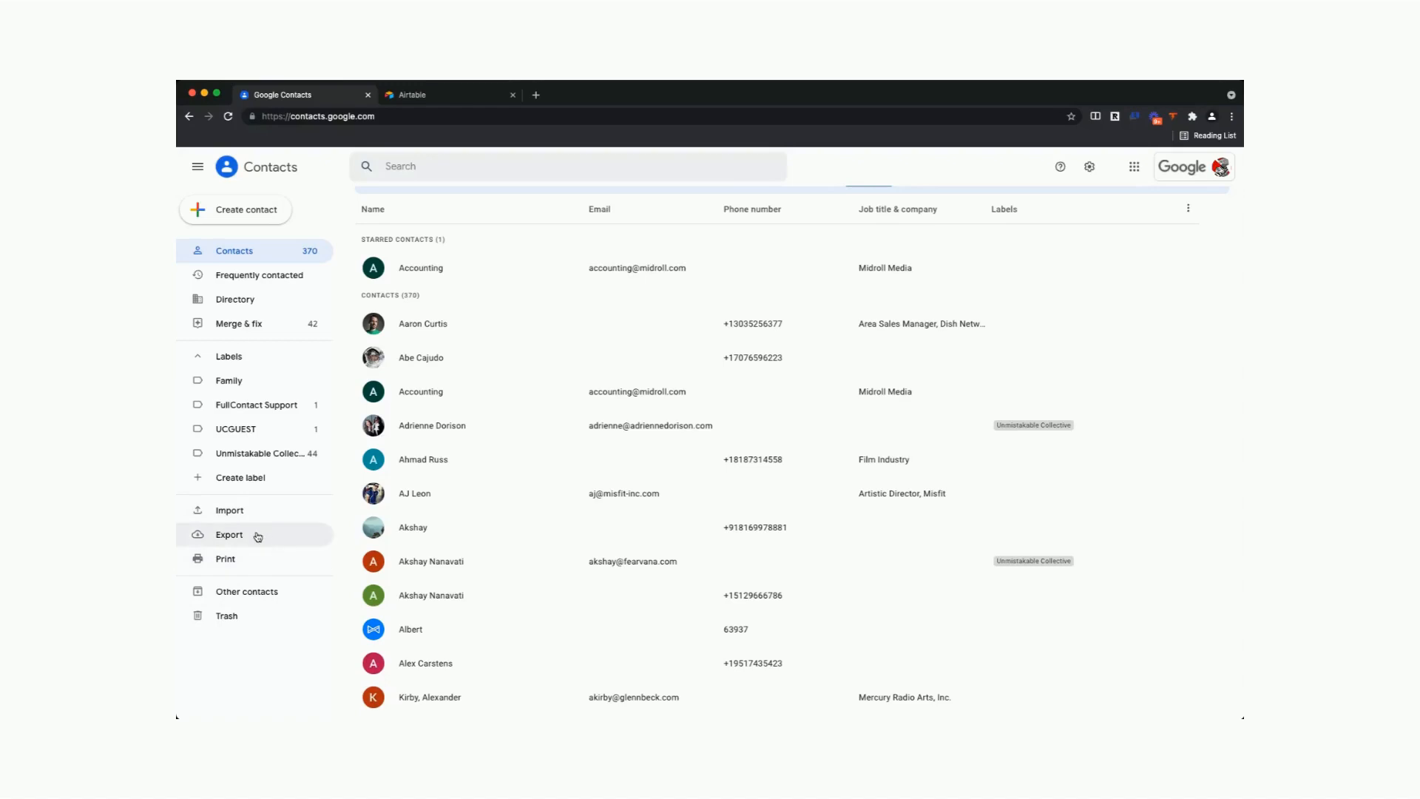
{"action": "mouse_move", "coordinate": [241, 535]}
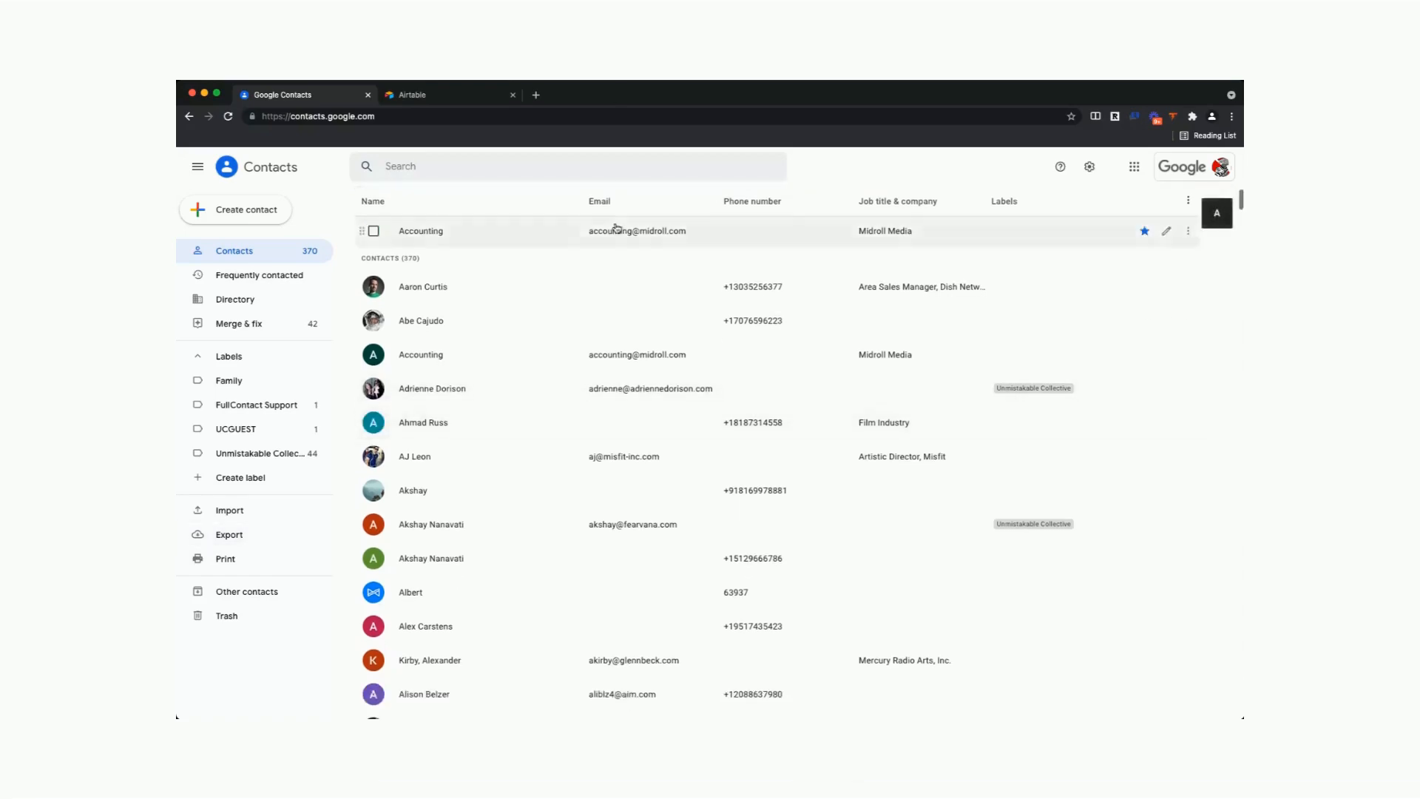
{"action": "mouse_move", "coordinate": [526, 287]}
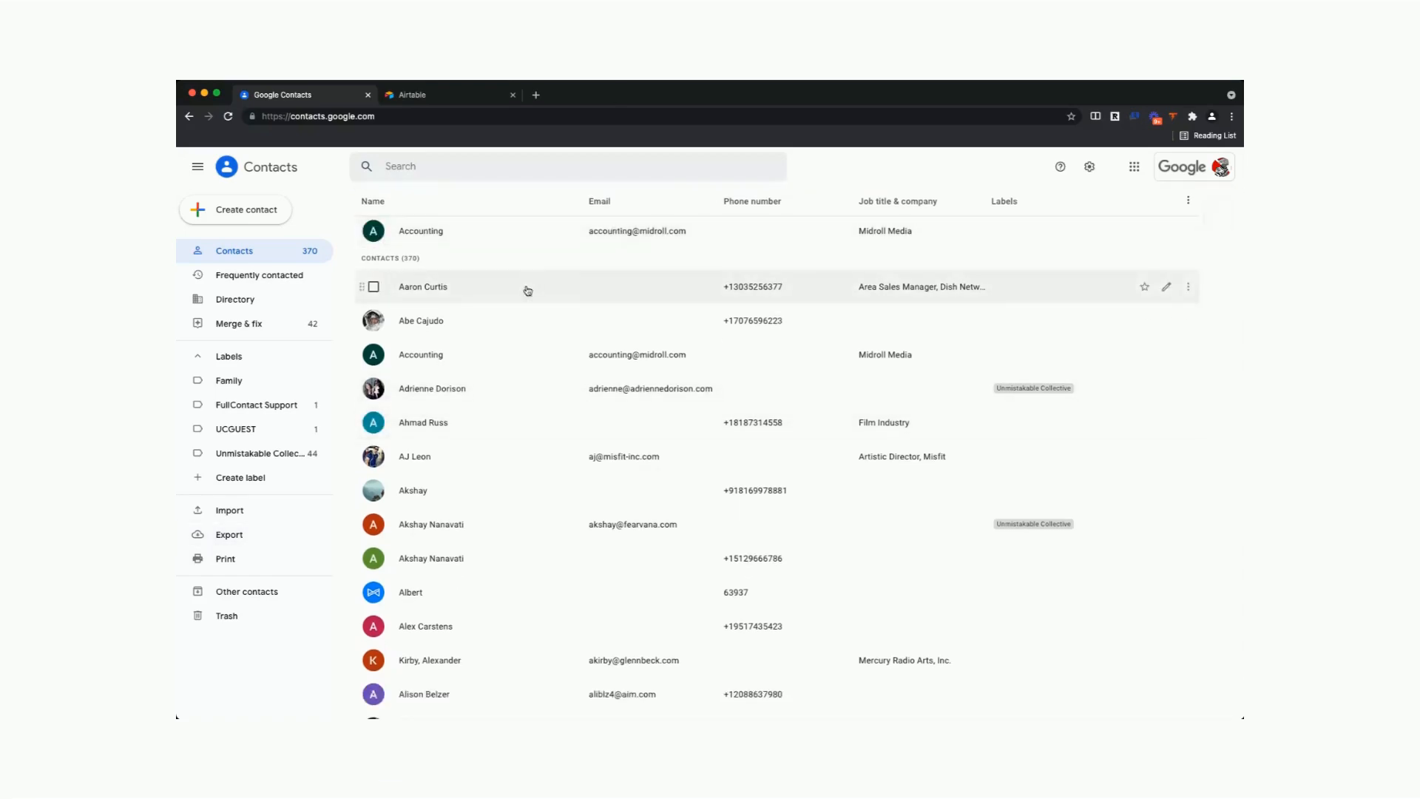
{"action": "mouse_move", "coordinate": [791, 261]}
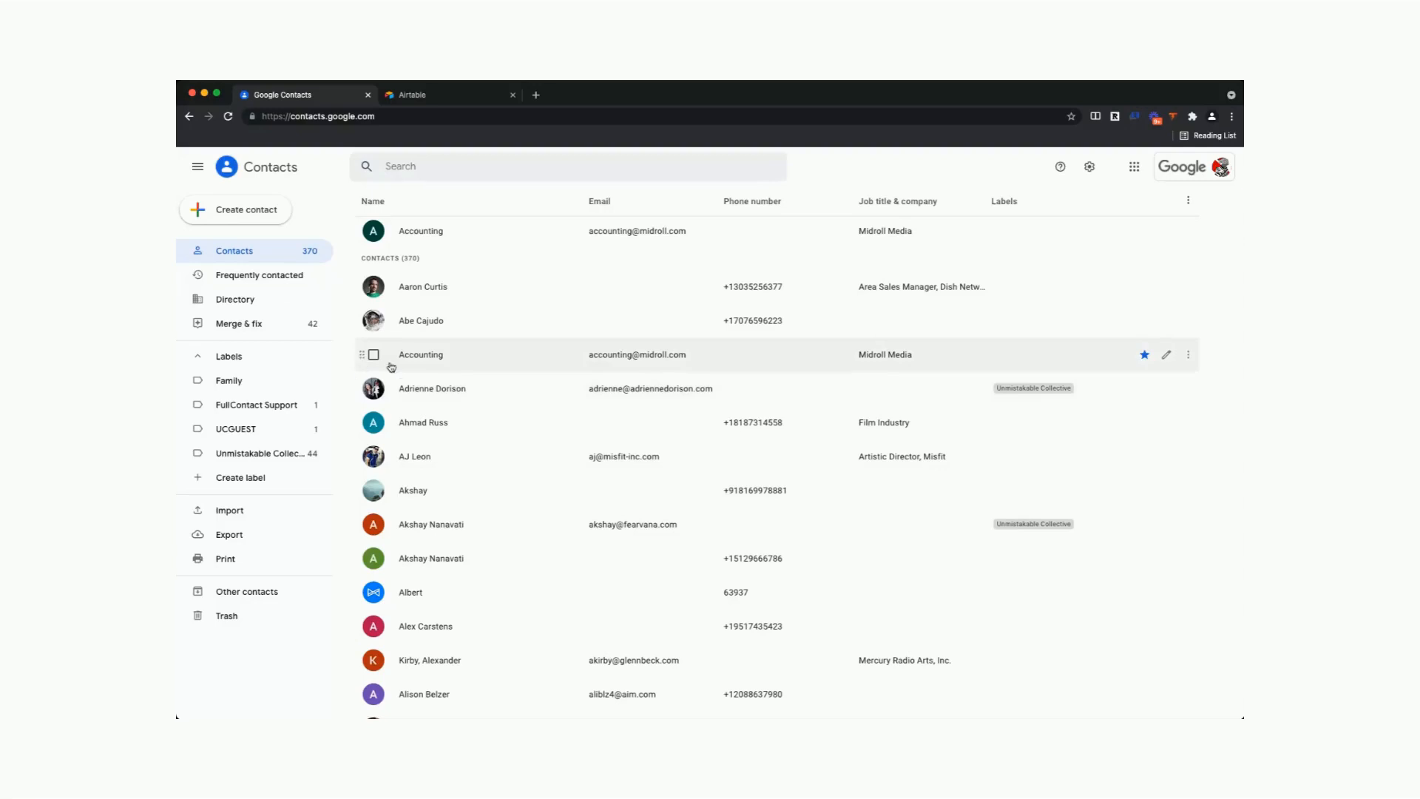
{"action": "mouse_move", "coordinate": [406, 364]}
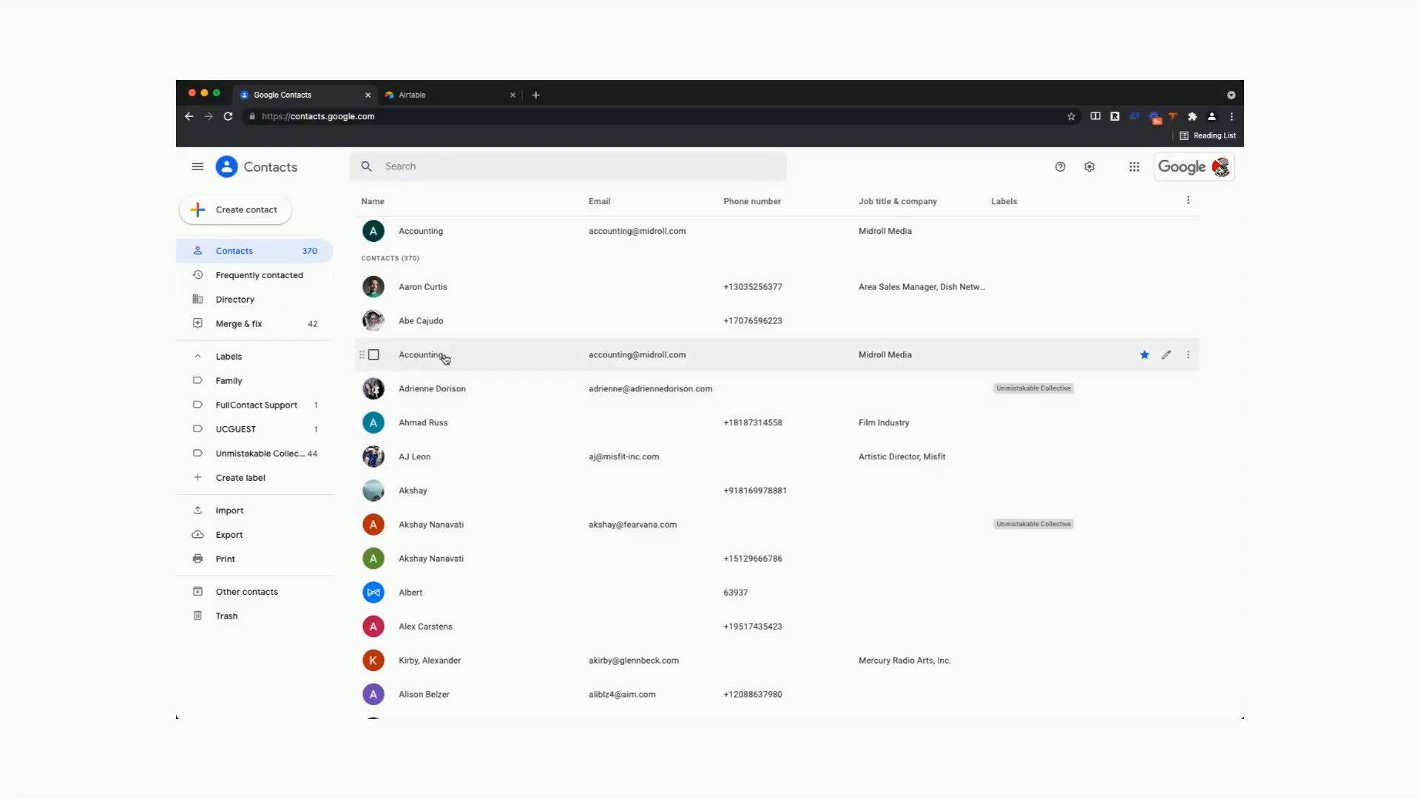
{"action": "left_click", "coordinate": [412, 94]}
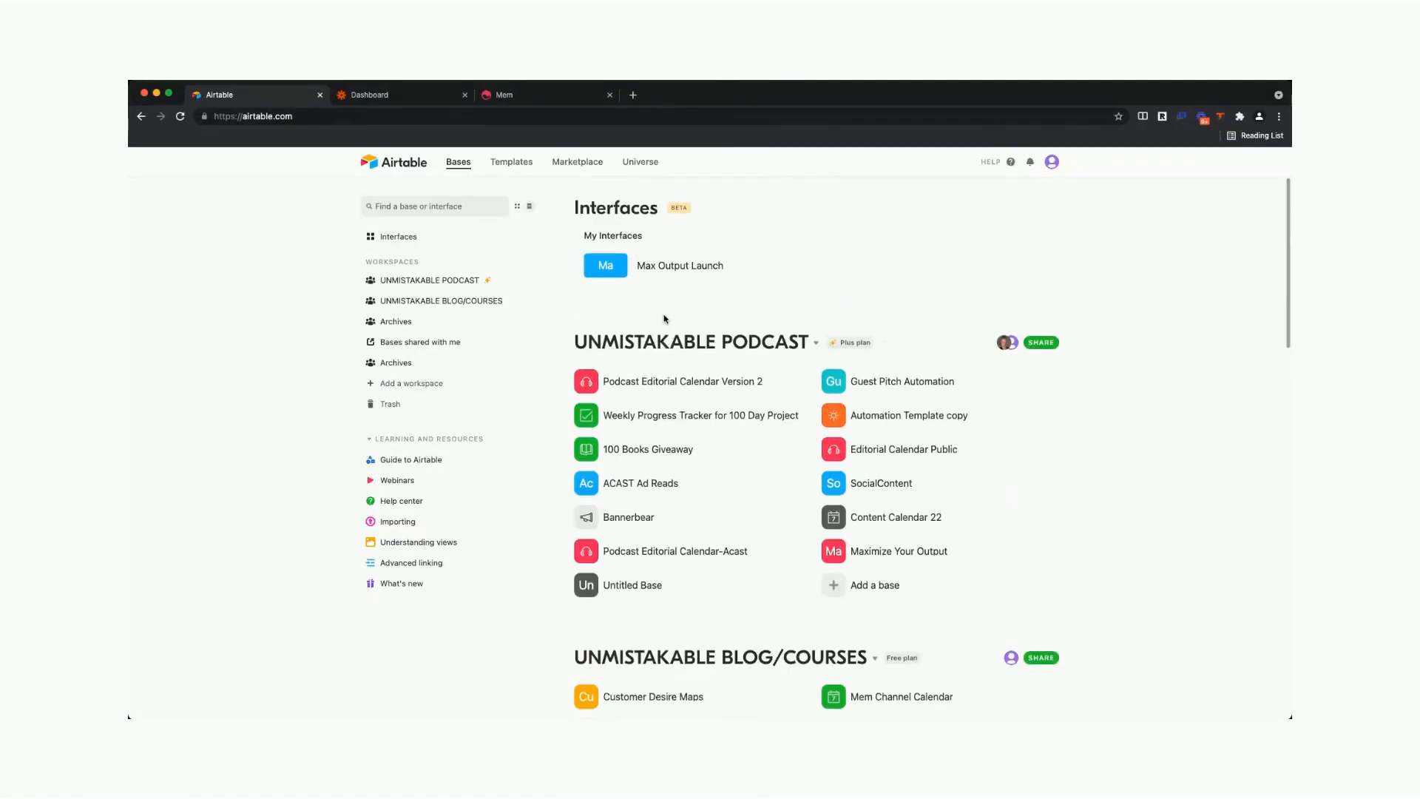
{"action": "left_click", "coordinate": [898, 552]}
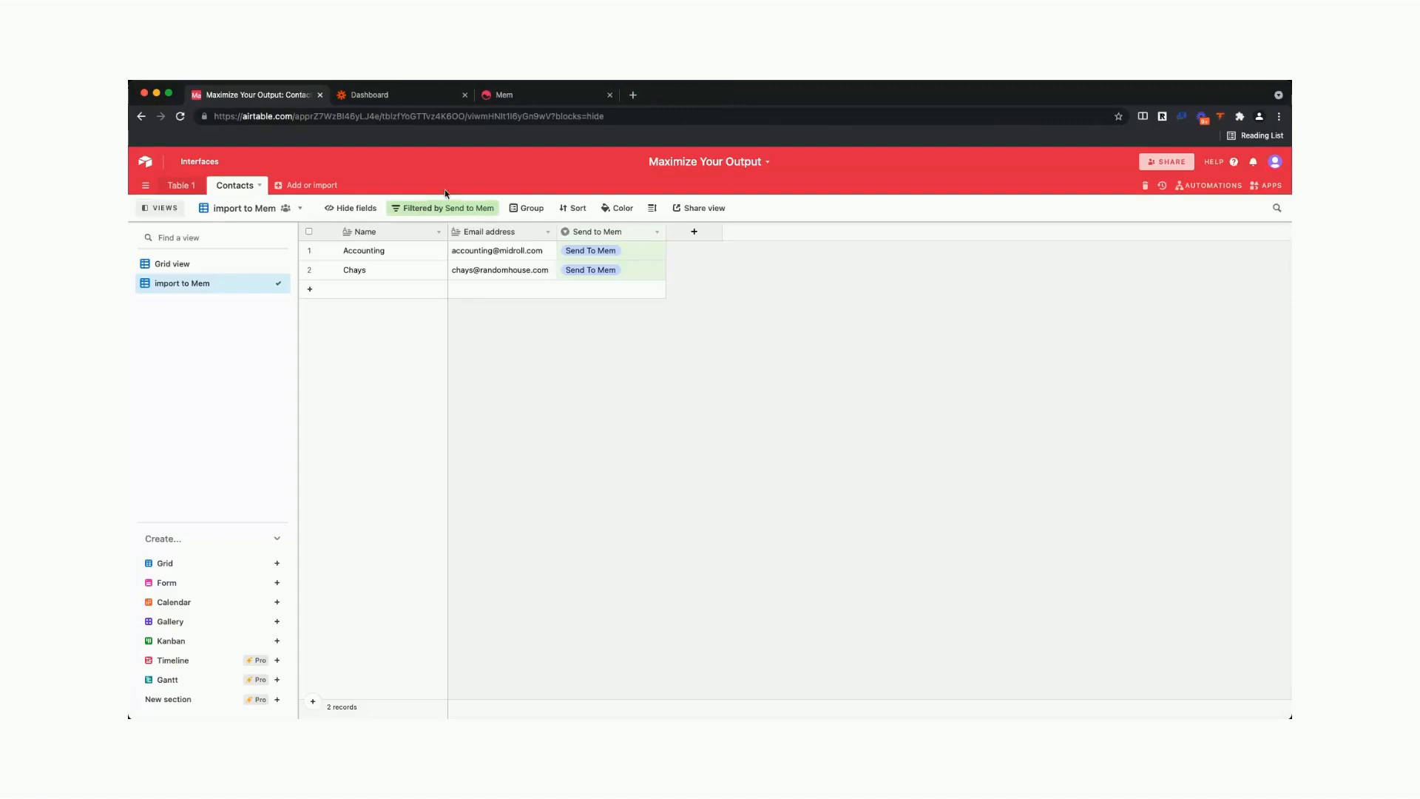
Show the Contacts grid of 192 records and reveal the add-or-import data options
{"action": "left_click", "coordinate": [172, 263]}
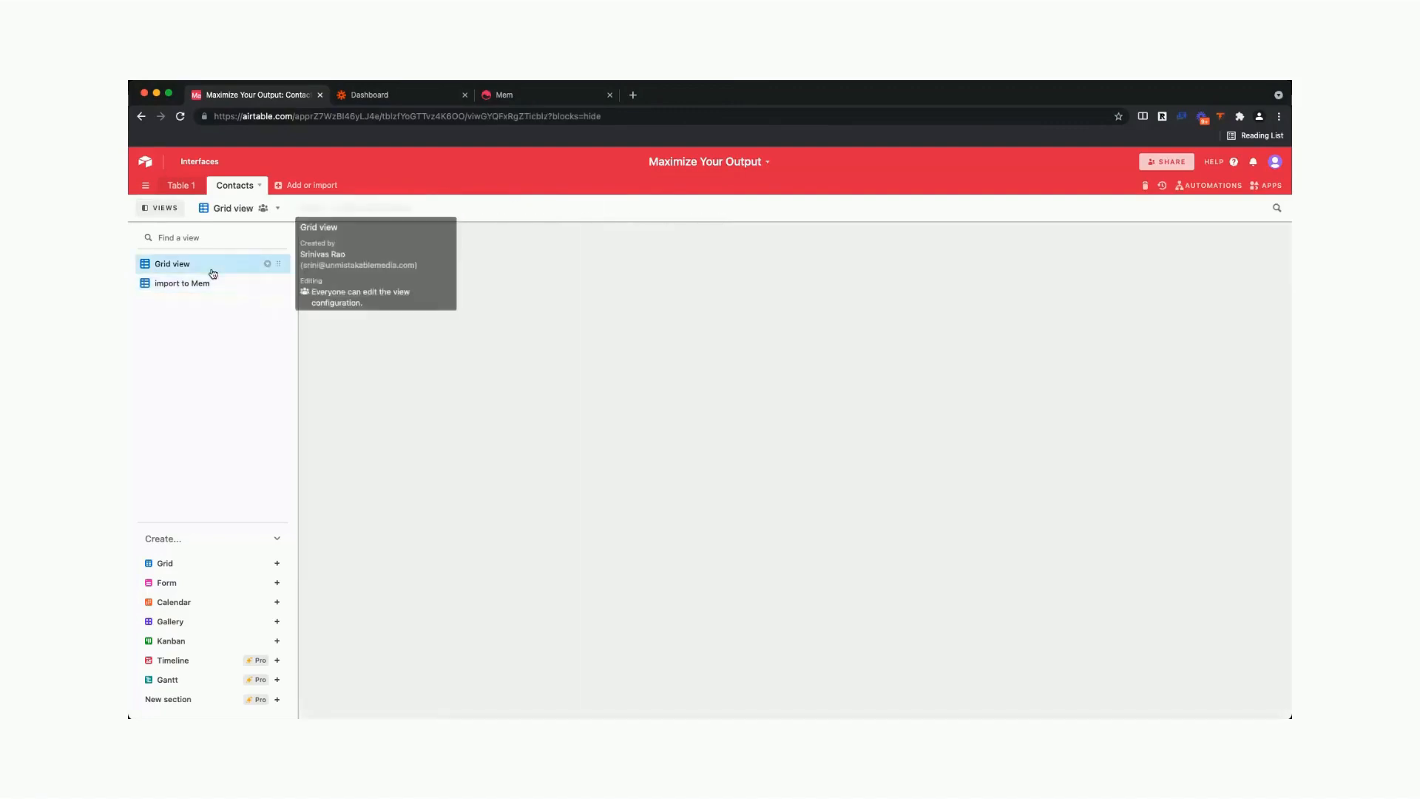
{"action": "left_click", "coordinate": [172, 264]}
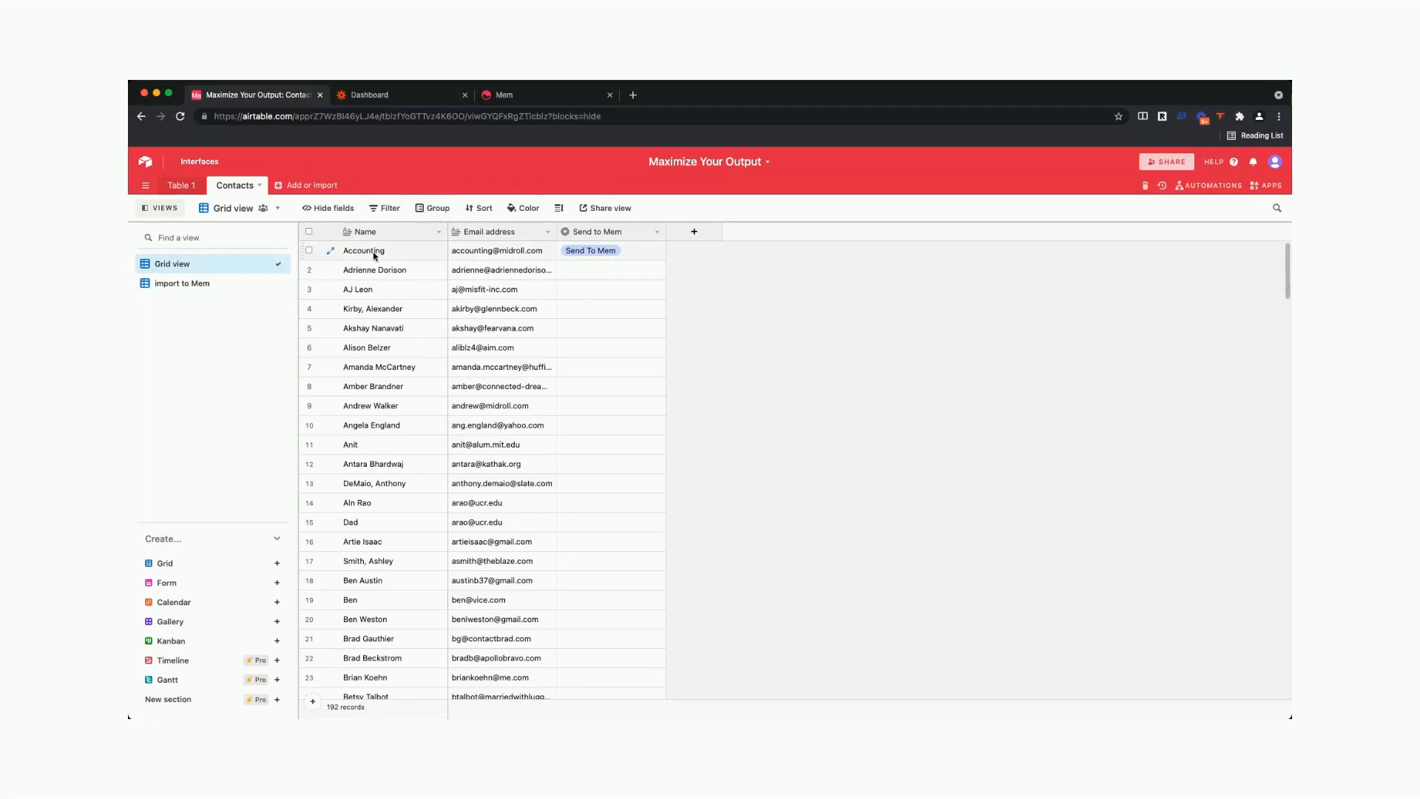
{"action": "left_click", "coordinate": [312, 185]}
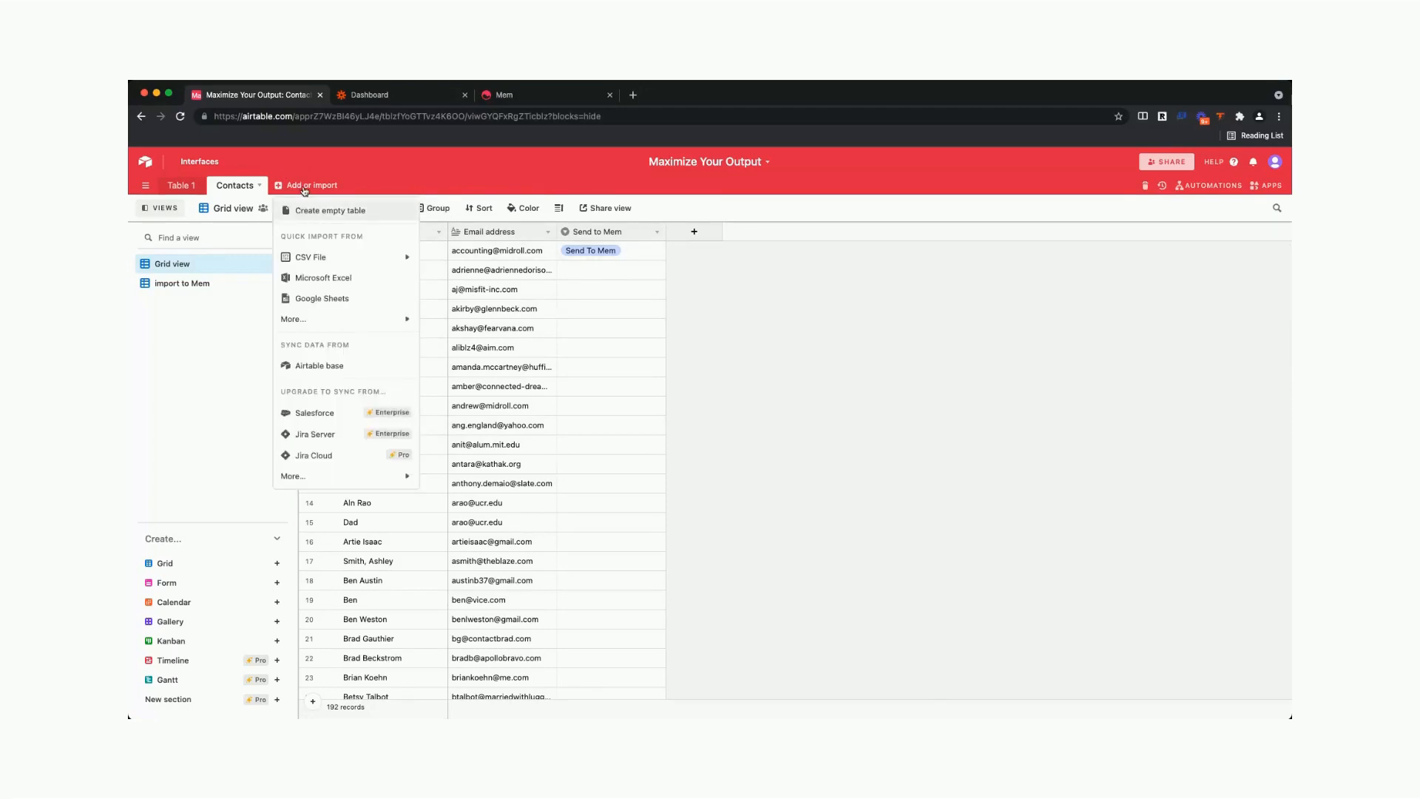
{"action": "mouse_move", "coordinate": [732, 127]}
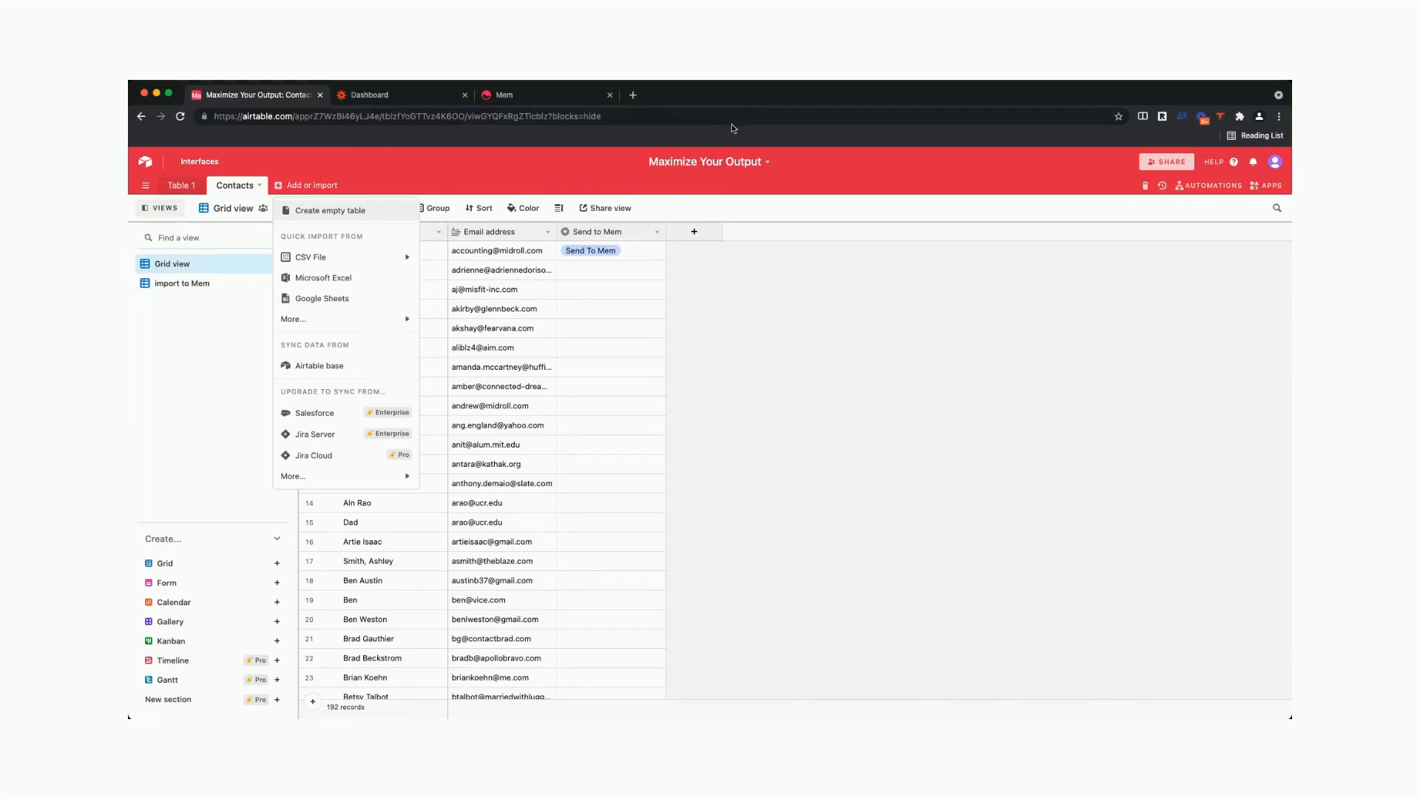
{"action": "mouse_move", "coordinate": [324, 278]}
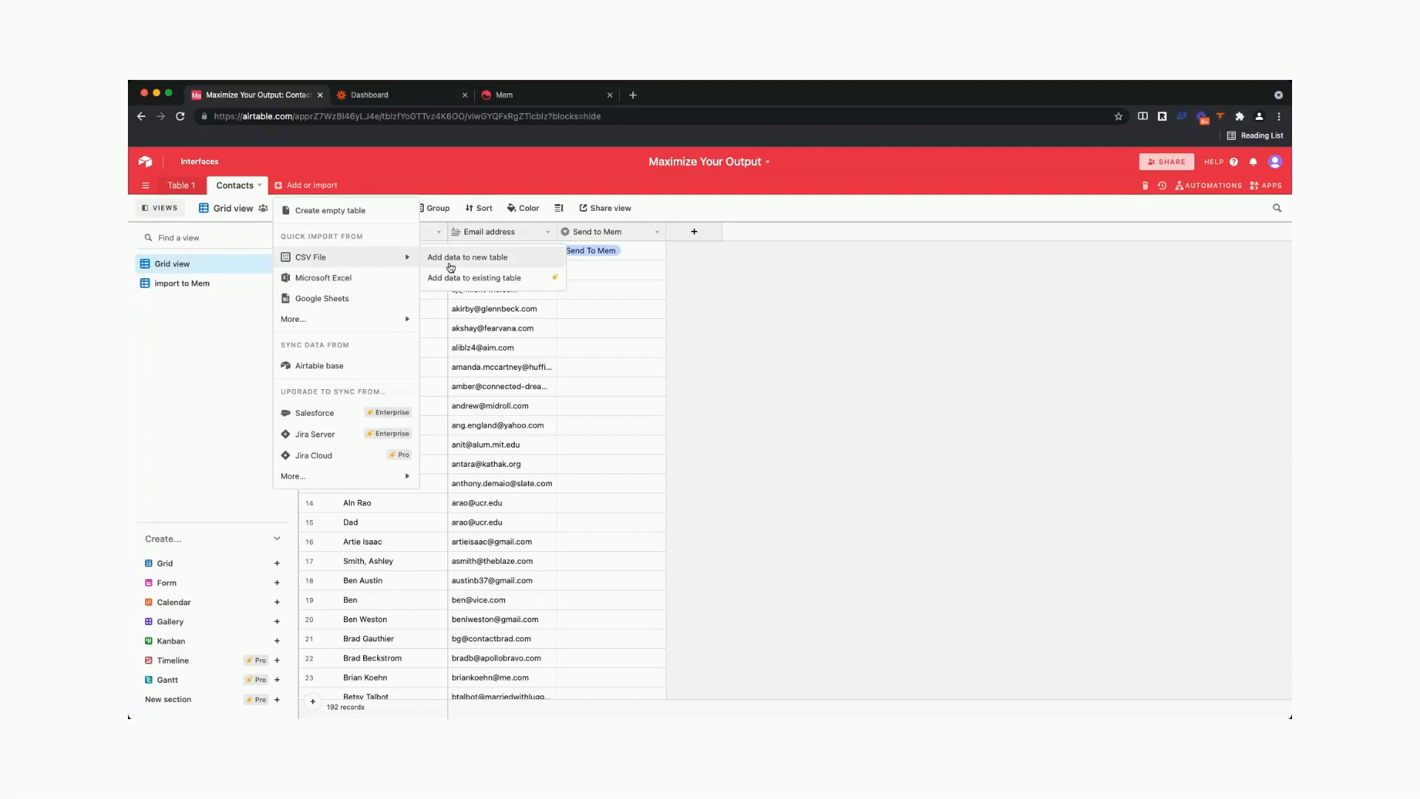
Start a CSV import into a new table, dismiss the upload, and go to the Zapier dashboard
{"action": "left_click", "coordinate": [469, 258]}
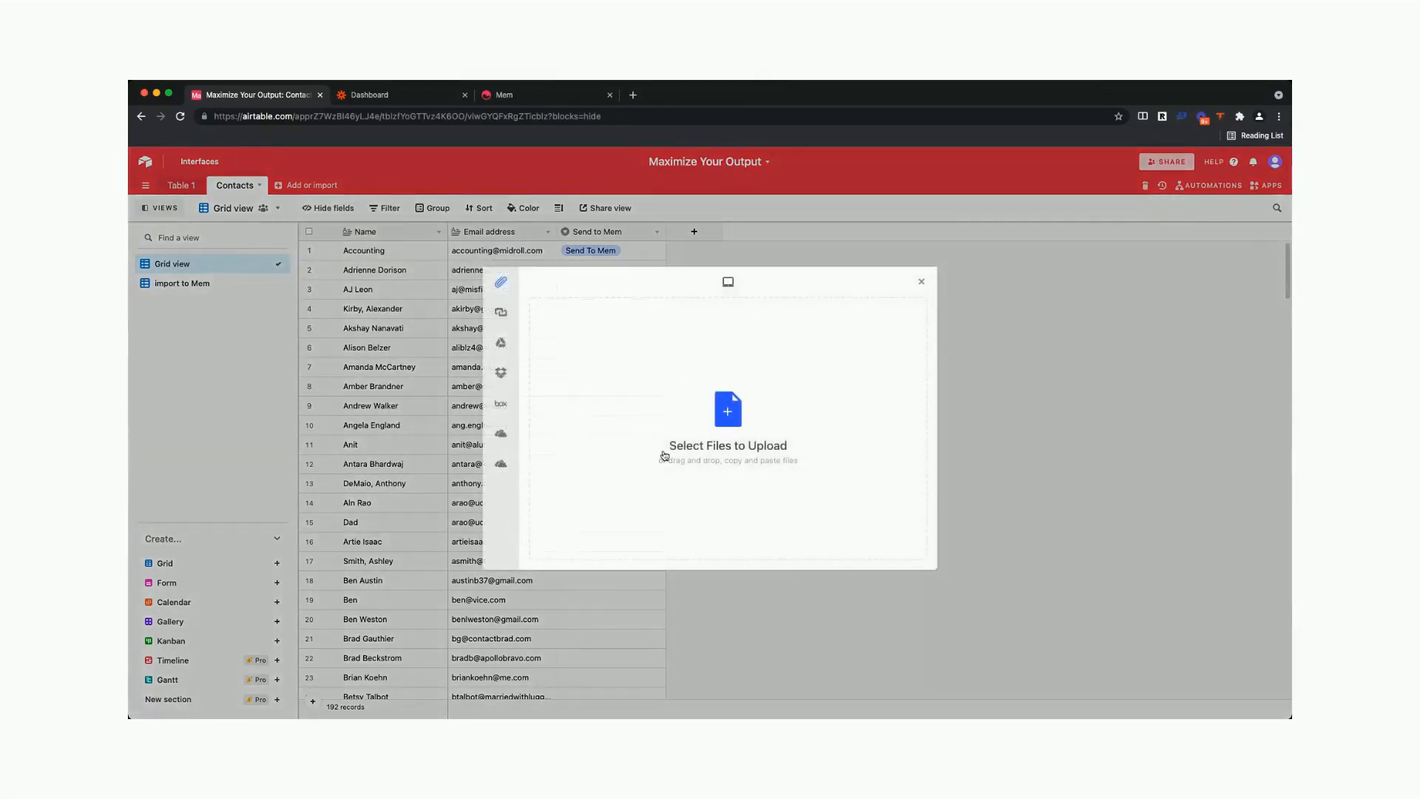
{"action": "mouse_move", "coordinate": [1011, 324]}
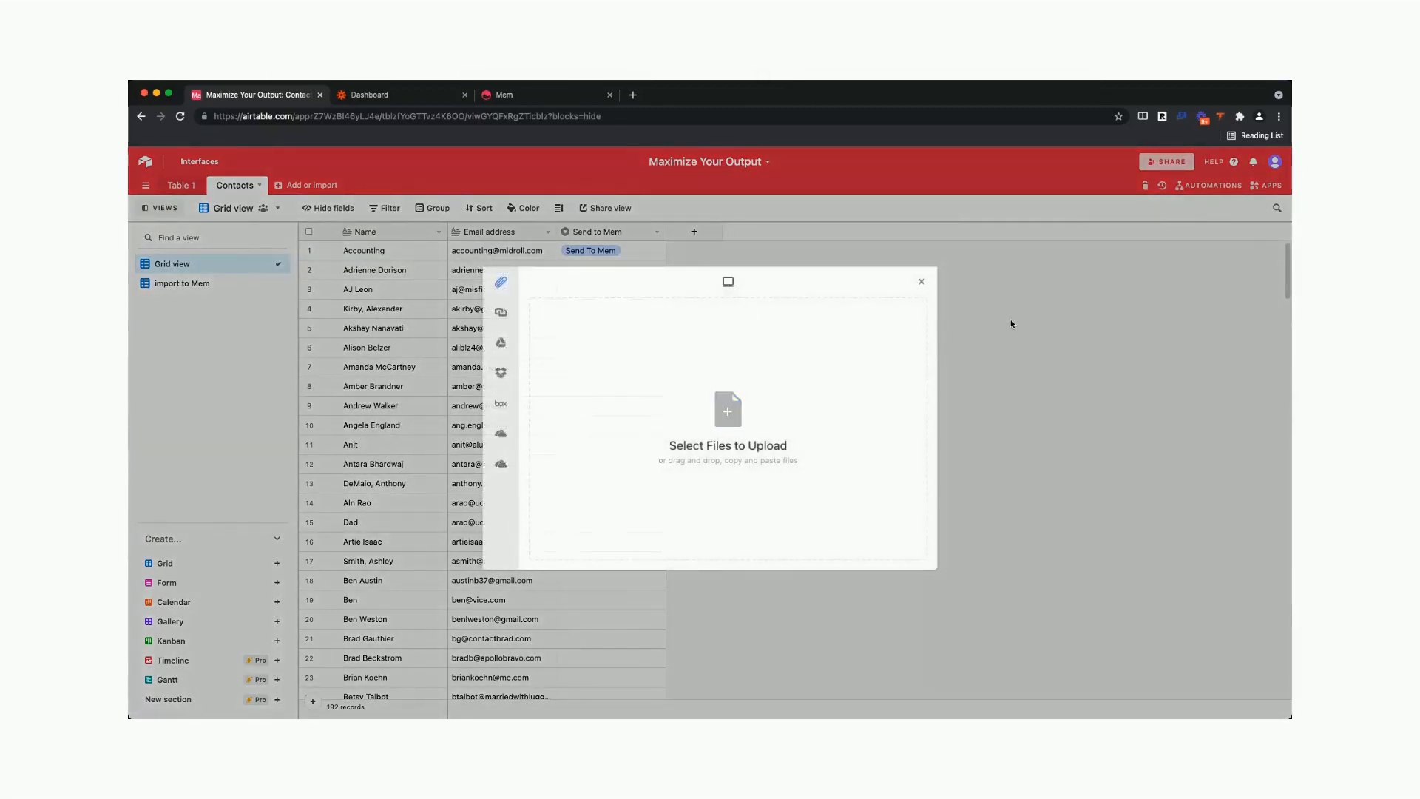
{"action": "left_click", "coordinate": [922, 281]}
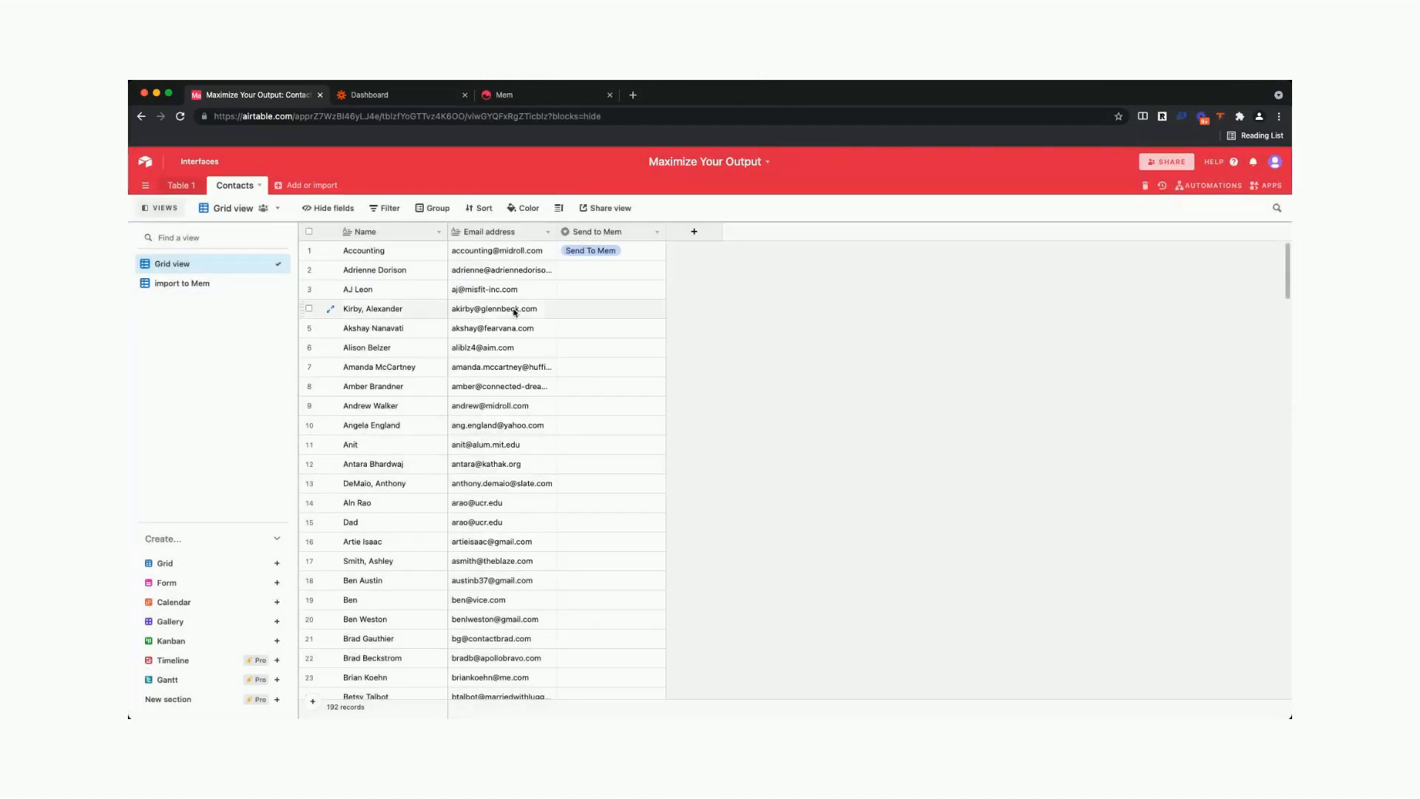
{"action": "left_click", "coordinate": [368, 94]}
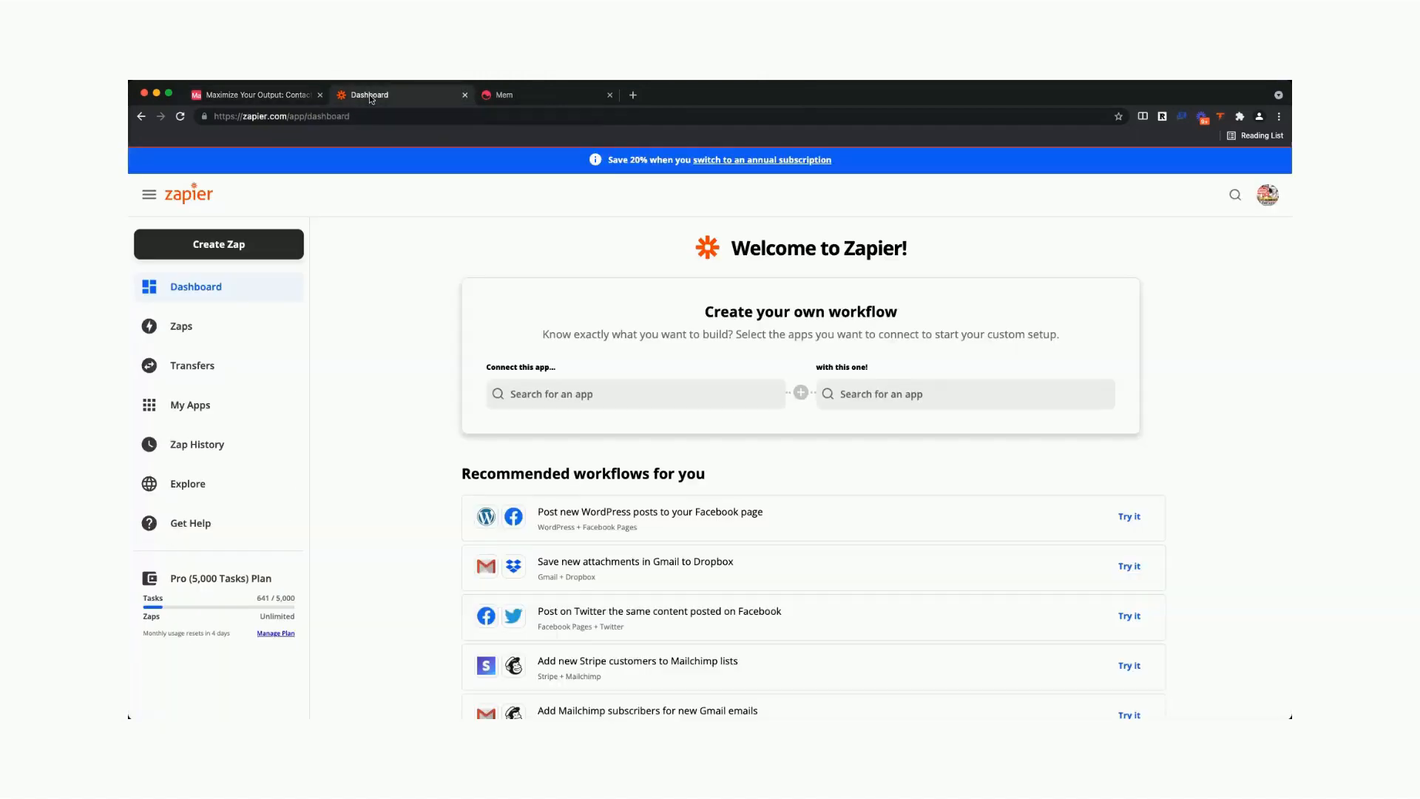
{"action": "mouse_move", "coordinate": [195, 365]}
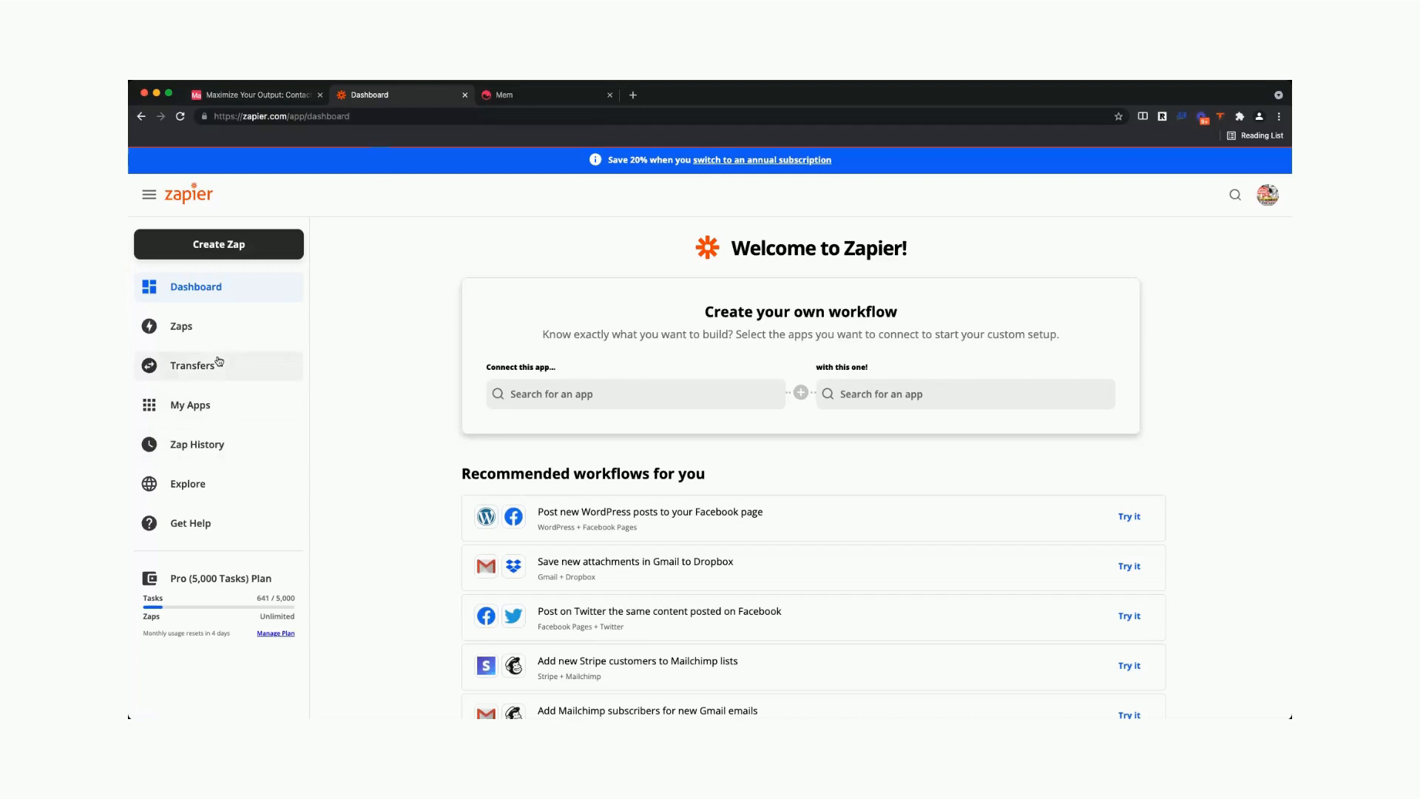
From the Zaps list, open the Mem.AI folder's 'Import Contacts into Mem: Method 1' zap
{"action": "left_click", "coordinate": [181, 325]}
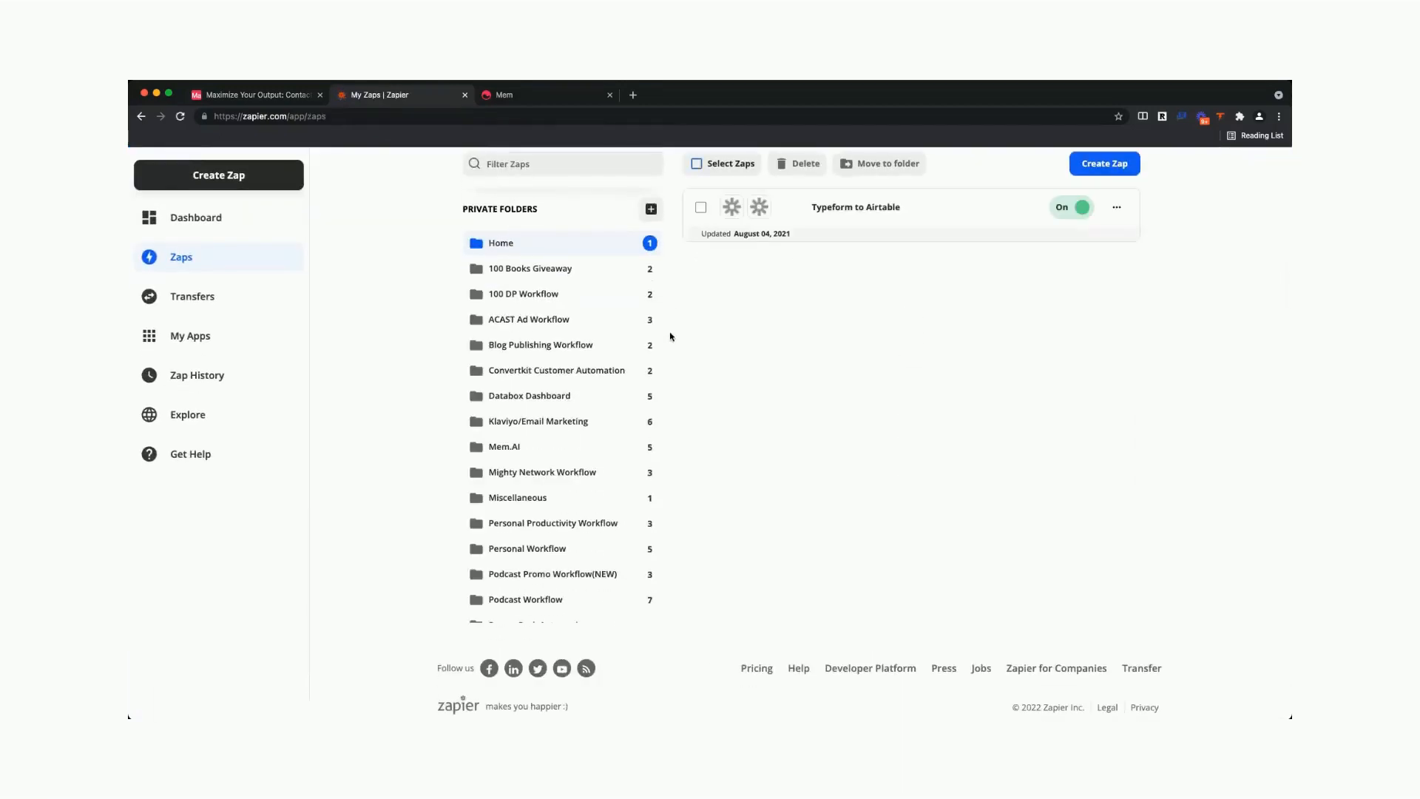
{"action": "left_click", "coordinate": [529, 320]}
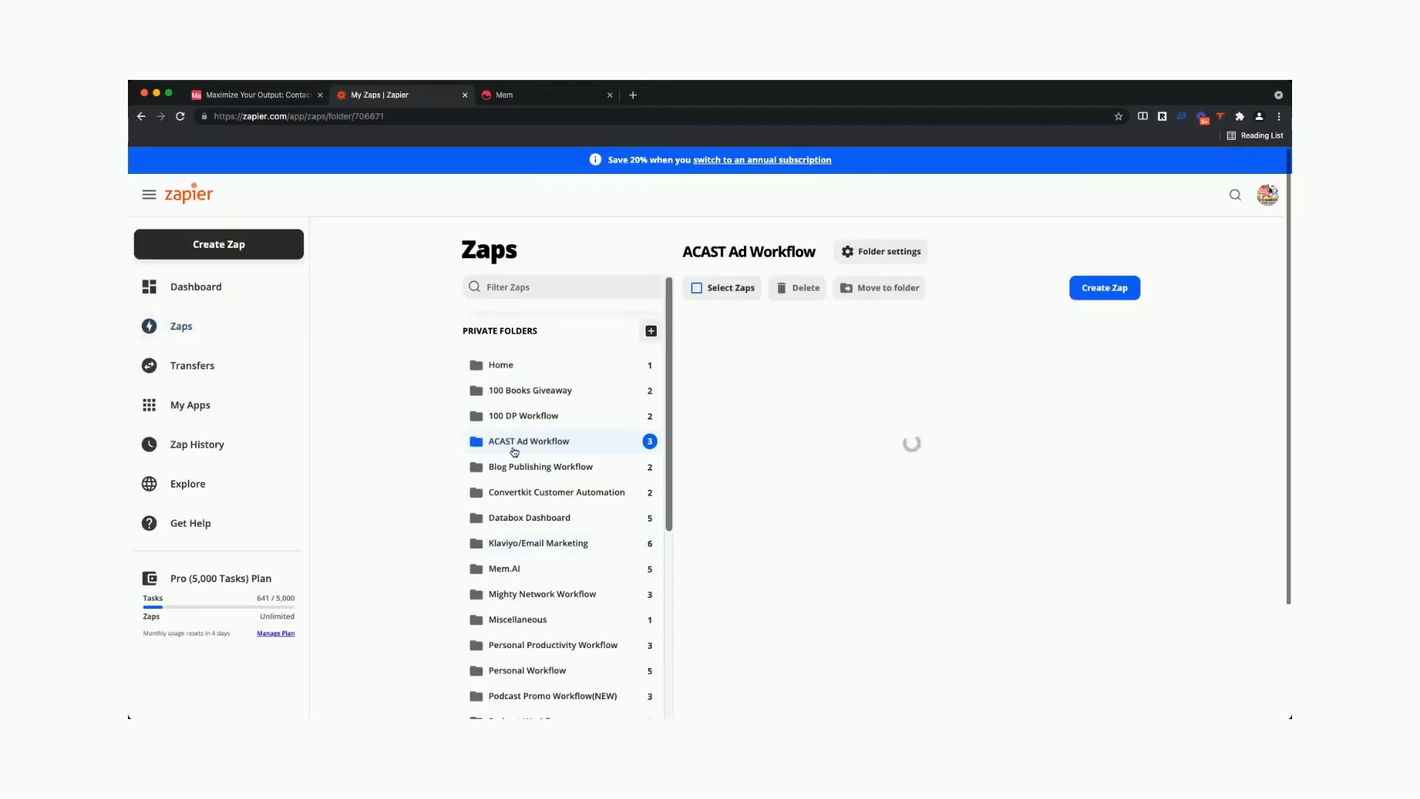
{"action": "left_click", "coordinate": [505, 569]}
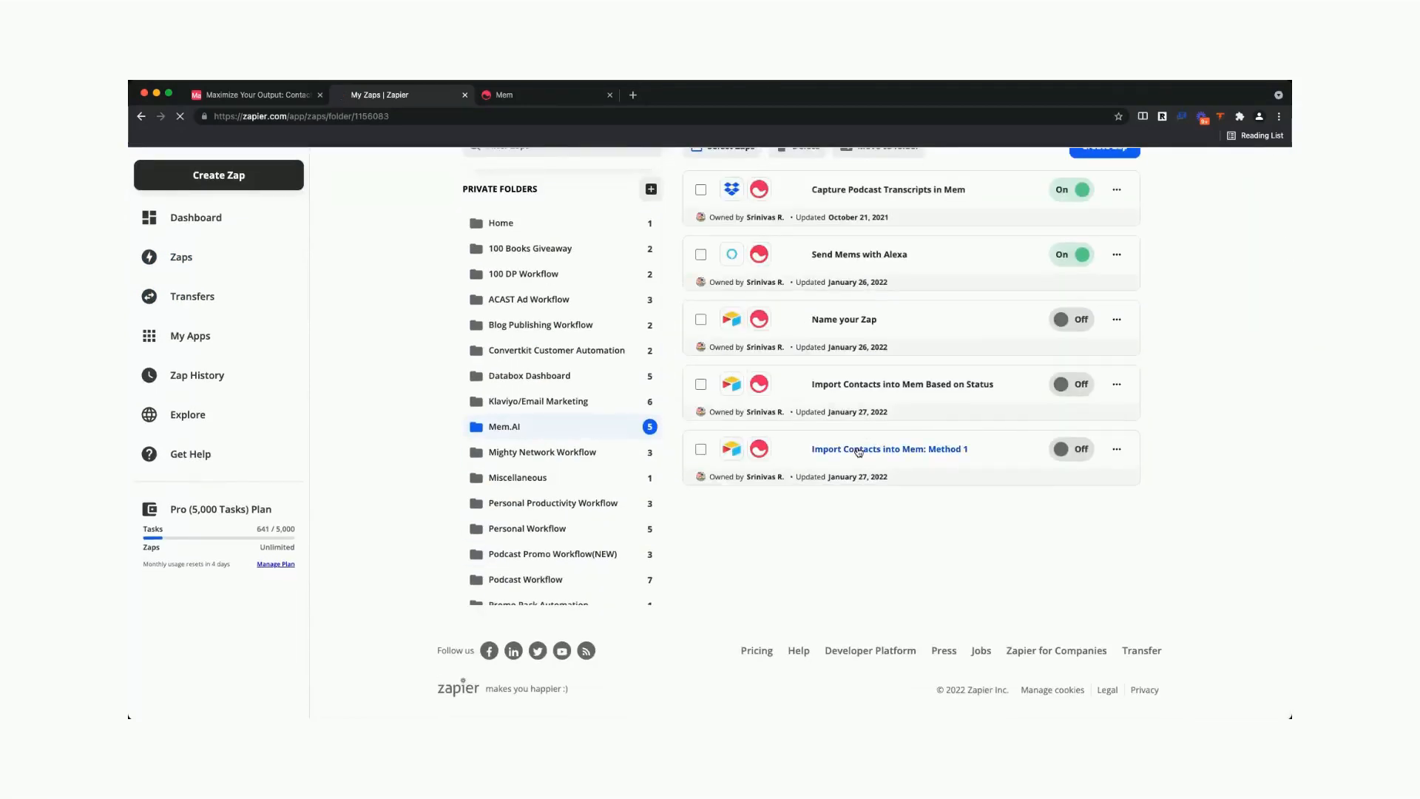
{"action": "left_click", "coordinate": [889, 448]}
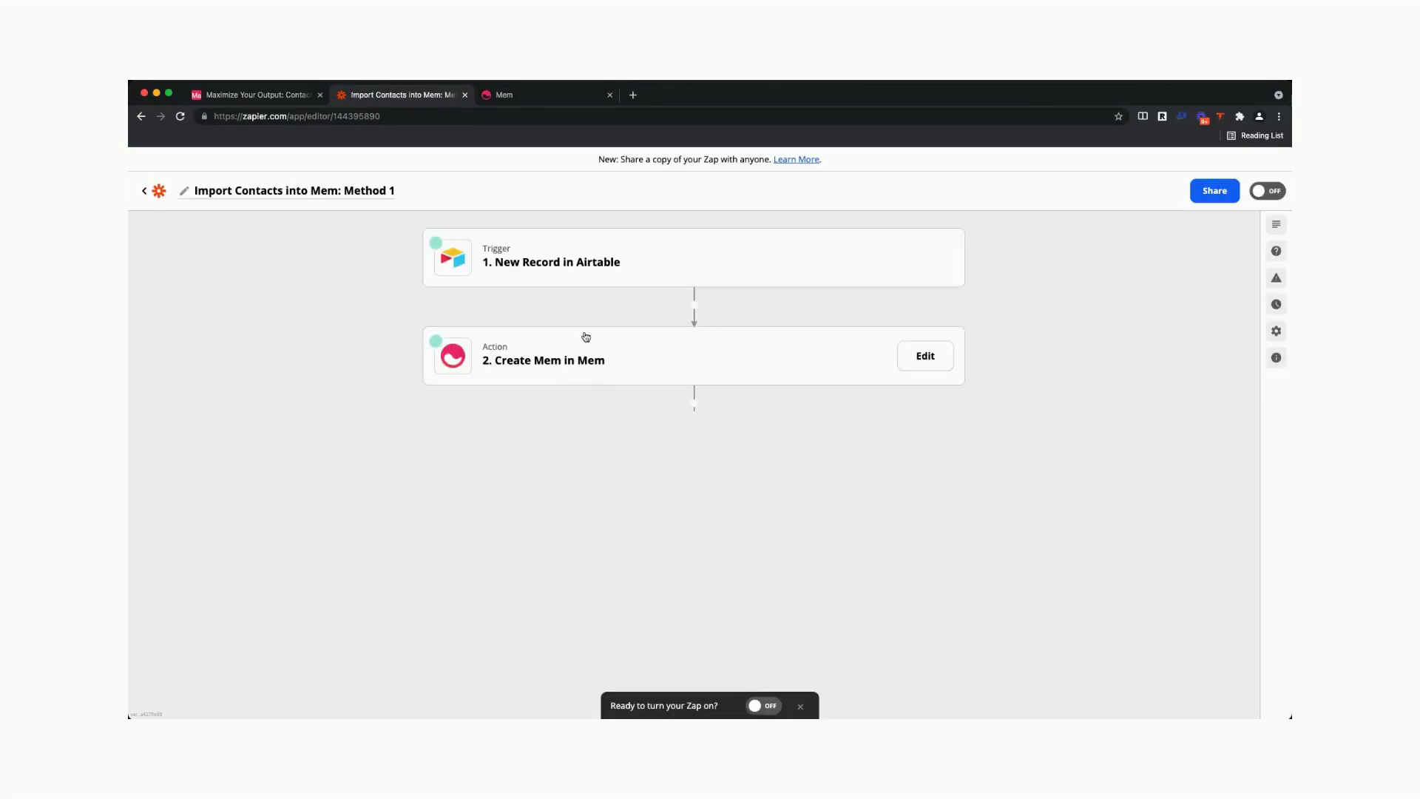
Review the Airtable trigger's base, Contacts table and Grid view settings and its sample record
{"action": "left_click", "coordinate": [551, 262]}
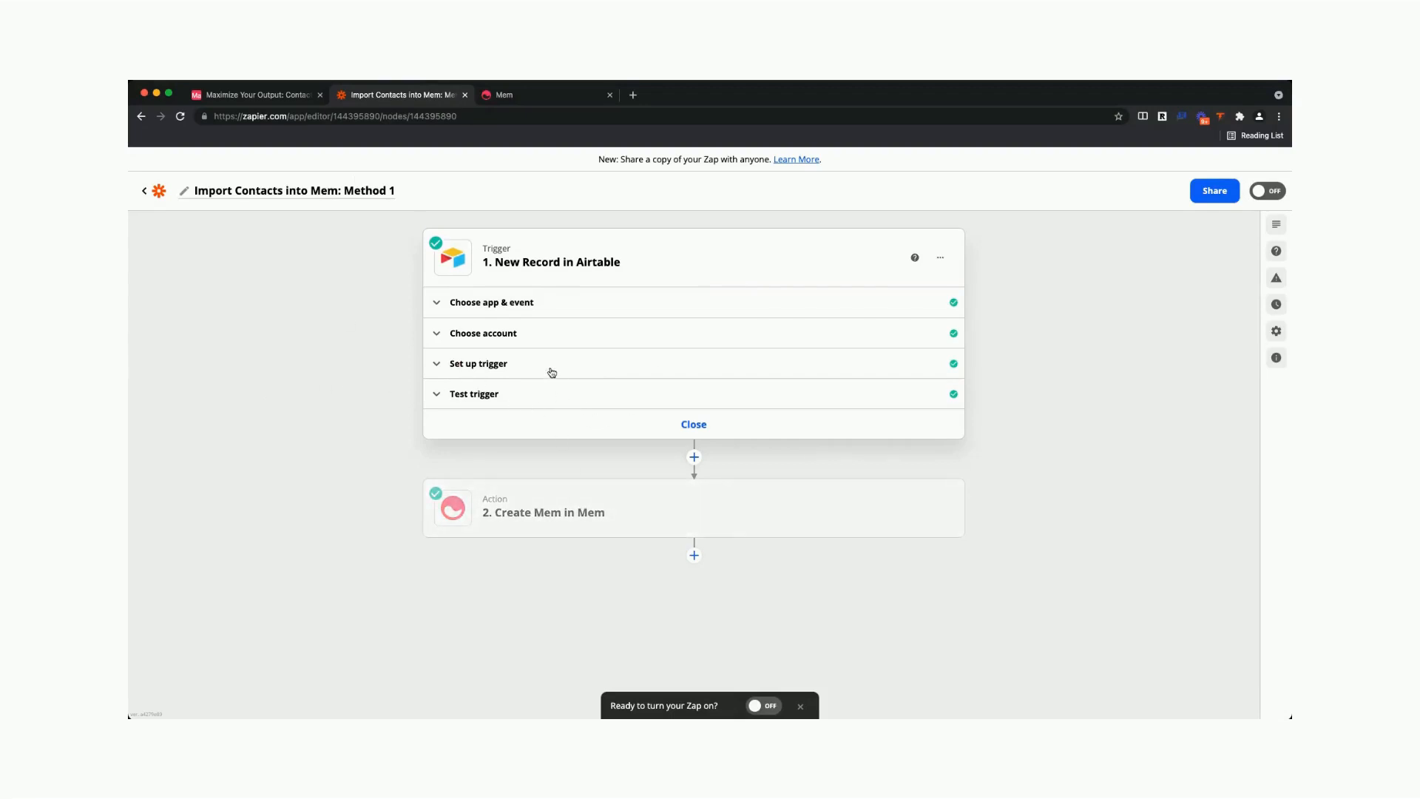
{"action": "left_click", "coordinate": [477, 364]}
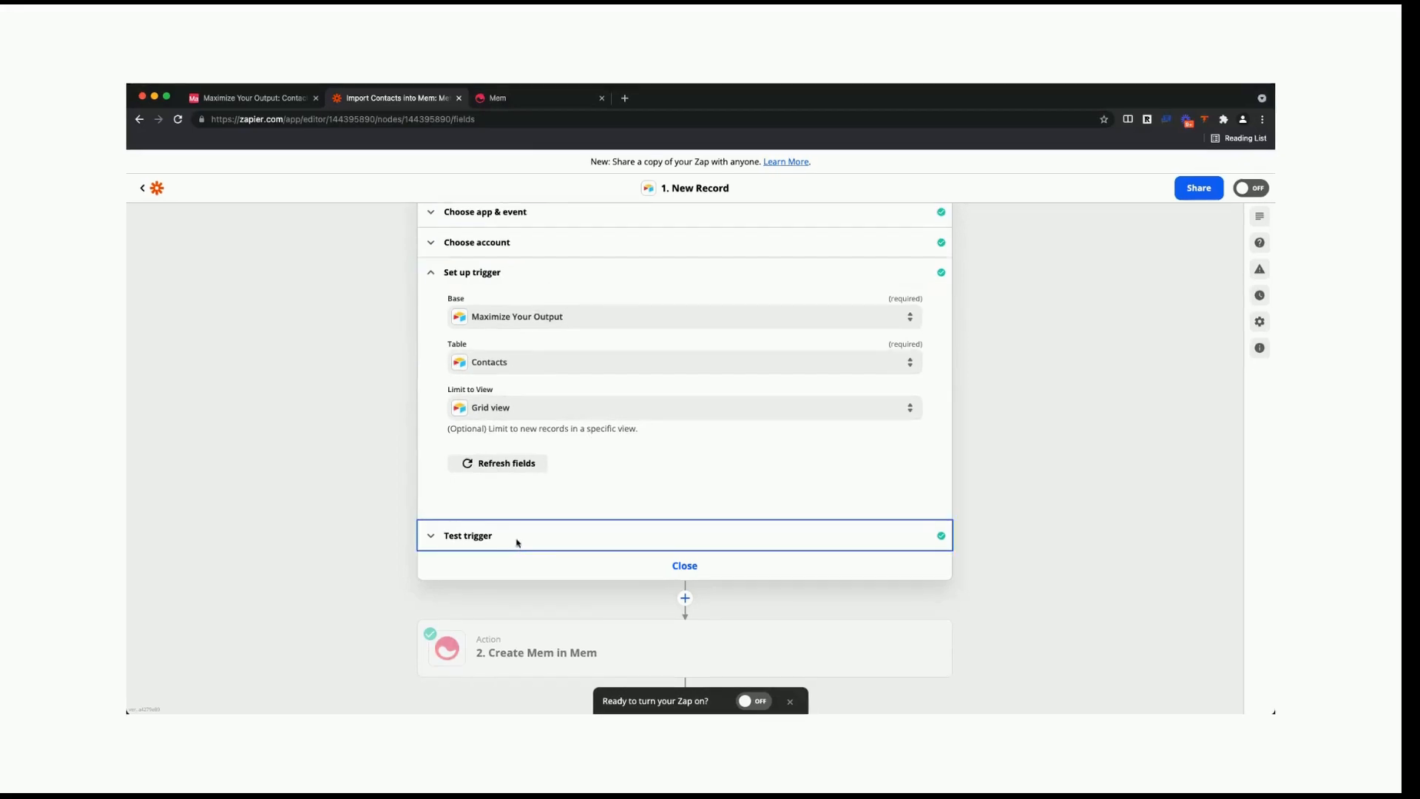
{"action": "left_click", "coordinate": [467, 535]}
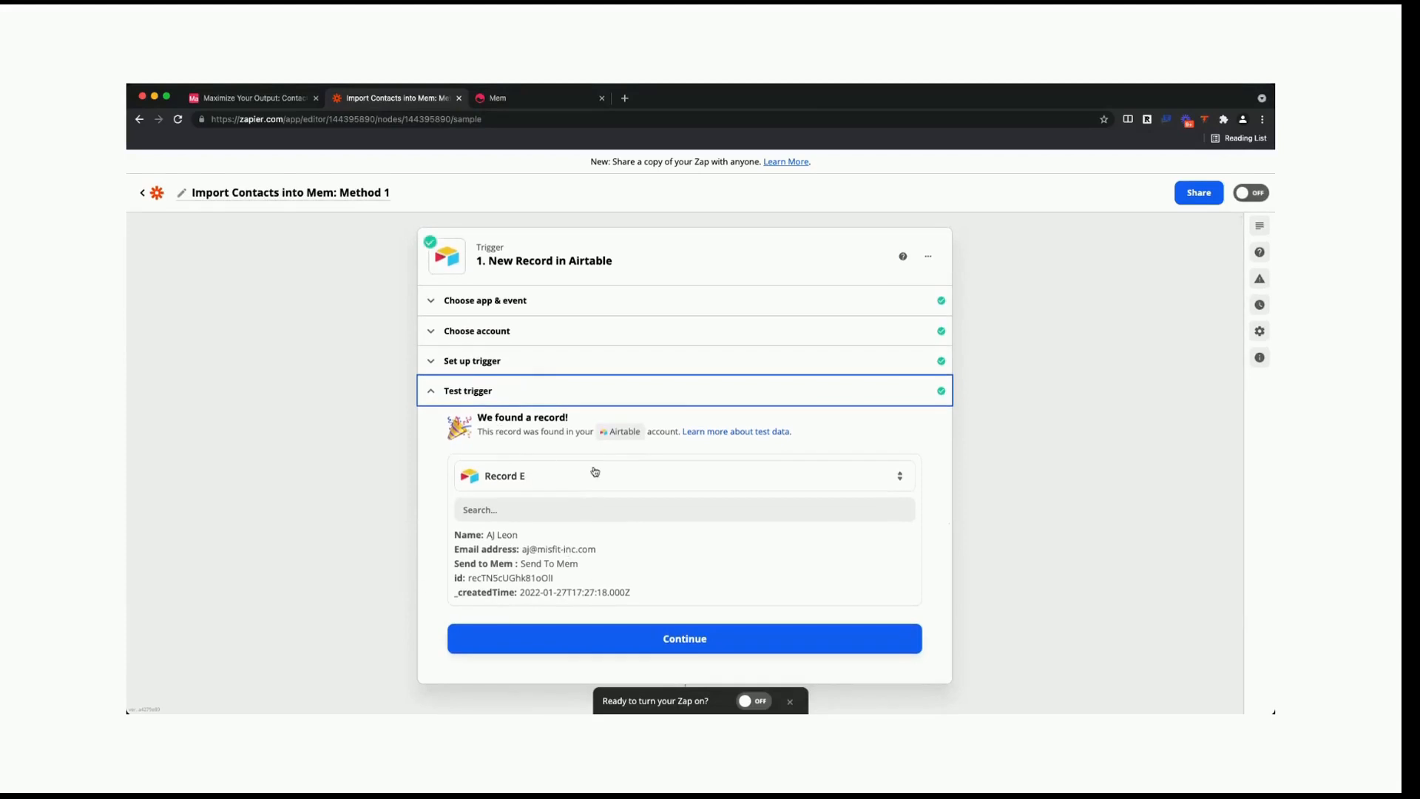
{"action": "left_click", "coordinate": [472, 361]}
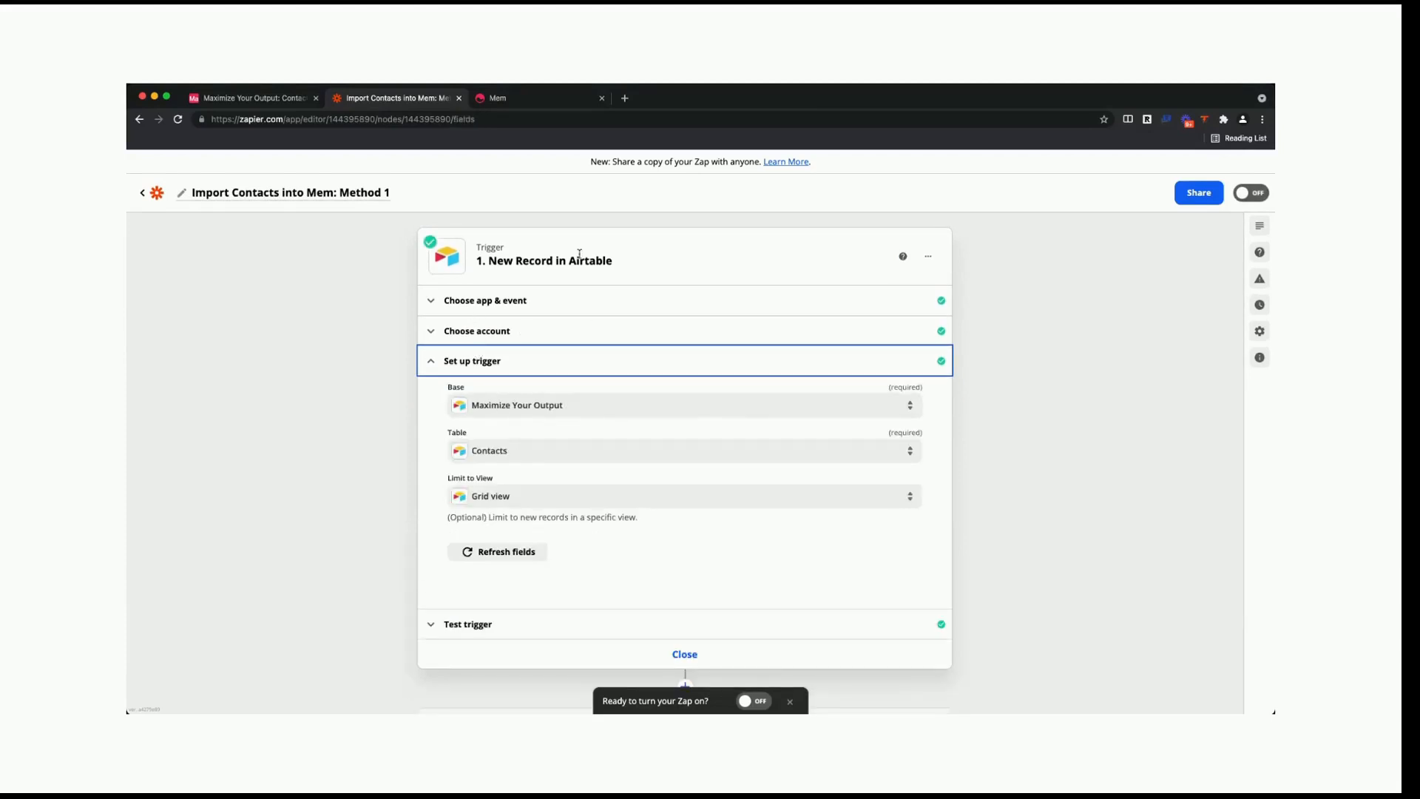
{"action": "left_click", "coordinate": [252, 97]}
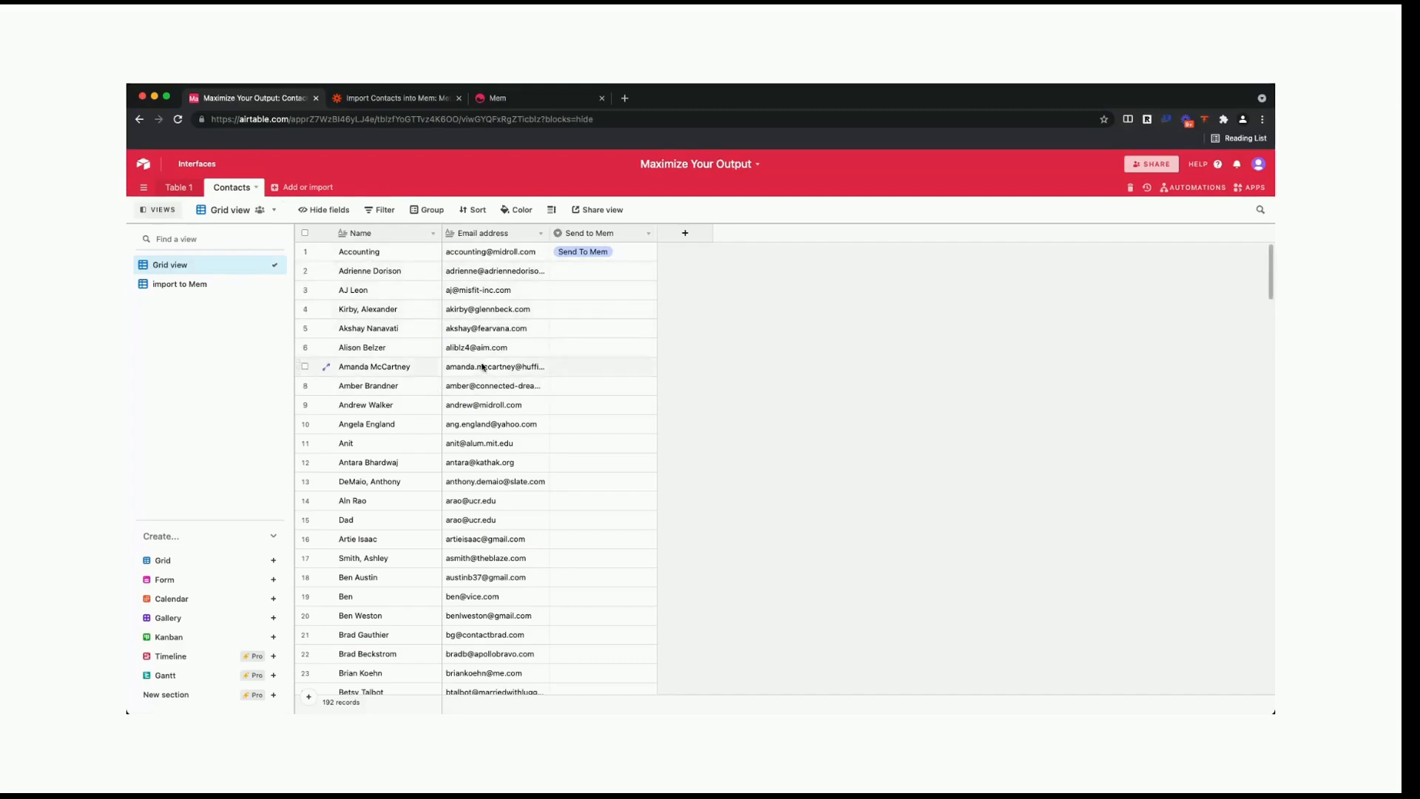
{"action": "mouse_move", "coordinate": [523, 353]}
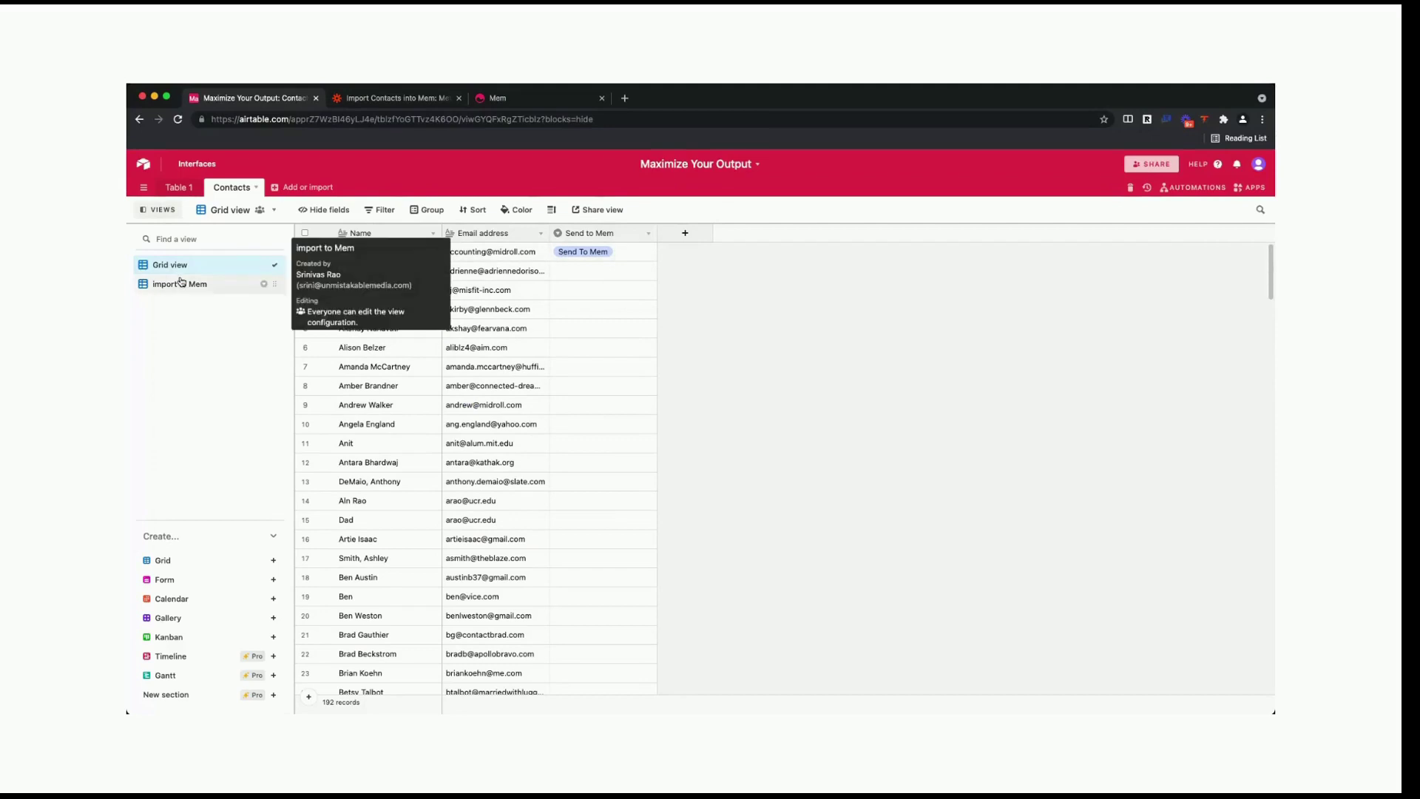
{"action": "left_click", "coordinate": [179, 284]}
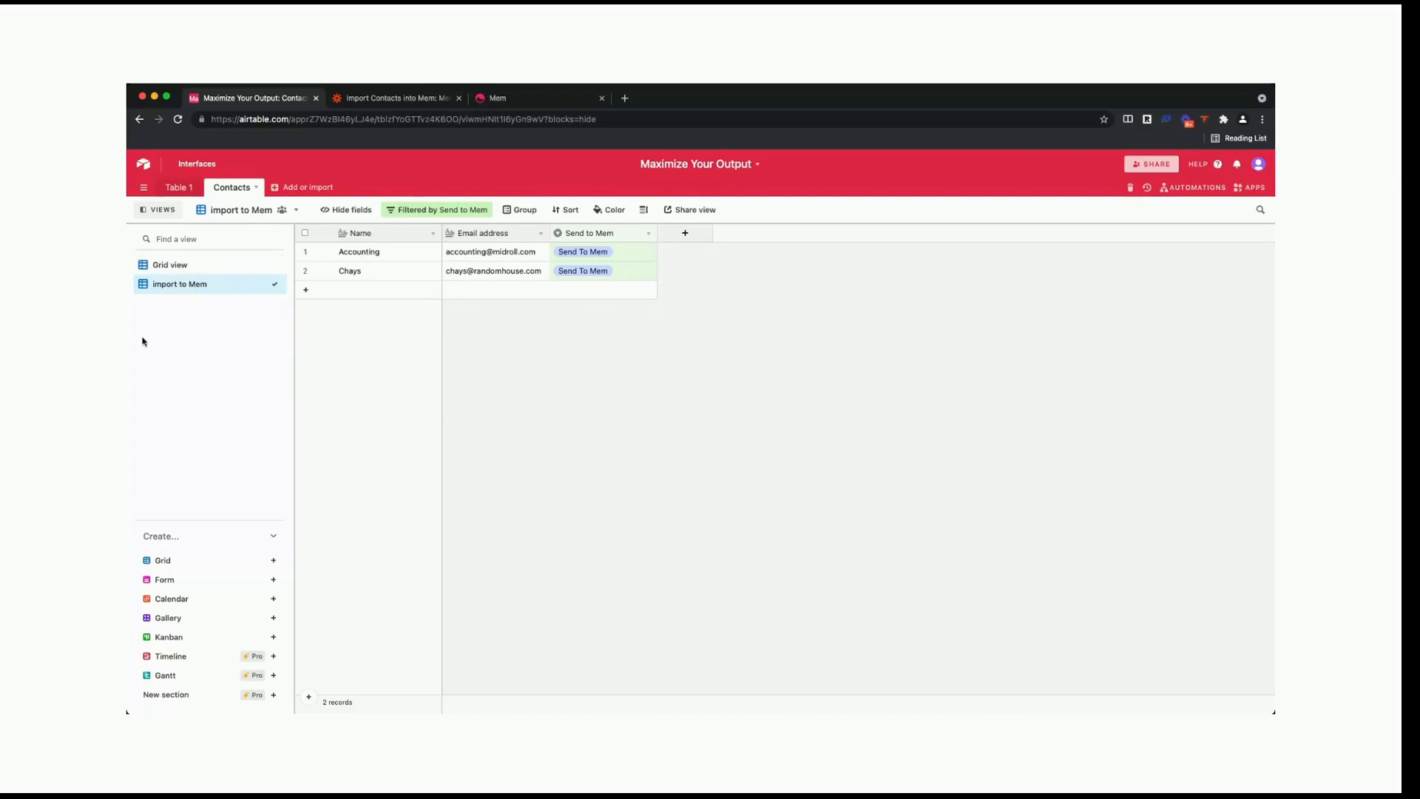
{"action": "mouse_move", "coordinate": [450, 442]}
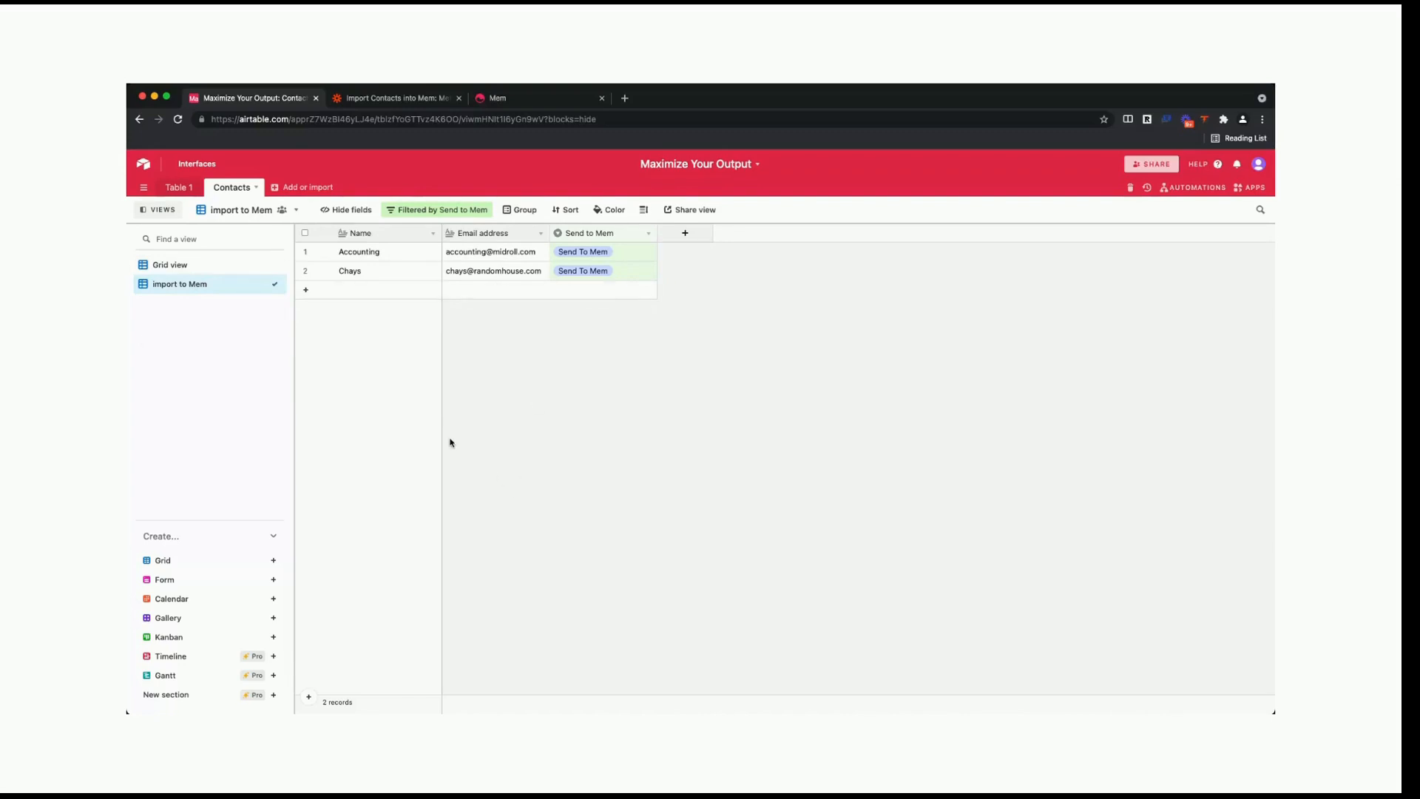
{"action": "mouse_move", "coordinate": [197, 305]}
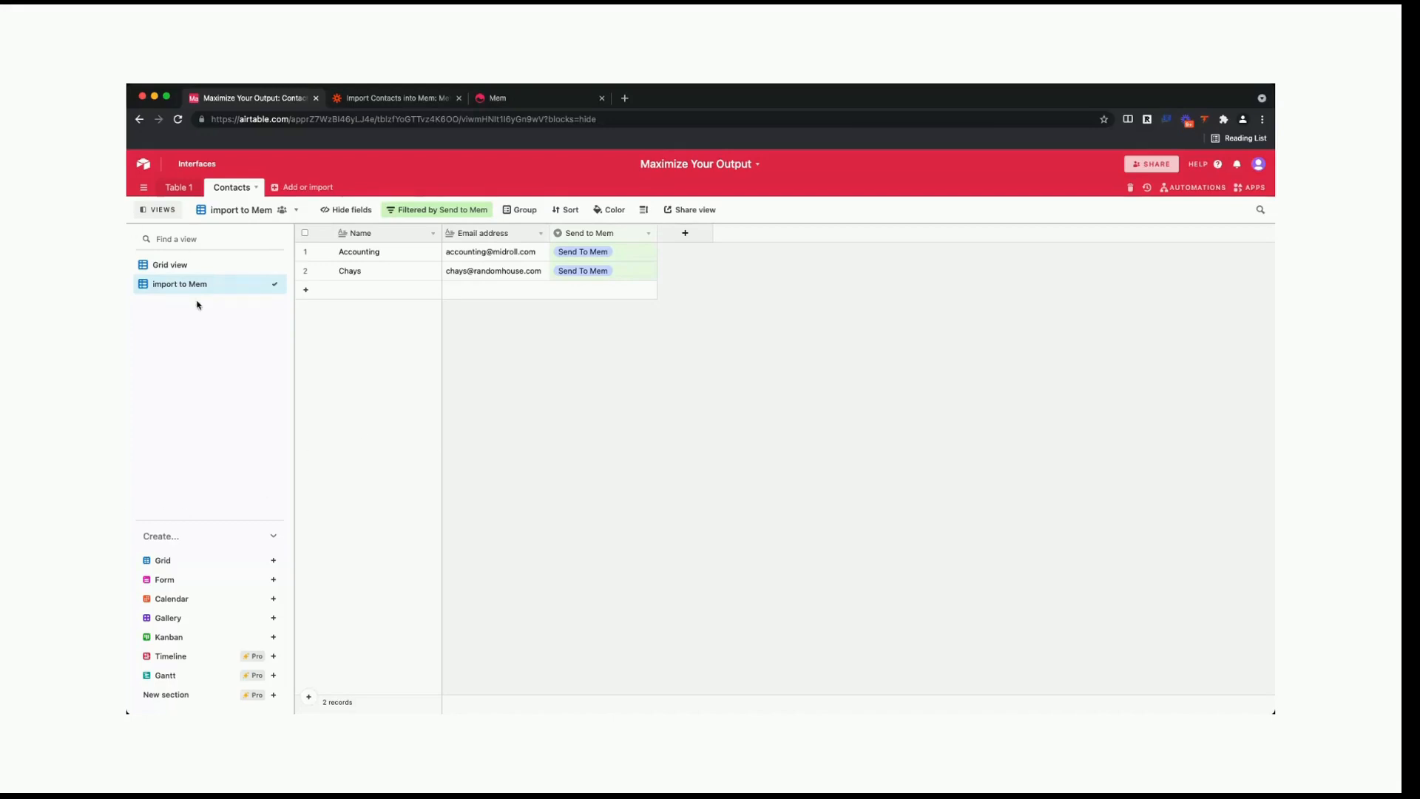
{"action": "left_click", "coordinate": [170, 265]}
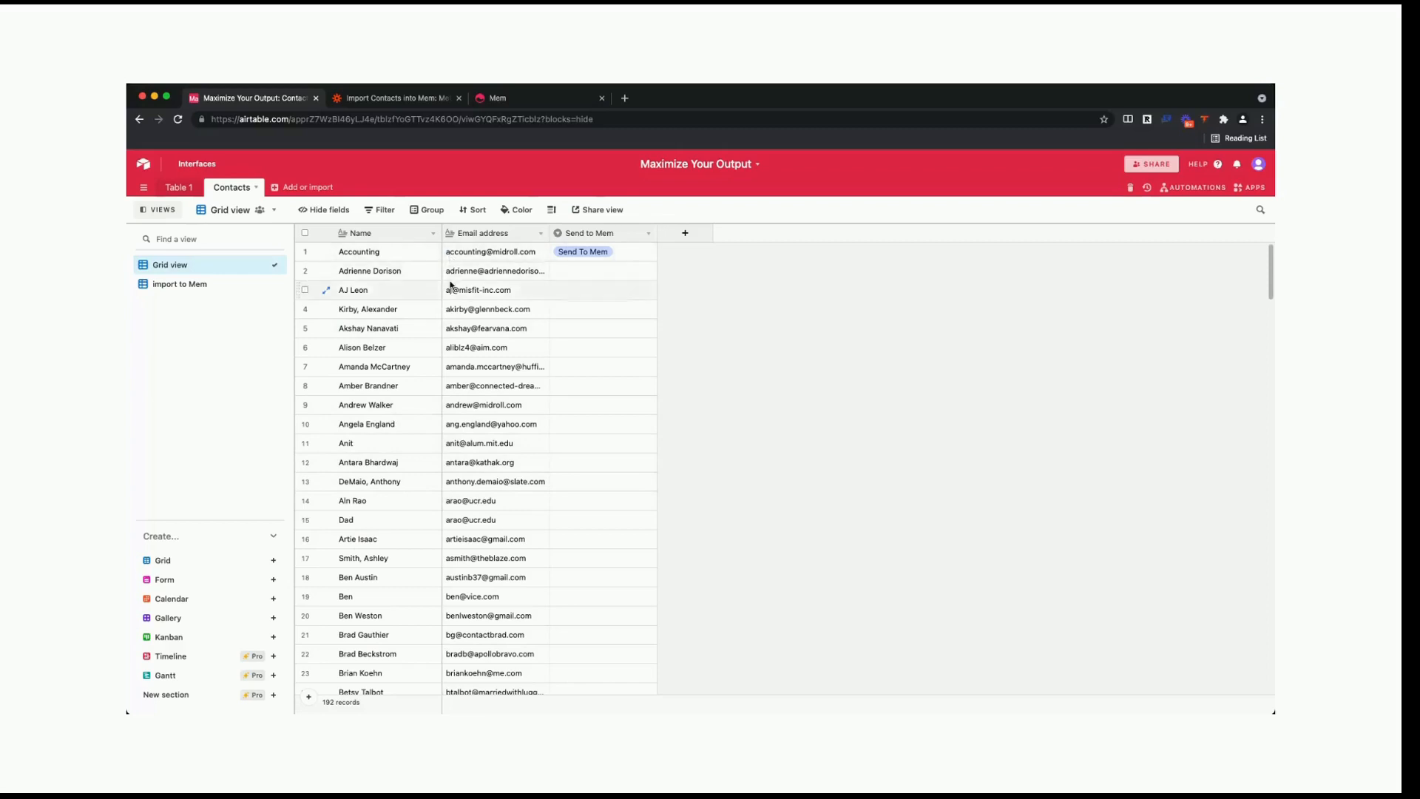
{"action": "mouse_move", "coordinate": [417, 371]}
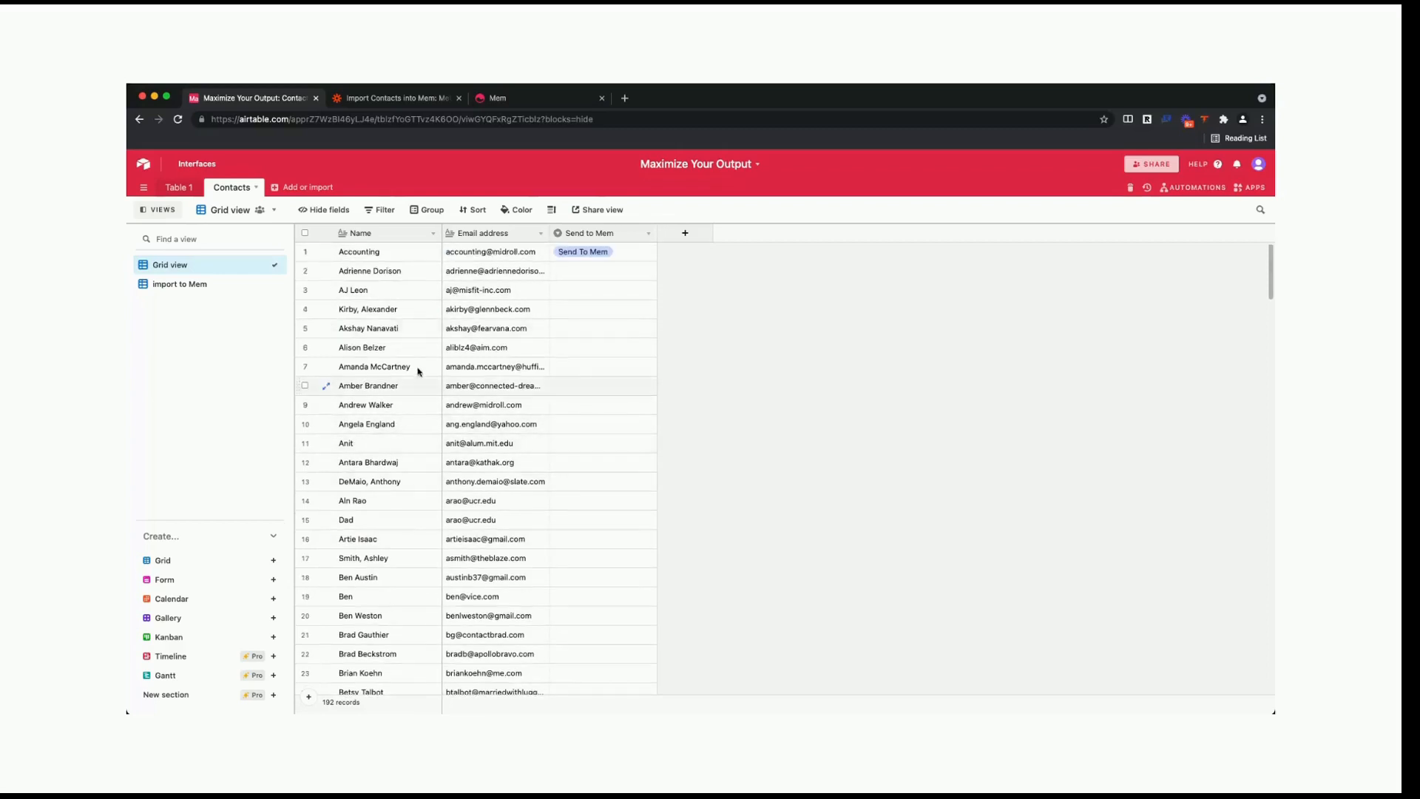
{"action": "mouse_move", "coordinate": [485, 405]}
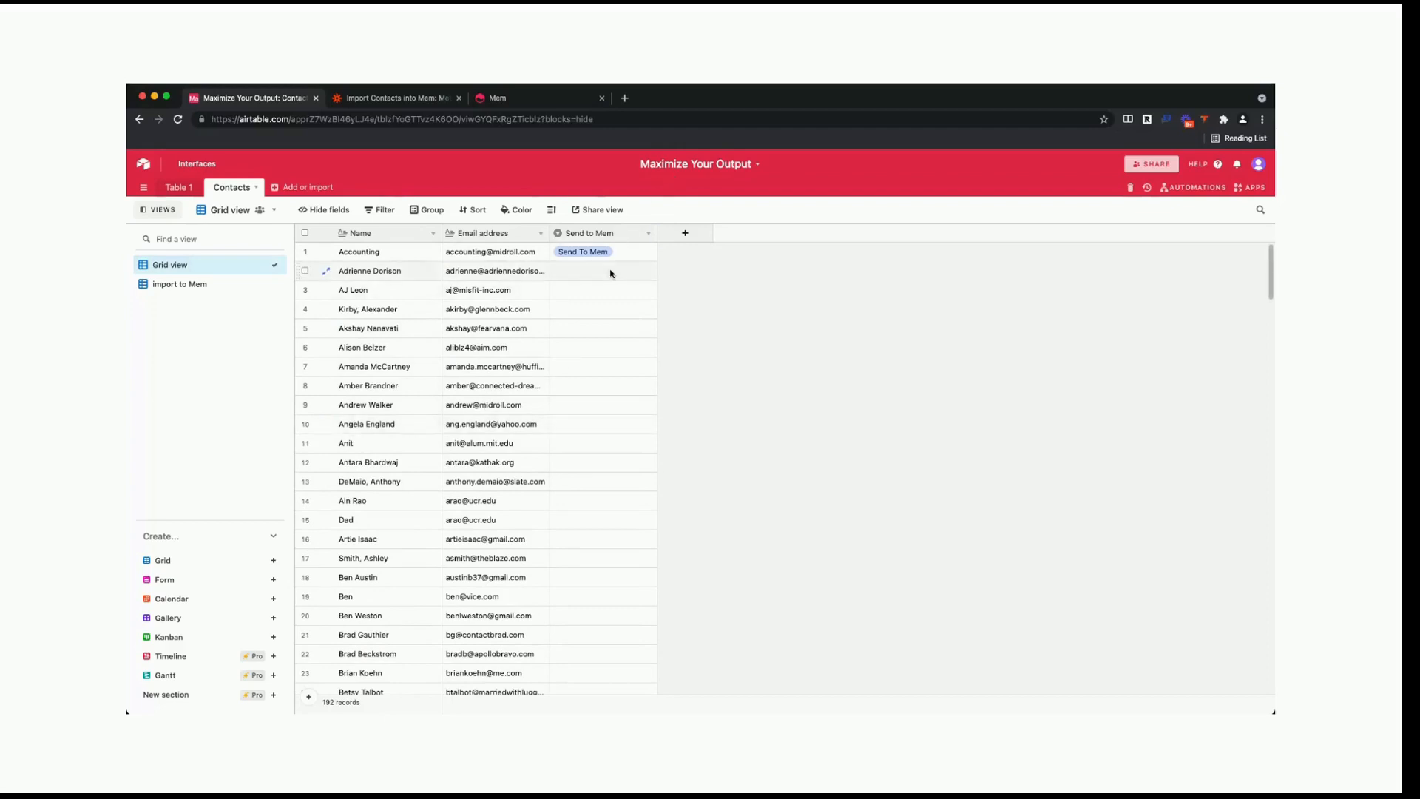
{"action": "mouse_move", "coordinate": [586, 442]}
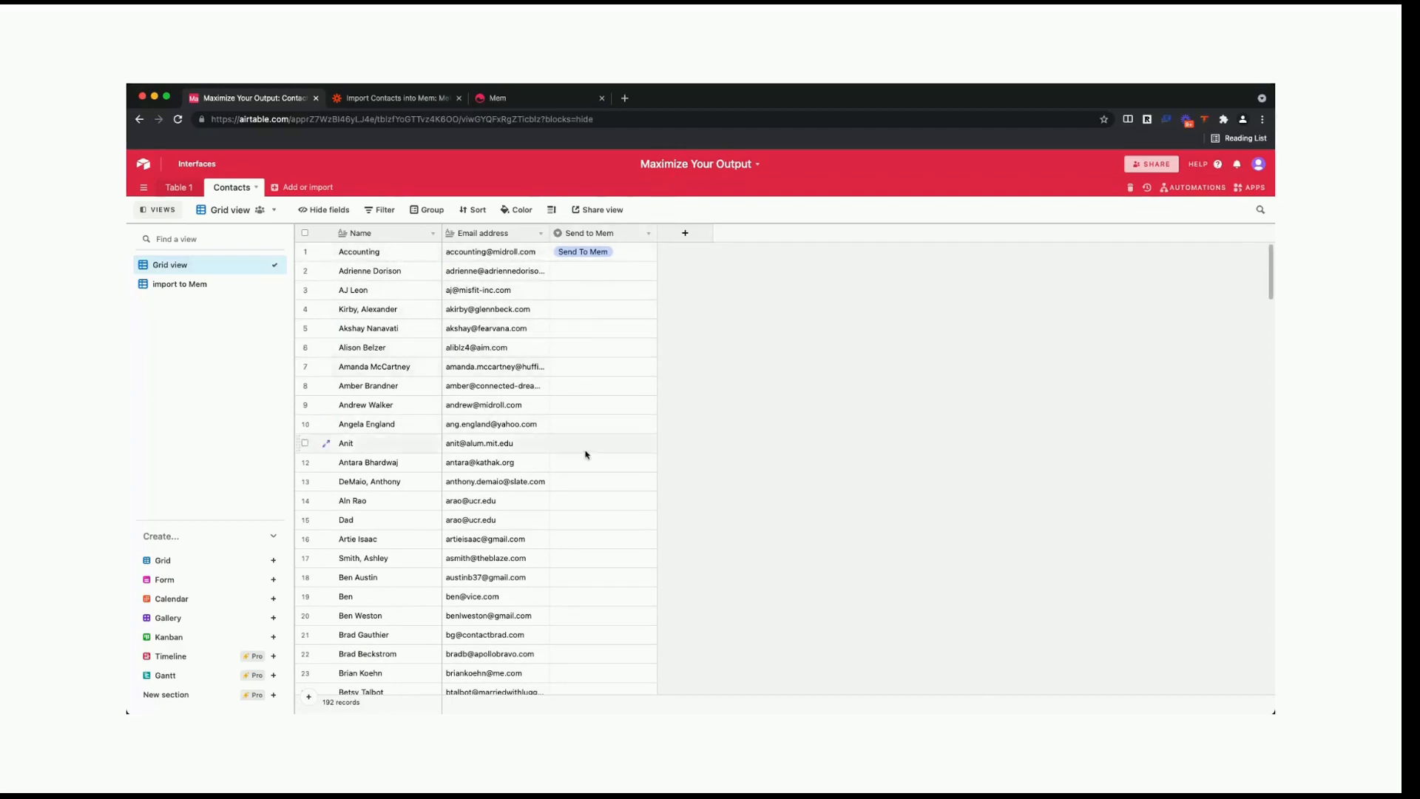
{"action": "mouse_move", "coordinate": [444, 158]}
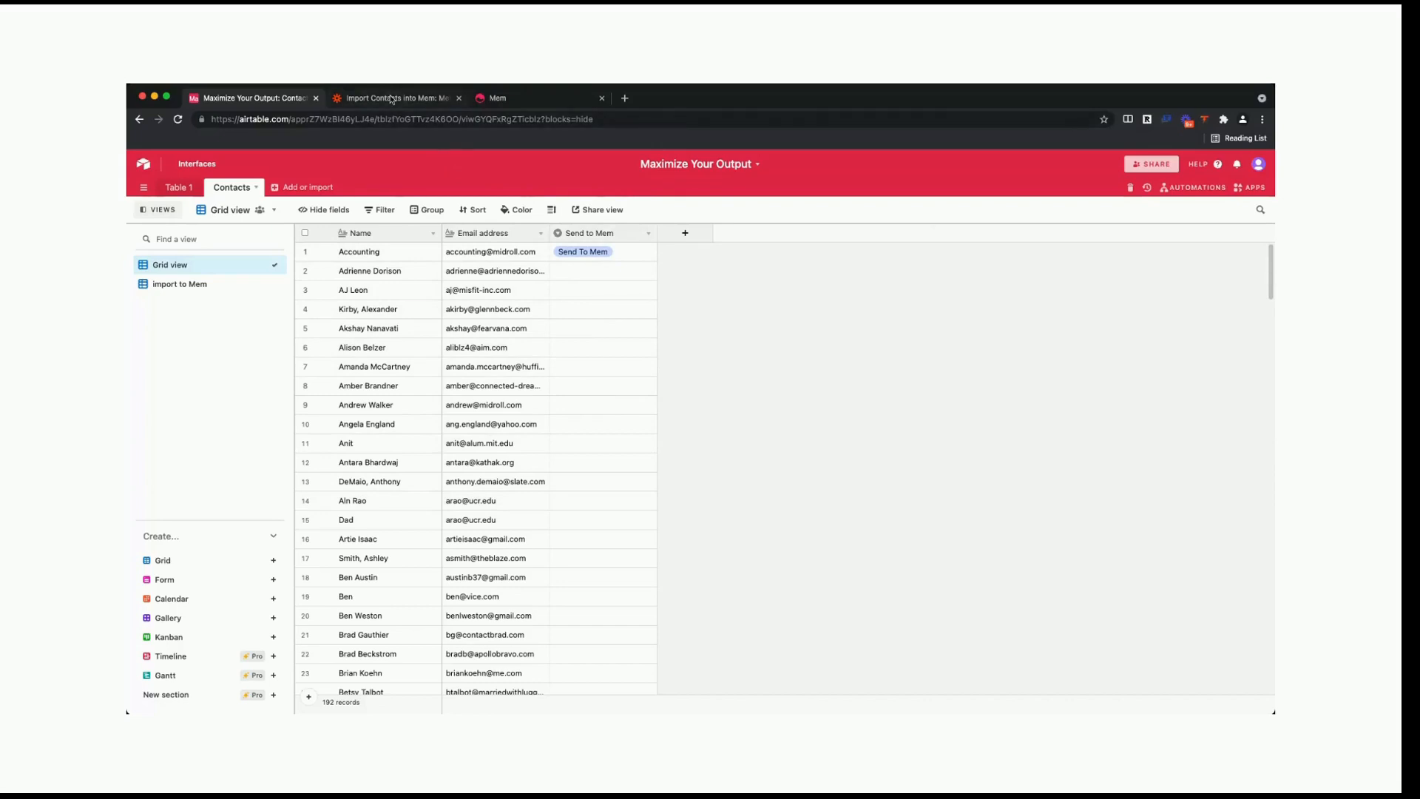
{"action": "left_click", "coordinate": [398, 97]}
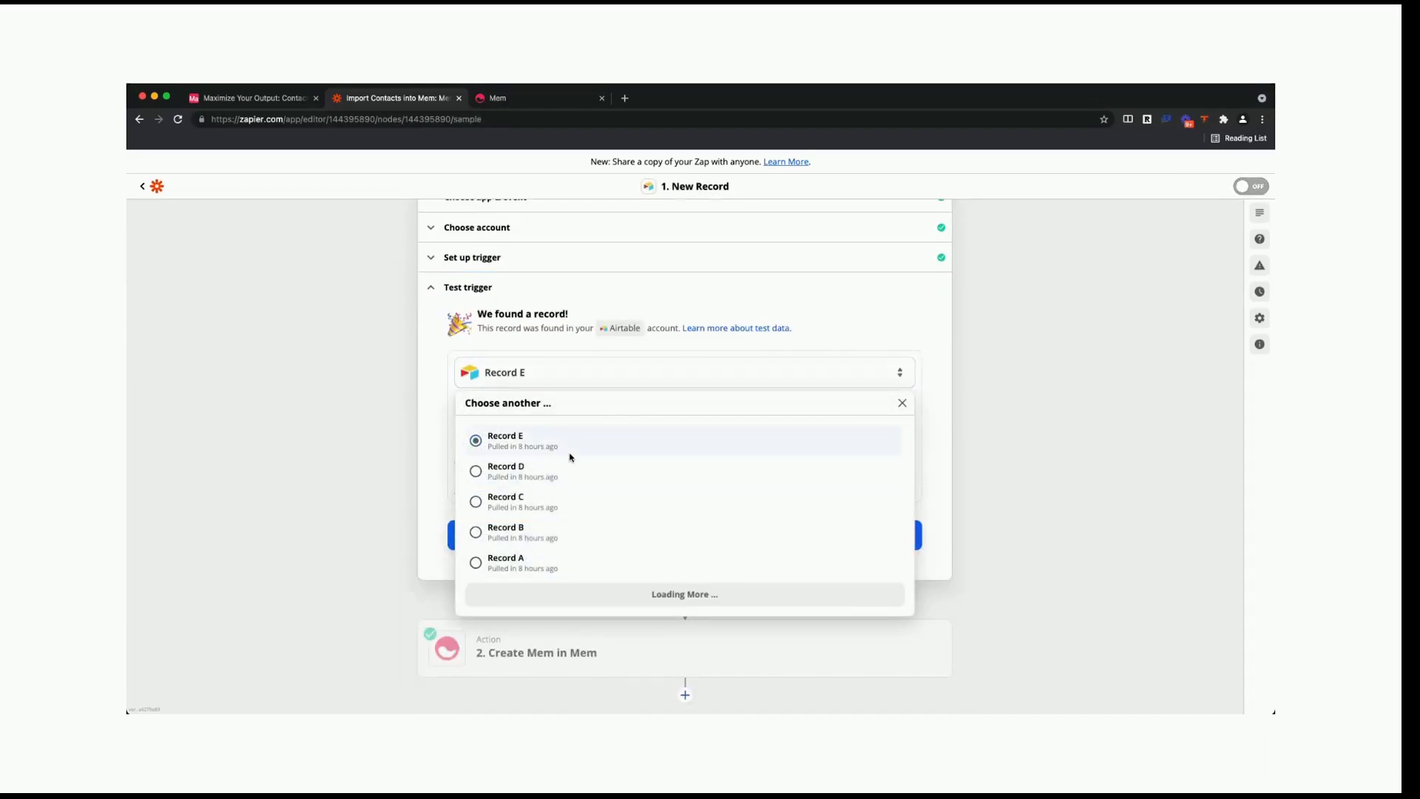
{"action": "left_click", "coordinate": [506, 498]}
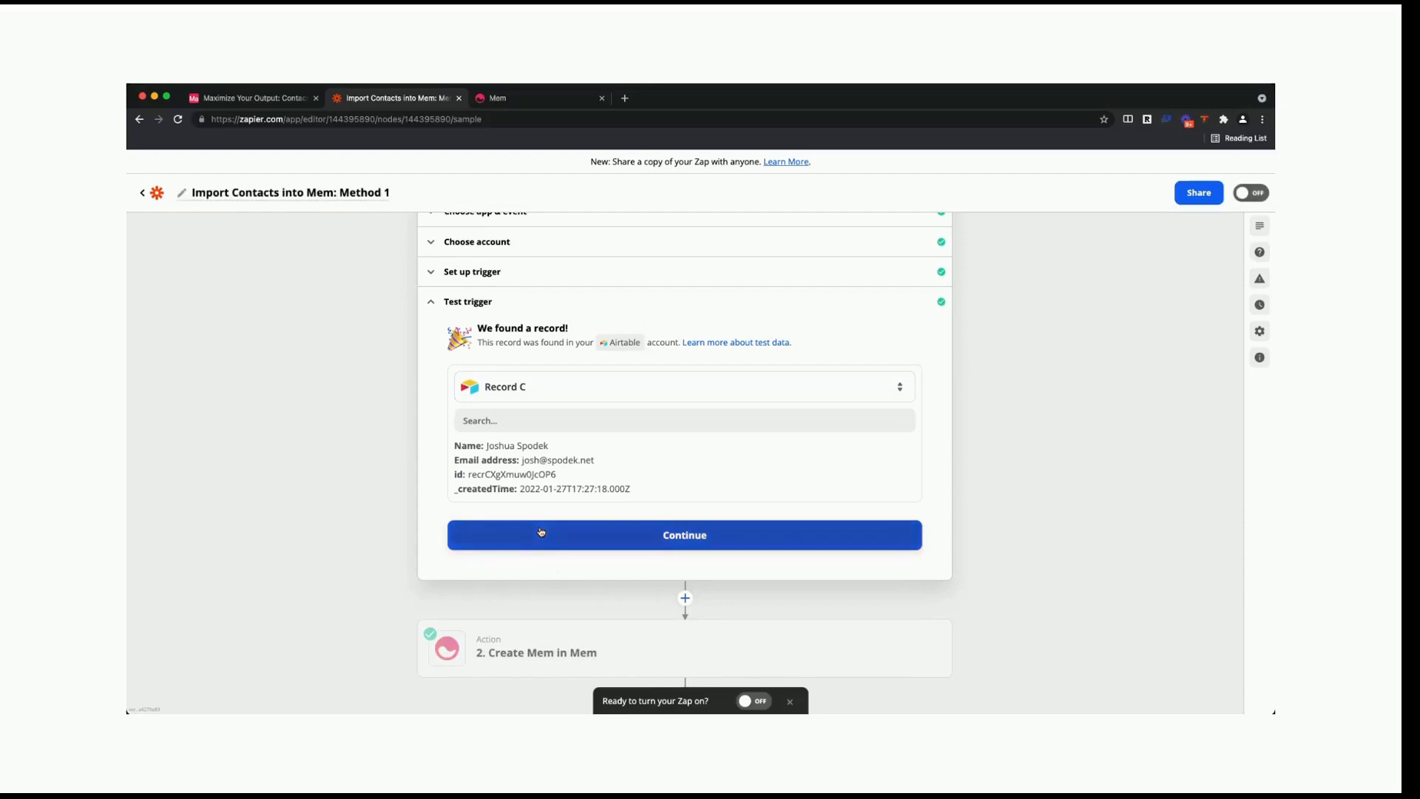
{"action": "left_click", "coordinate": [683, 534]}
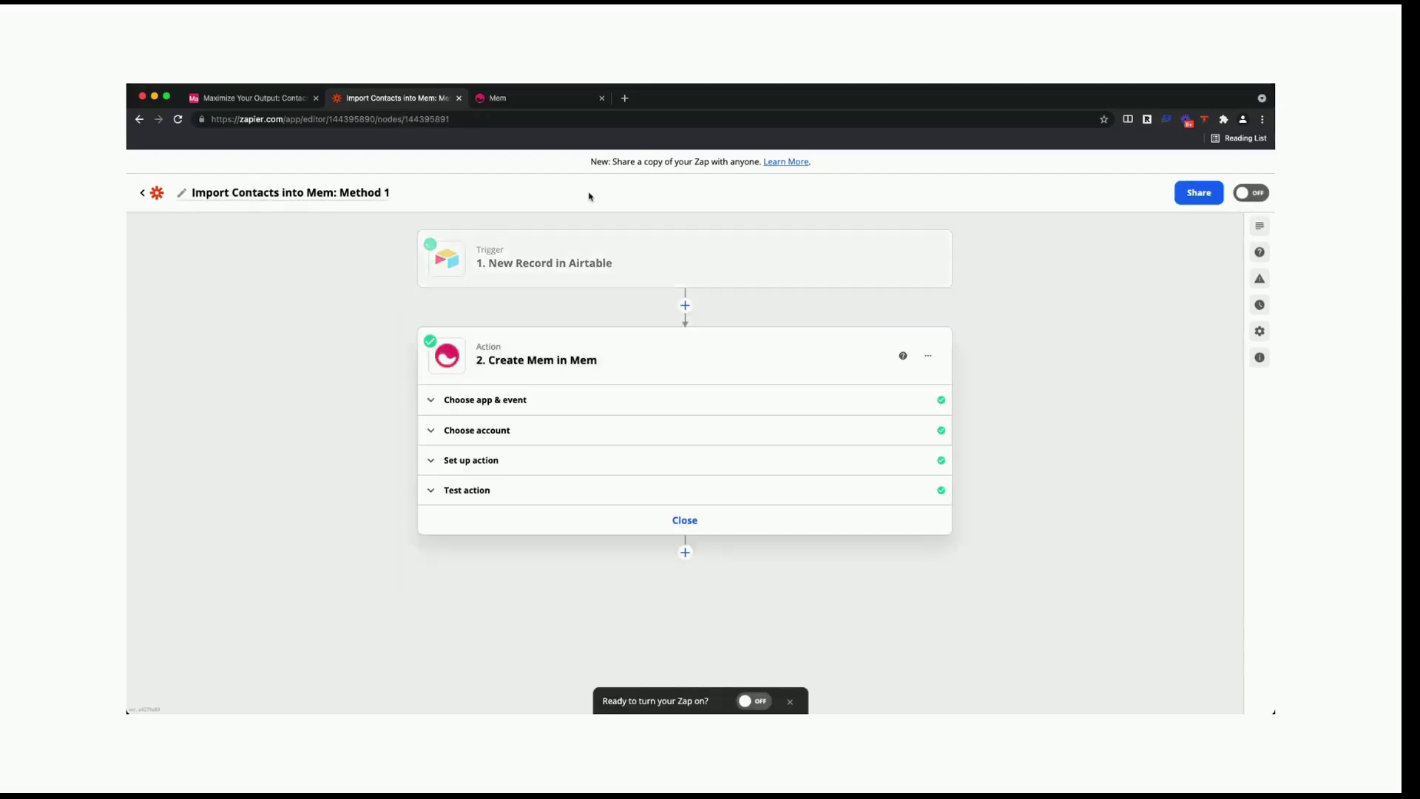
Reveal the Create Mem content mapping Name, Email Address and #contacts, with read and archived flags off
{"action": "left_click", "coordinate": [471, 460]}
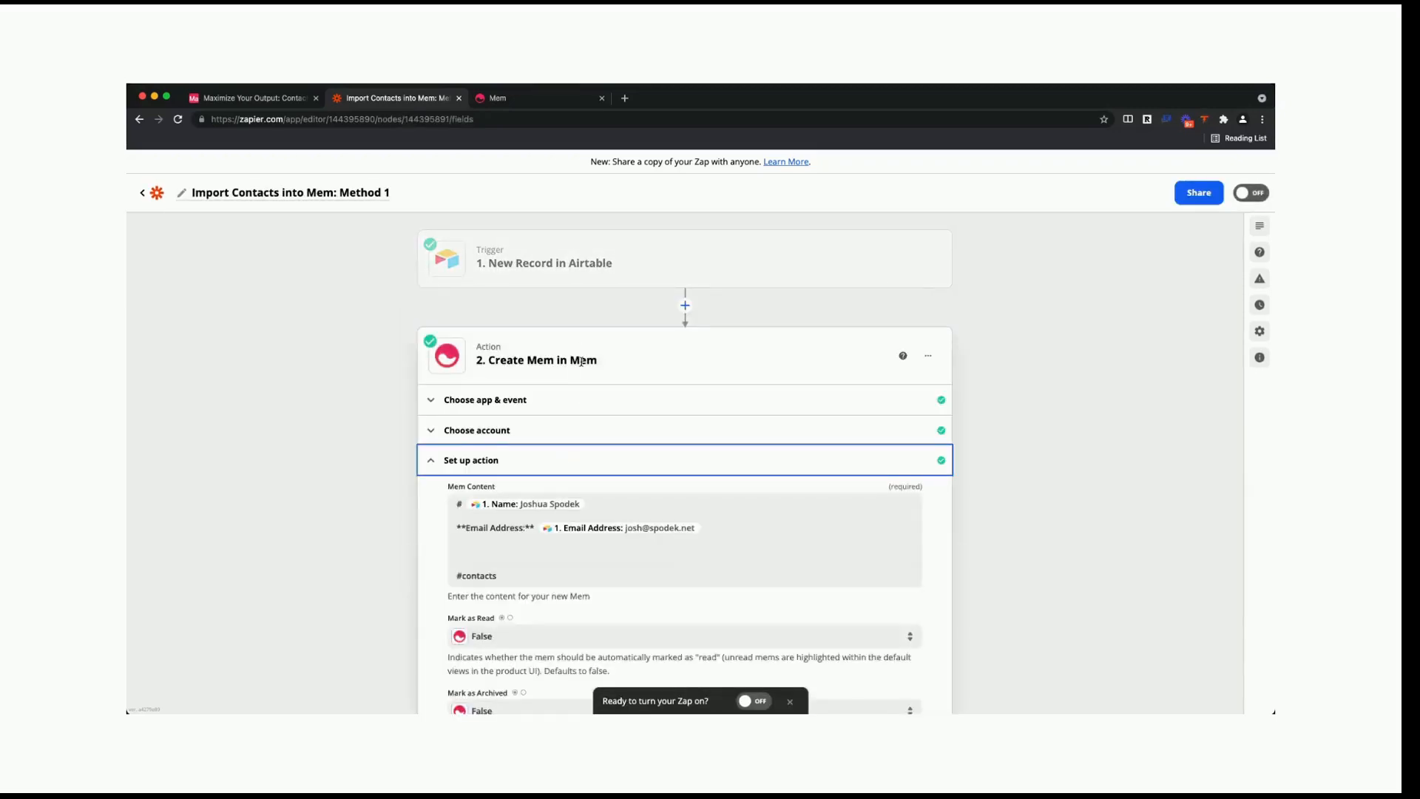
{"action": "scroll", "scroll_direction": "down", "scroll_amount": 3}
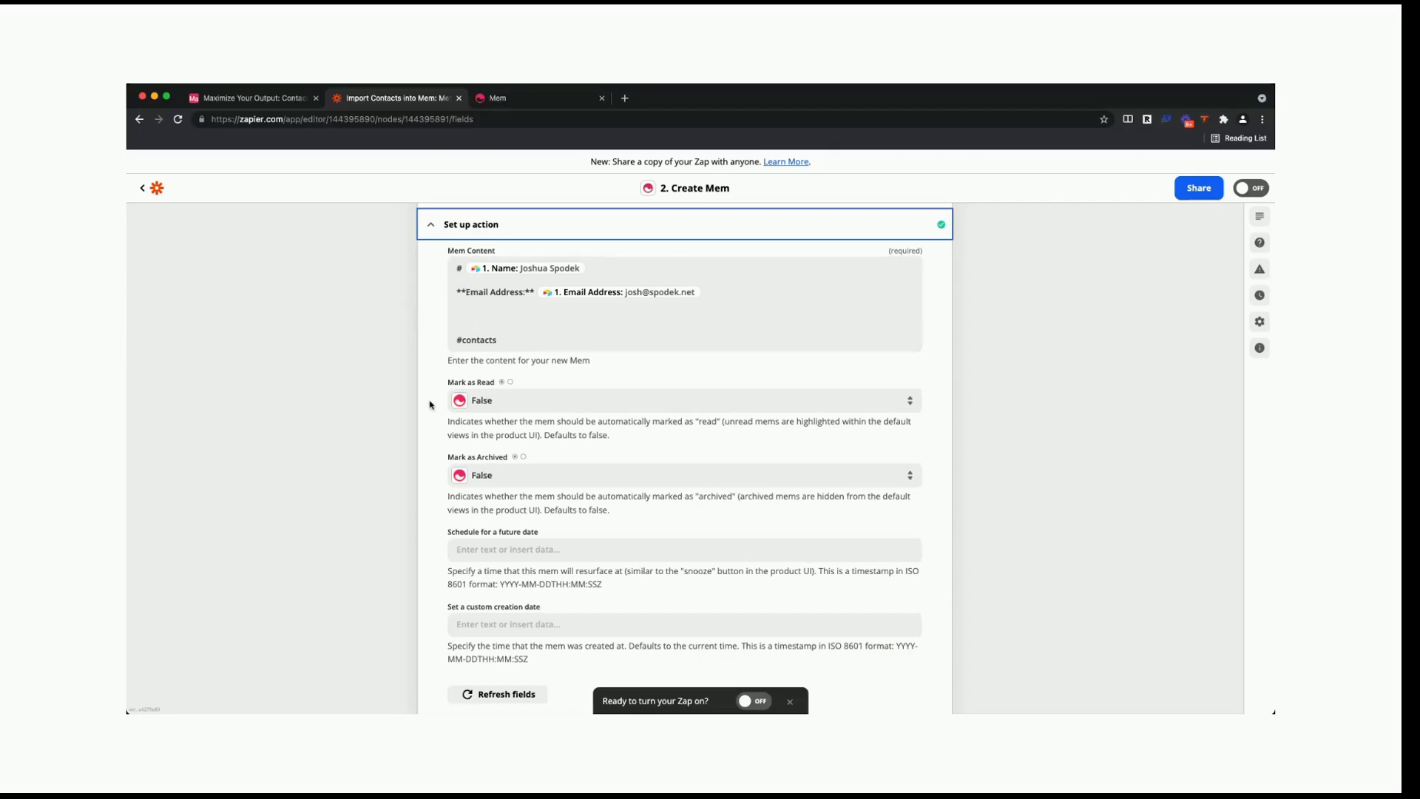
{"action": "scroll", "scroll_direction": "down", "scroll_amount": 3}
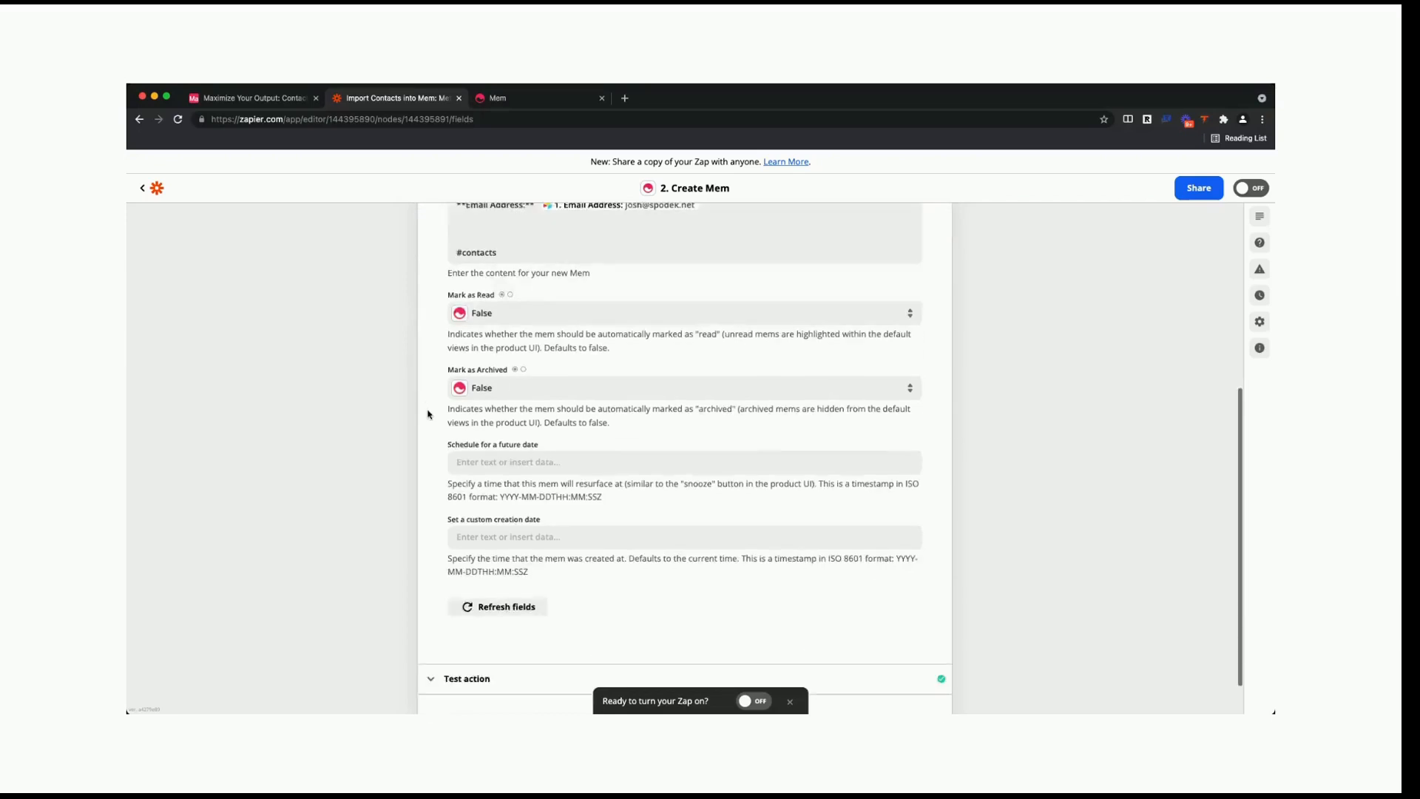
{"action": "left_click", "coordinate": [466, 679]}
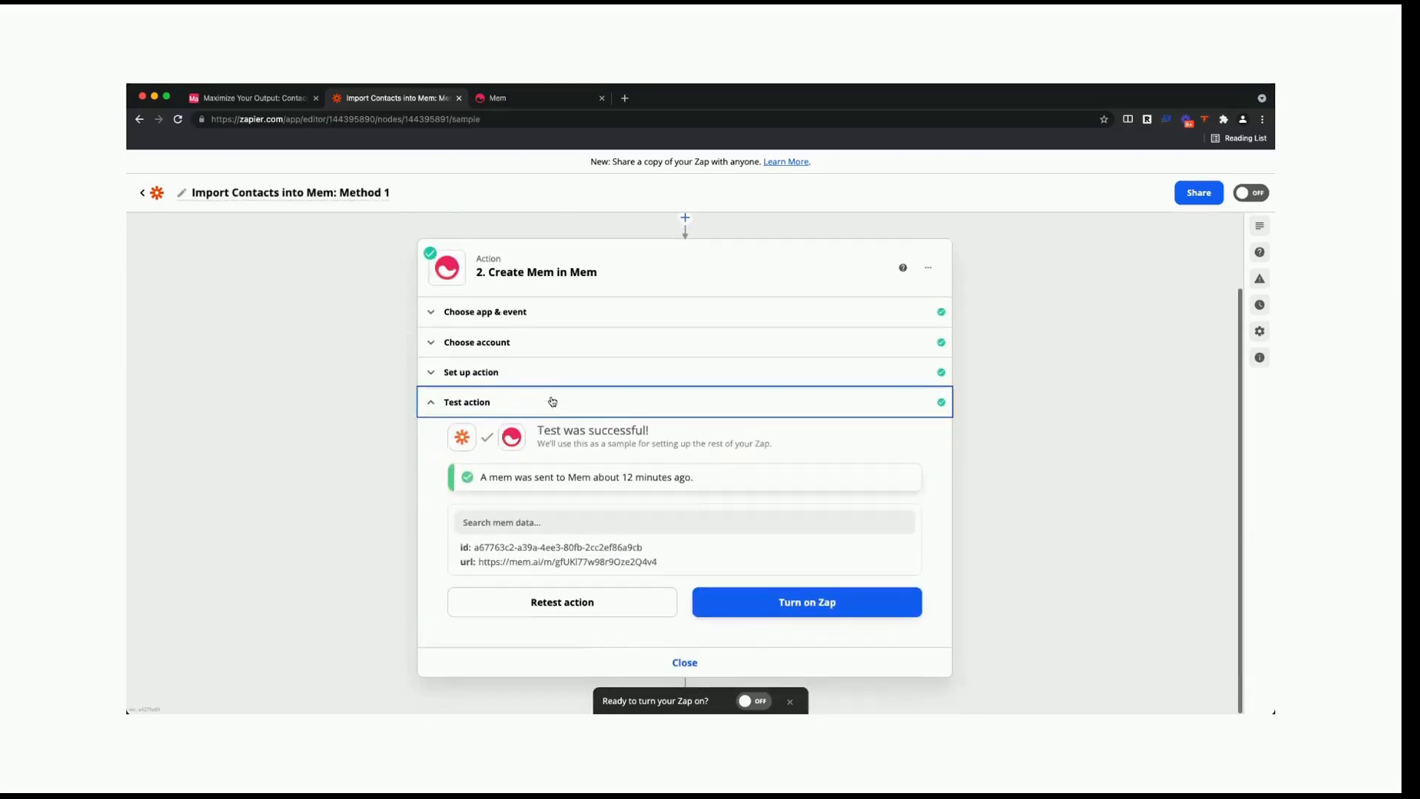
{"action": "left_click", "coordinate": [562, 602]}
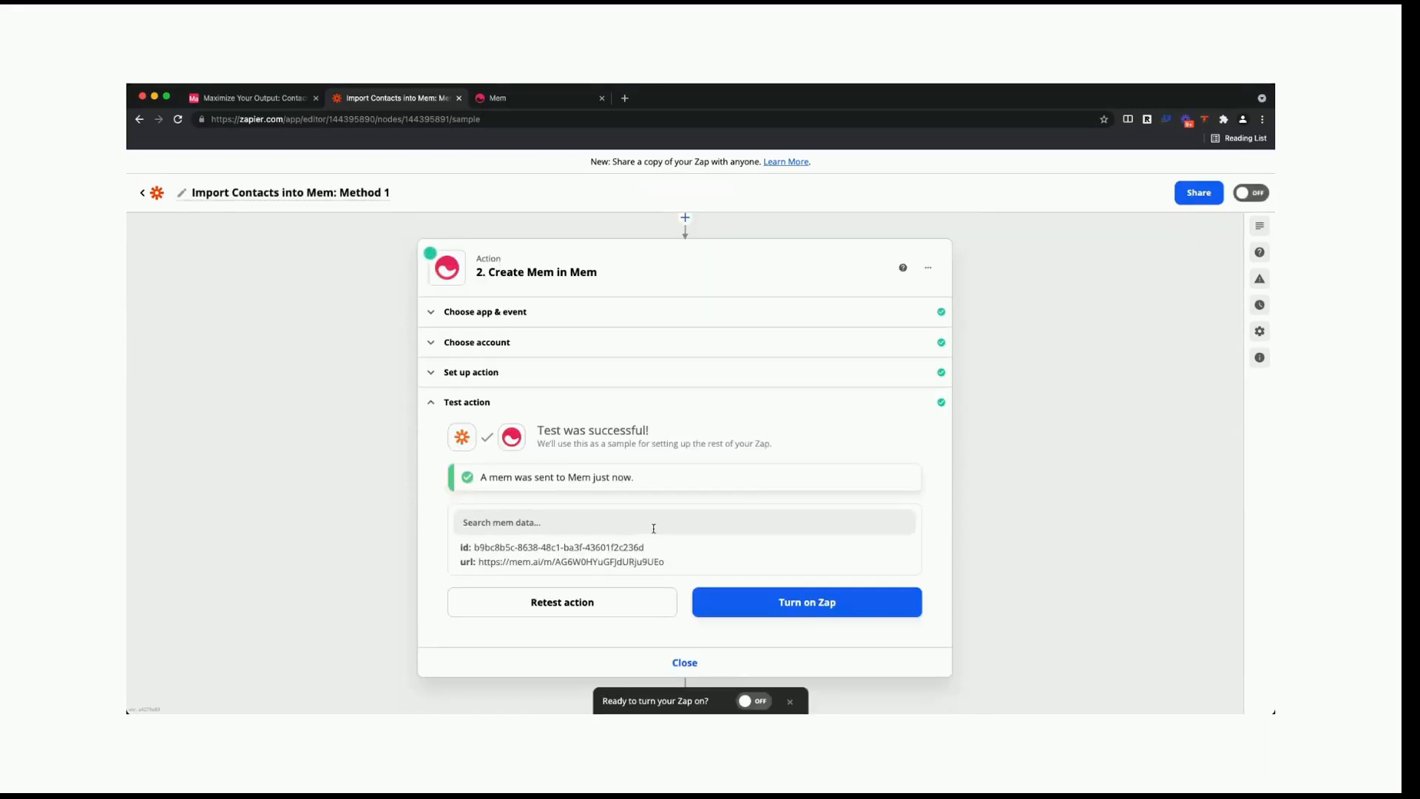
{"action": "left_click", "coordinate": [497, 98]}
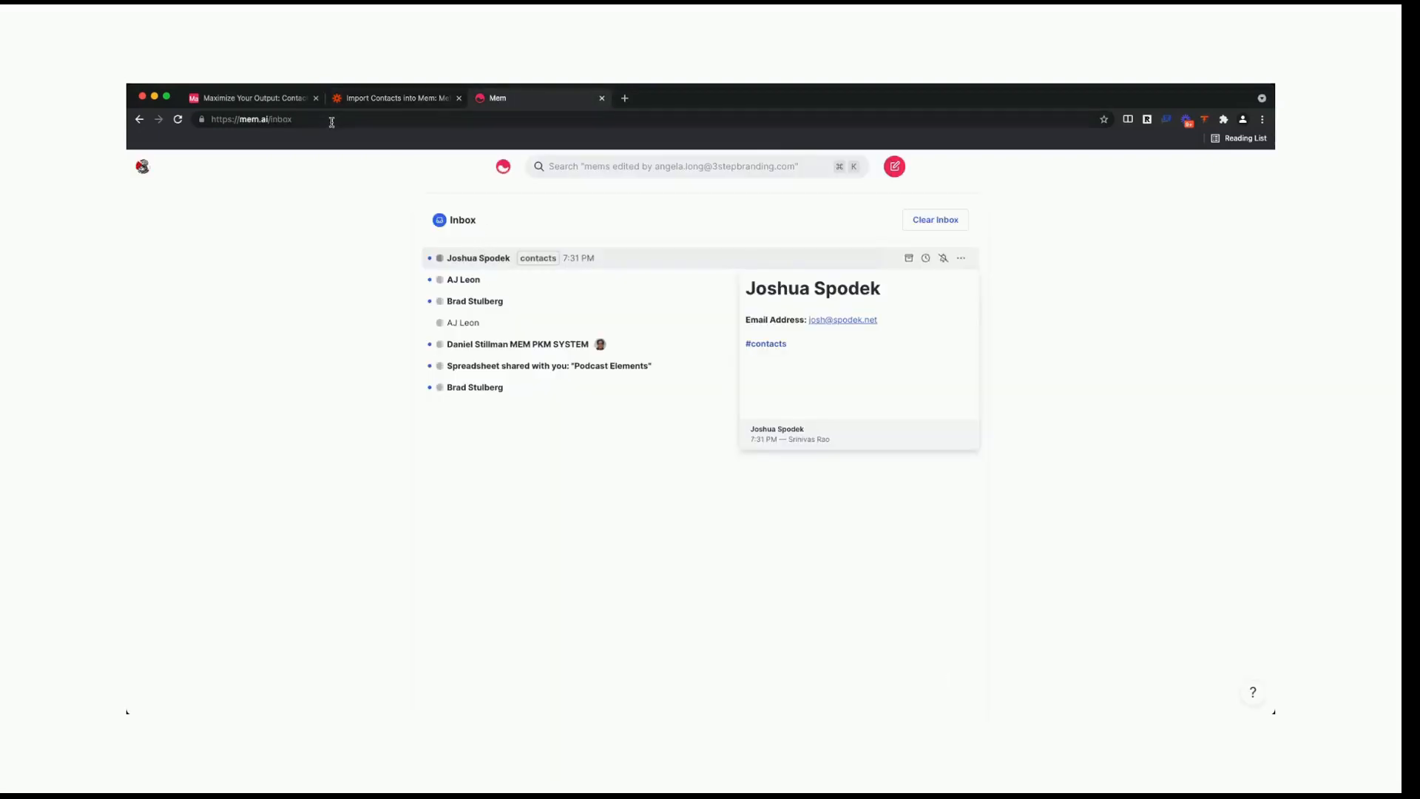
{"action": "left_click", "coordinate": [397, 98]}
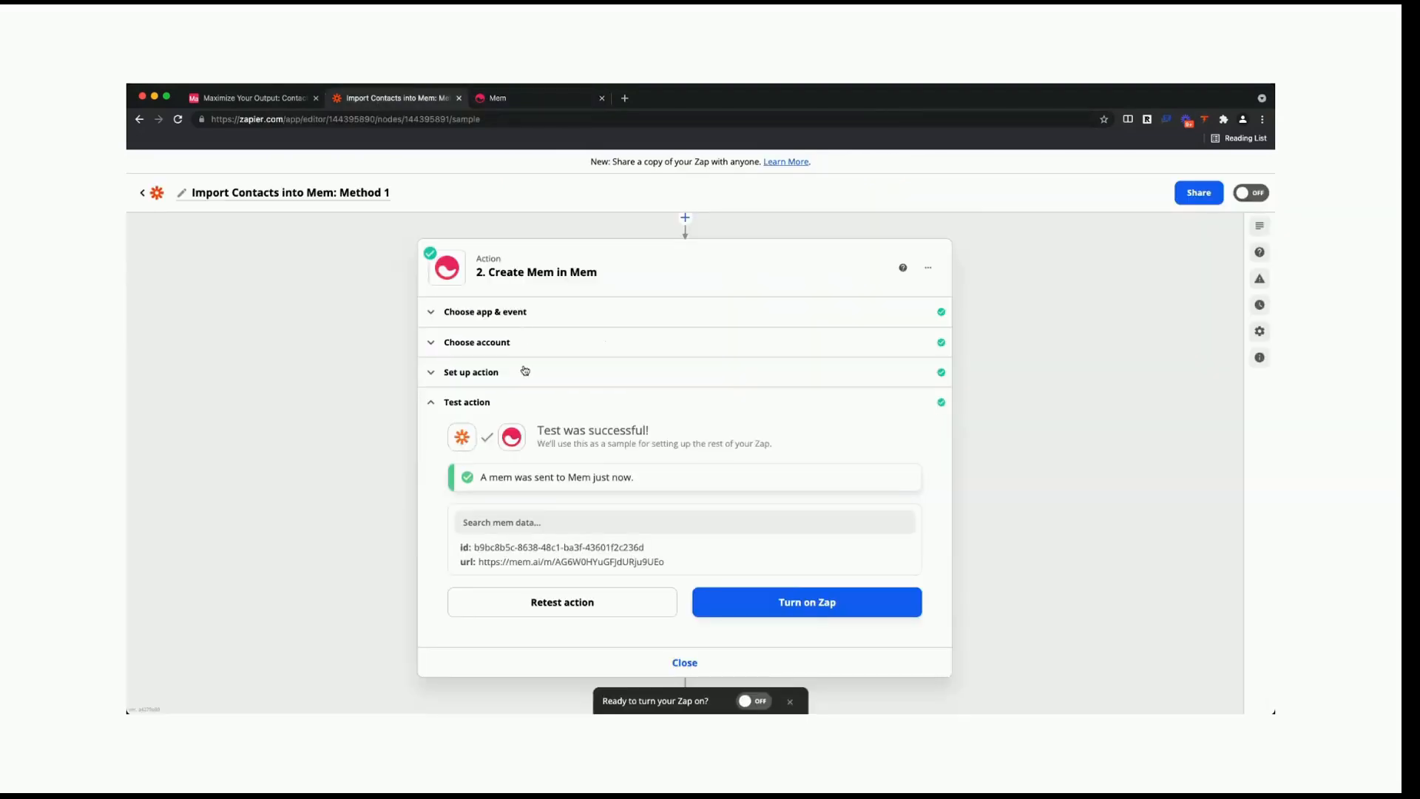
Look back through the Create Mem setup fields: mapped name, email, #contacts and blank dates
{"action": "left_click", "coordinate": [470, 372]}
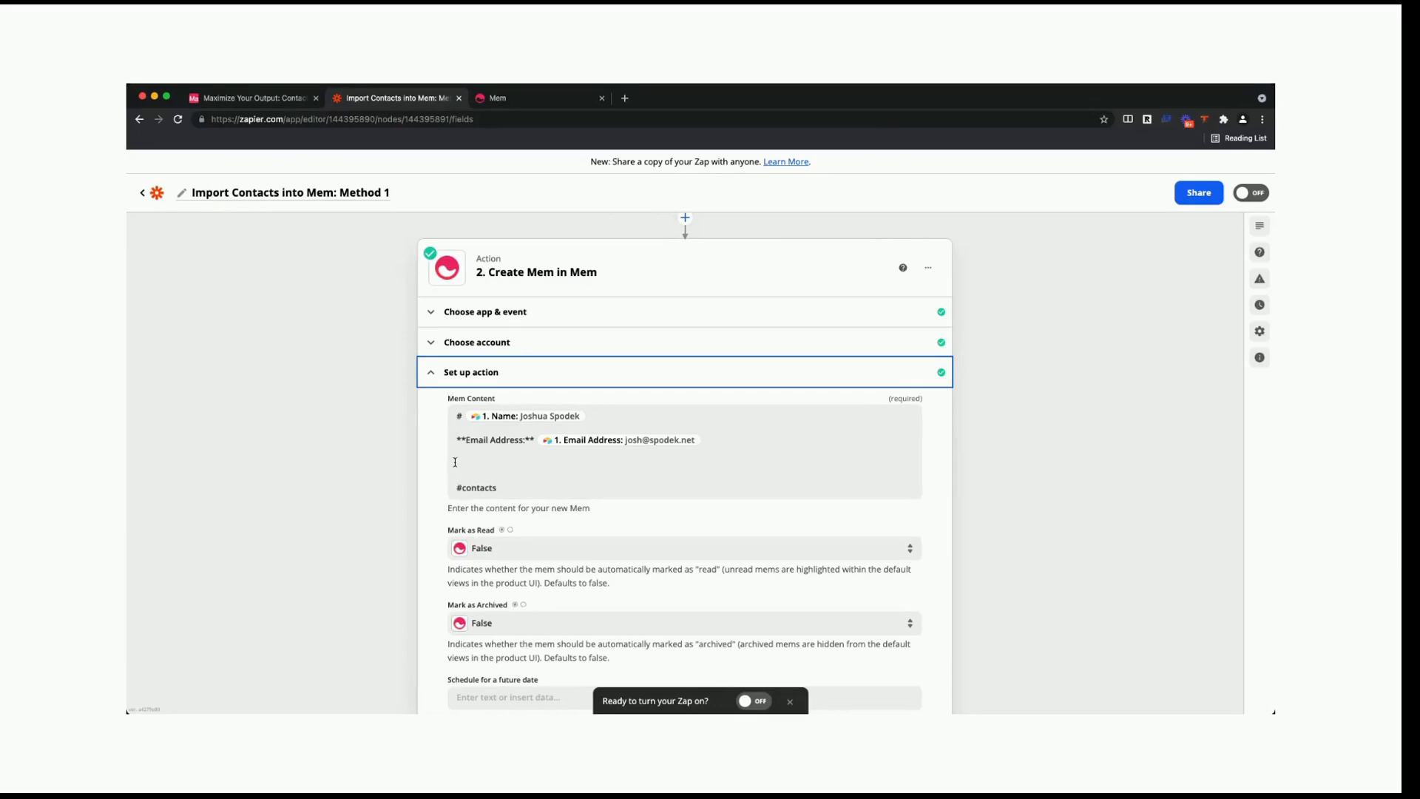
{"action": "scroll", "scroll_direction": "down", "scroll_amount": 3}
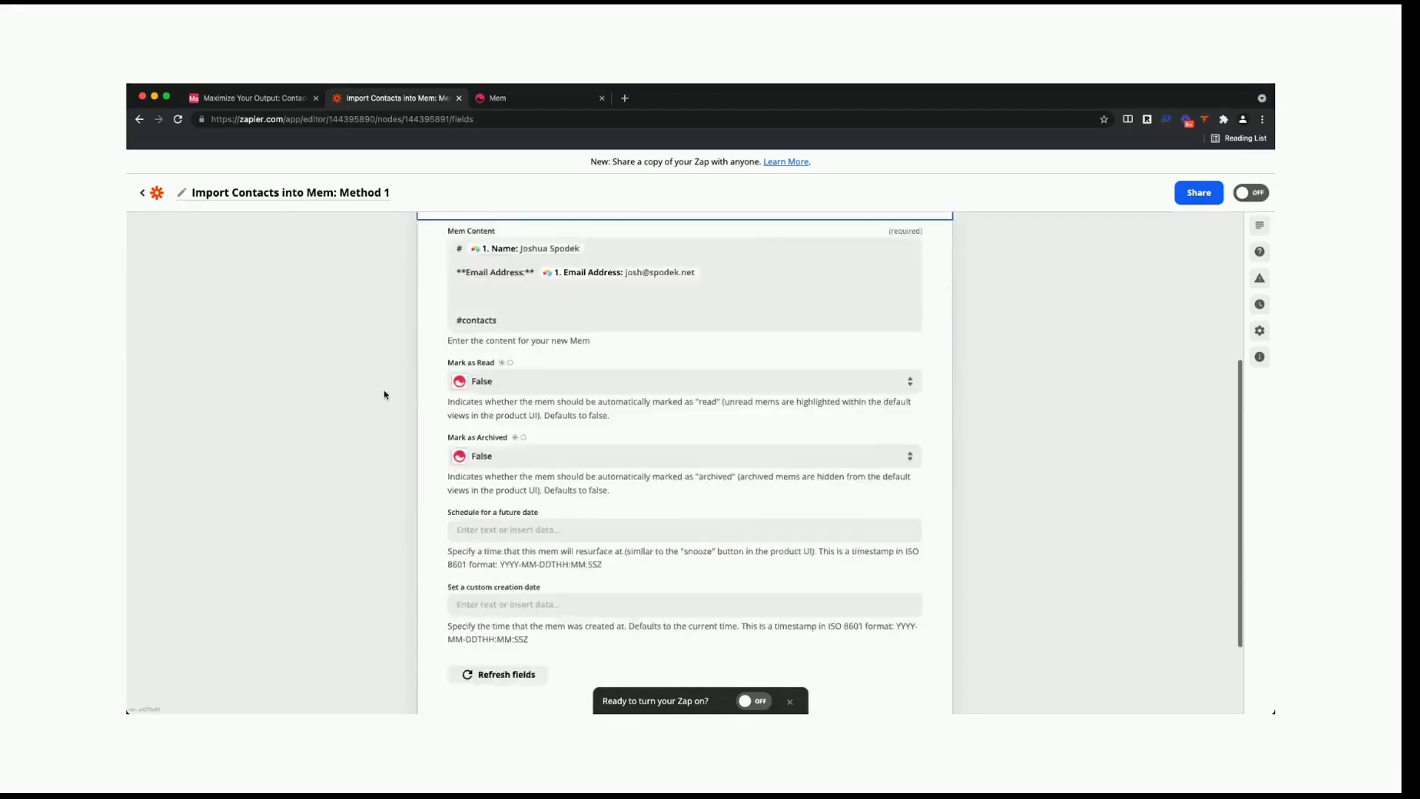
{"action": "scroll", "scroll_direction": "up", "scroll_amount": 3}
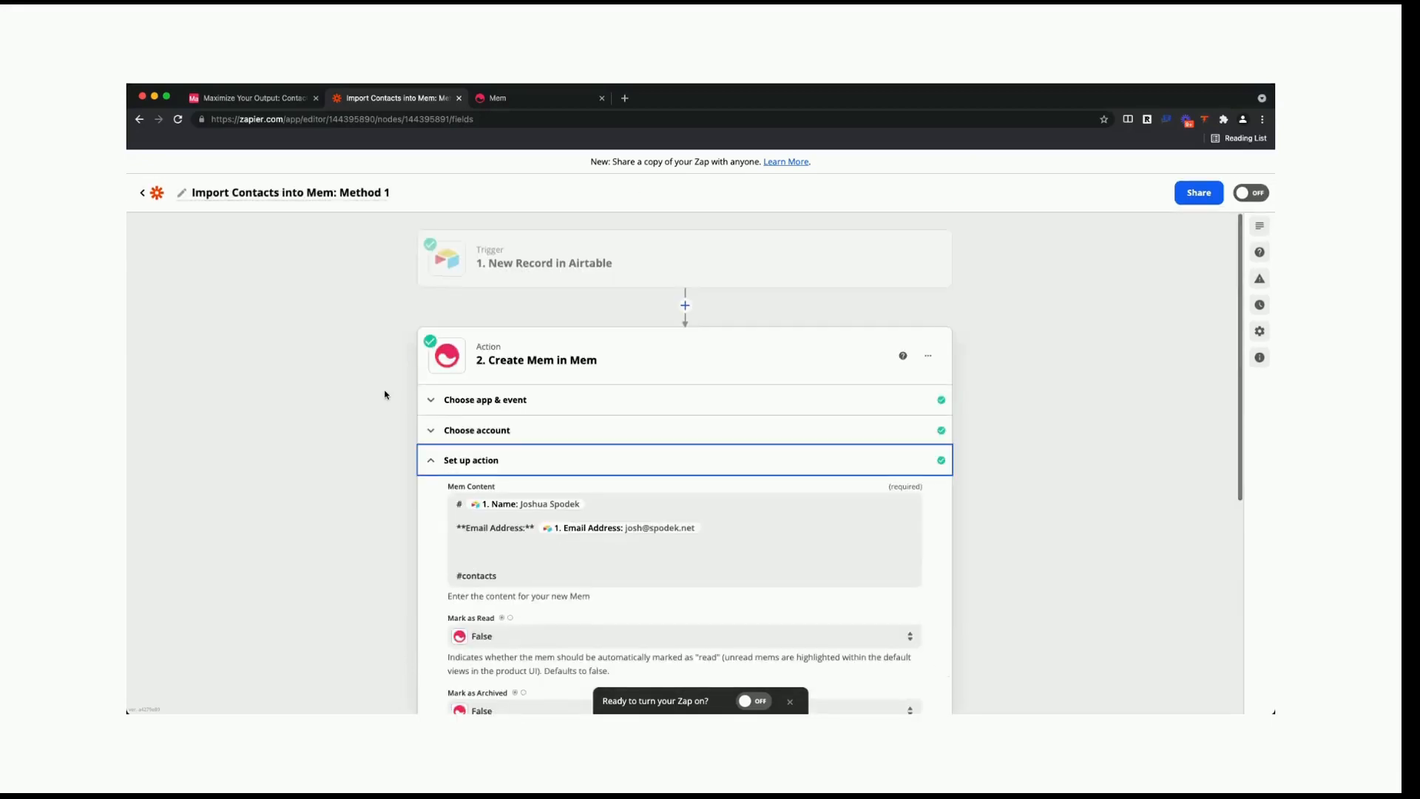
{"action": "scroll", "scroll_direction": "down", "scroll_amount": 3}
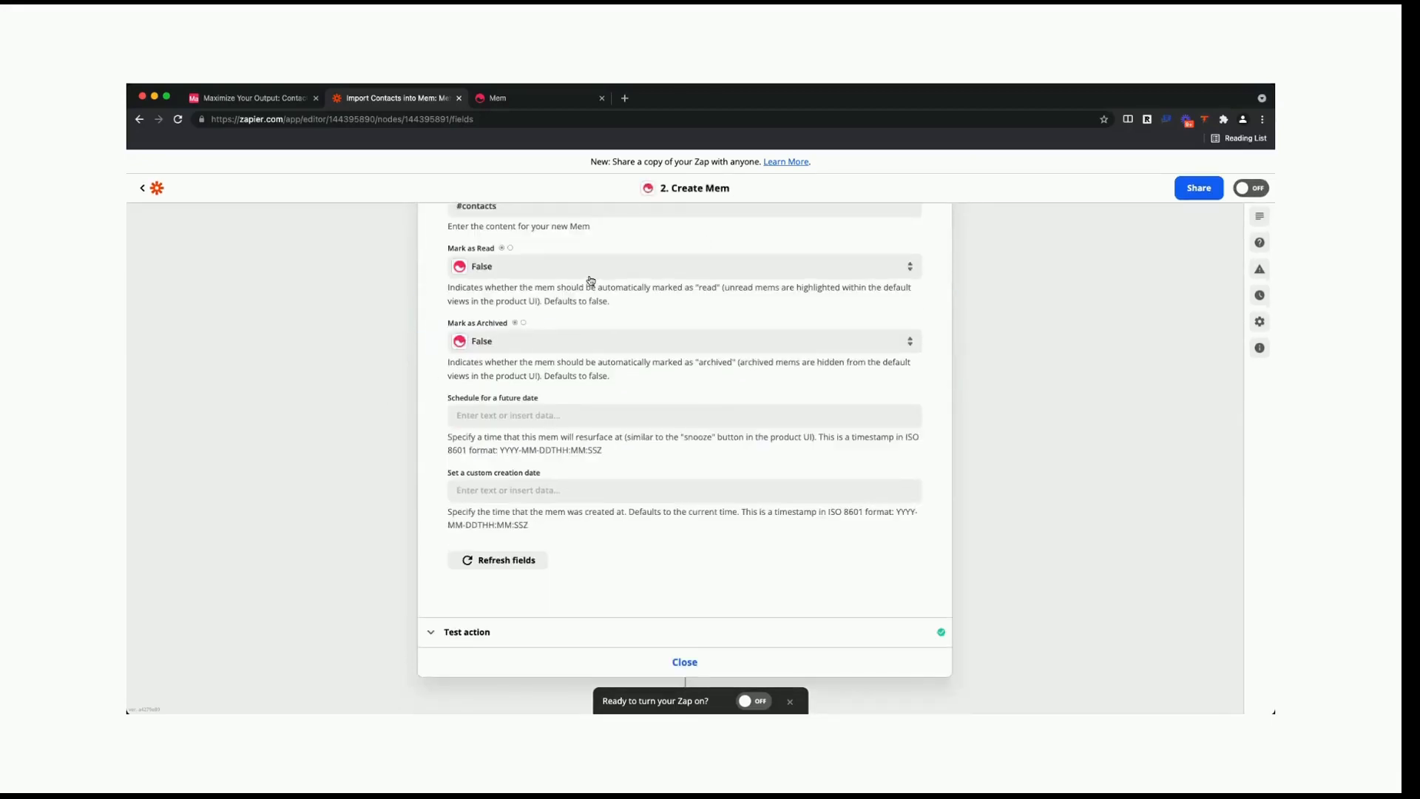
{"action": "scroll", "scroll_direction": "down", "scroll_amount": 3}
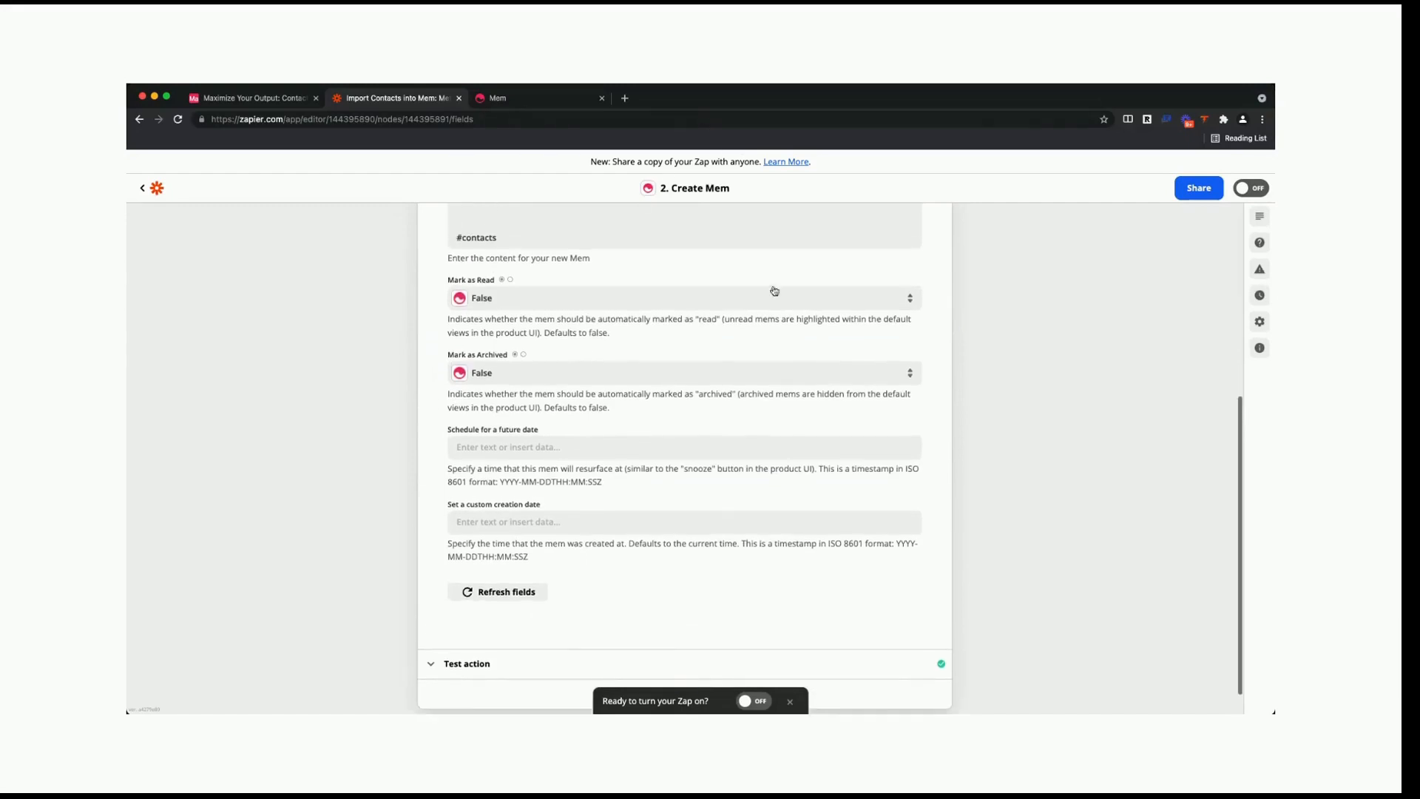
{"action": "scroll", "scroll_direction": "up", "scroll_amount": 3}
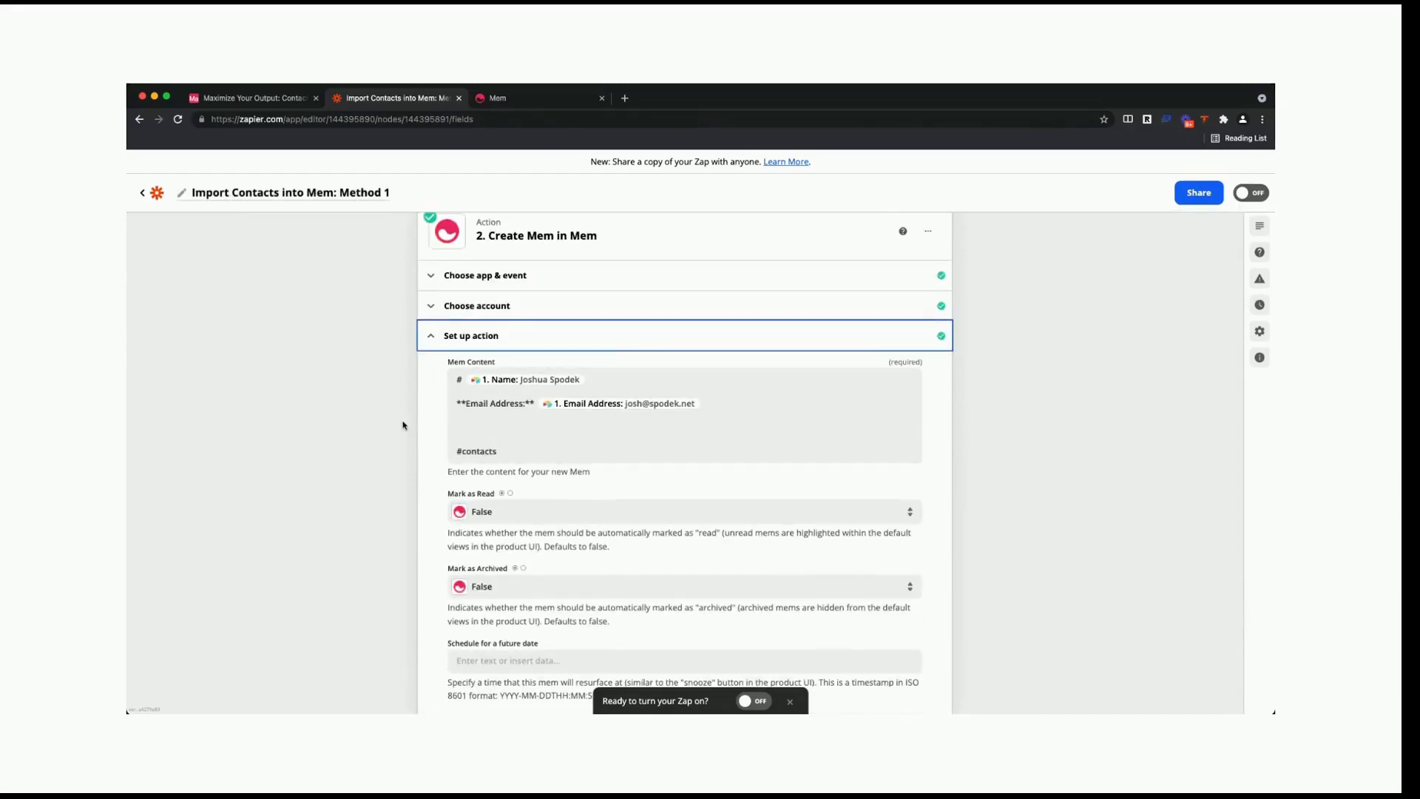
{"action": "mouse_move", "coordinate": [351, 247]}
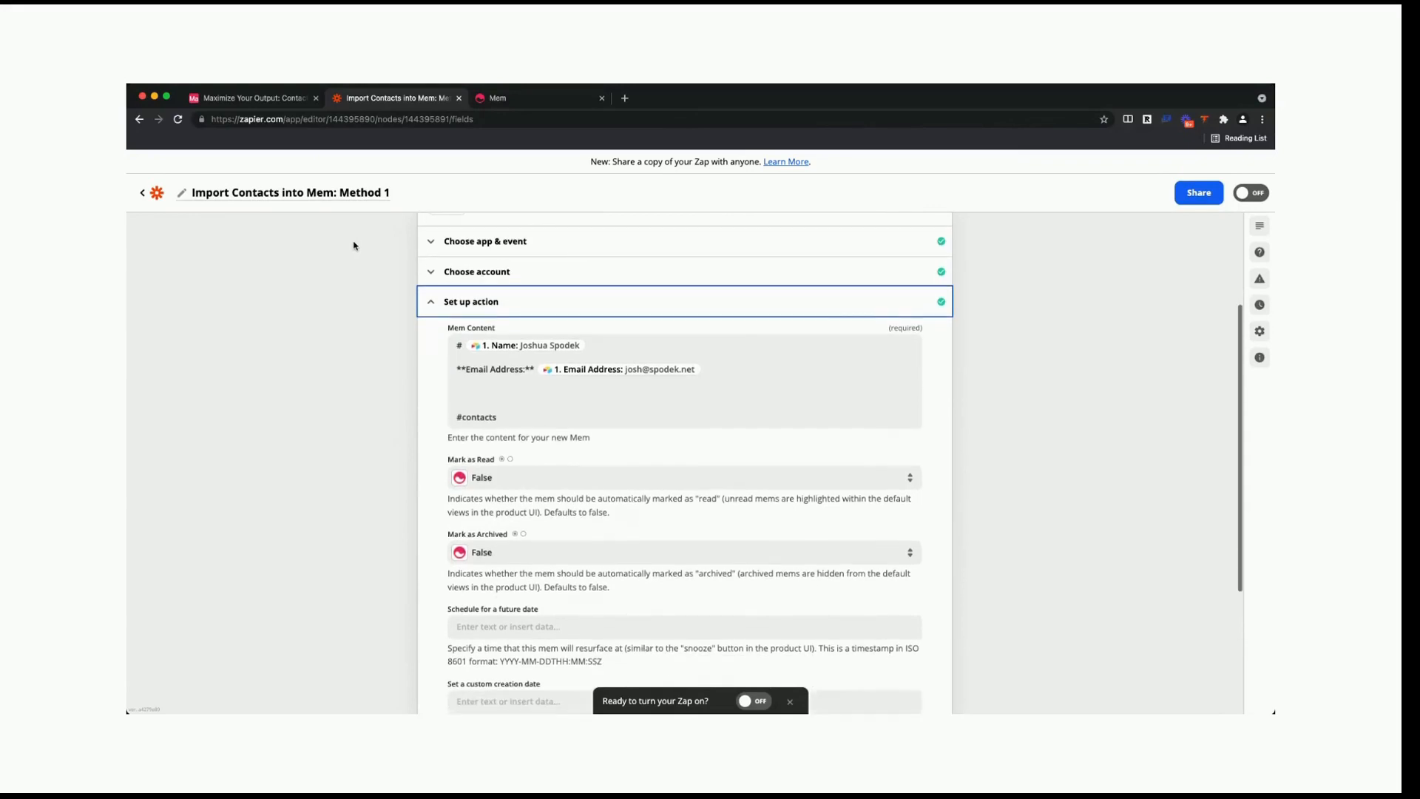
{"action": "scroll", "scroll_direction": "down", "scroll_amount": 3}
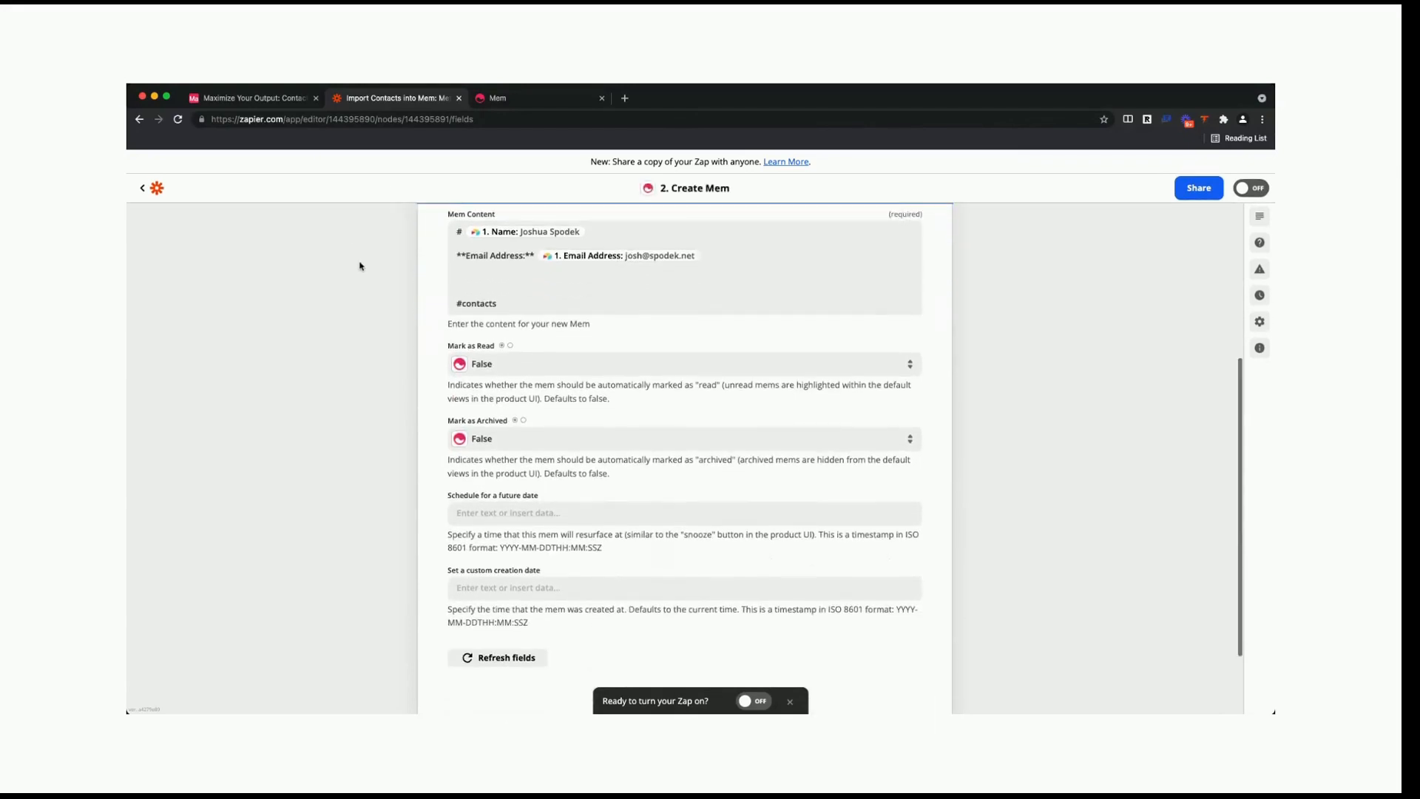